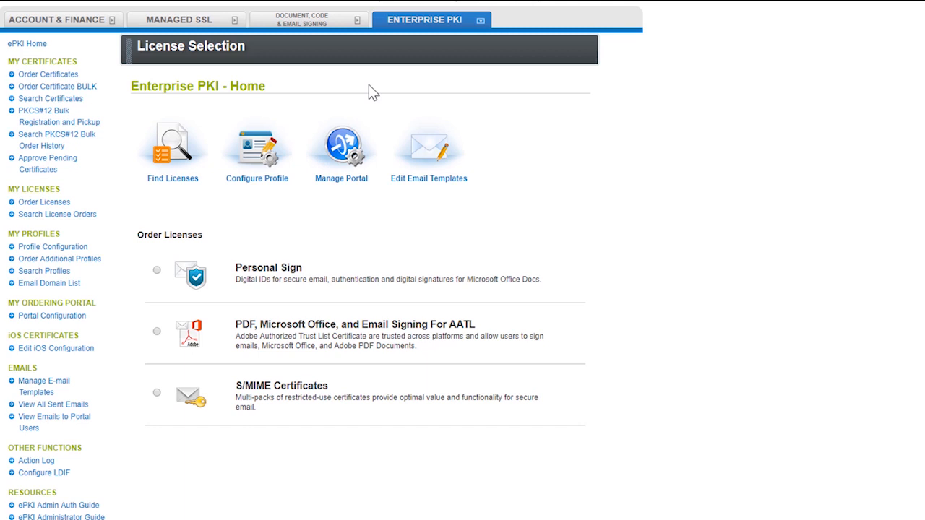
{"action": "mouse_move", "coordinate": [355, 89]}
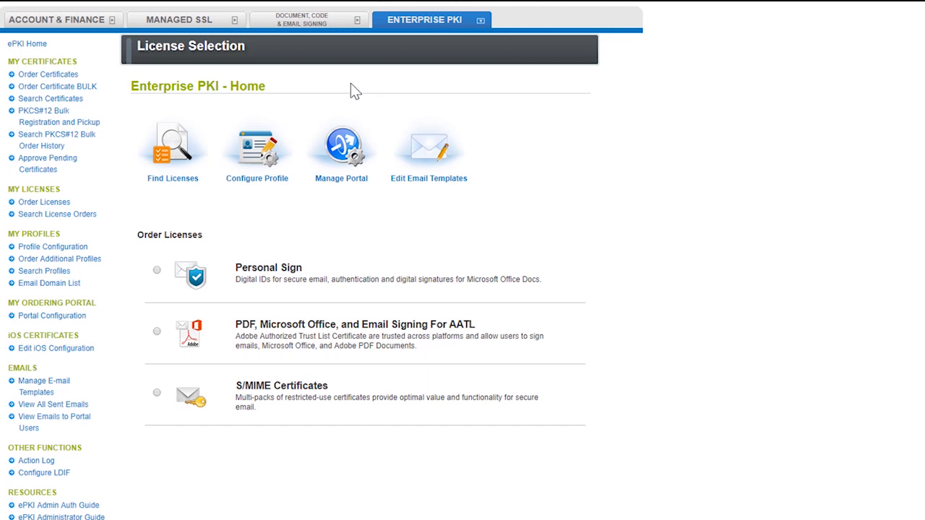
{"action": "mouse_move", "coordinate": [178, 22]}
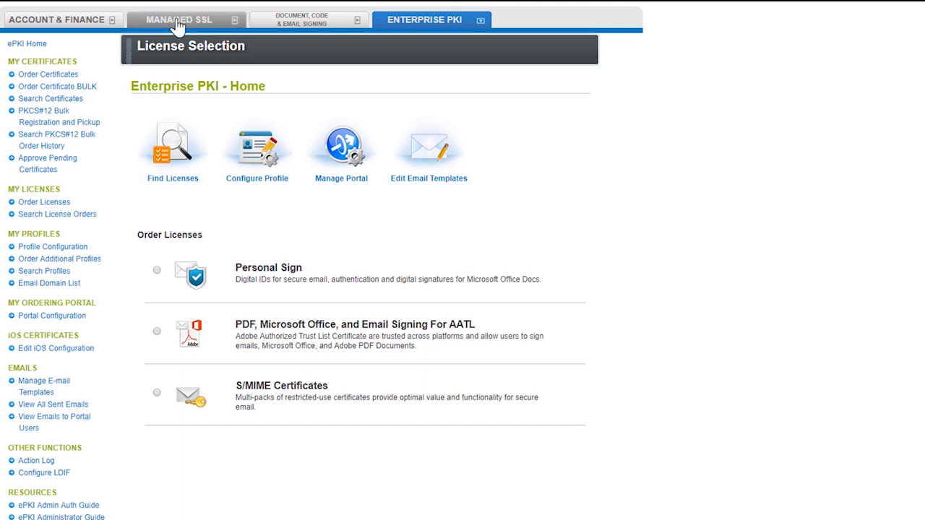
{"action": "mouse_move", "coordinate": [414, 84]}
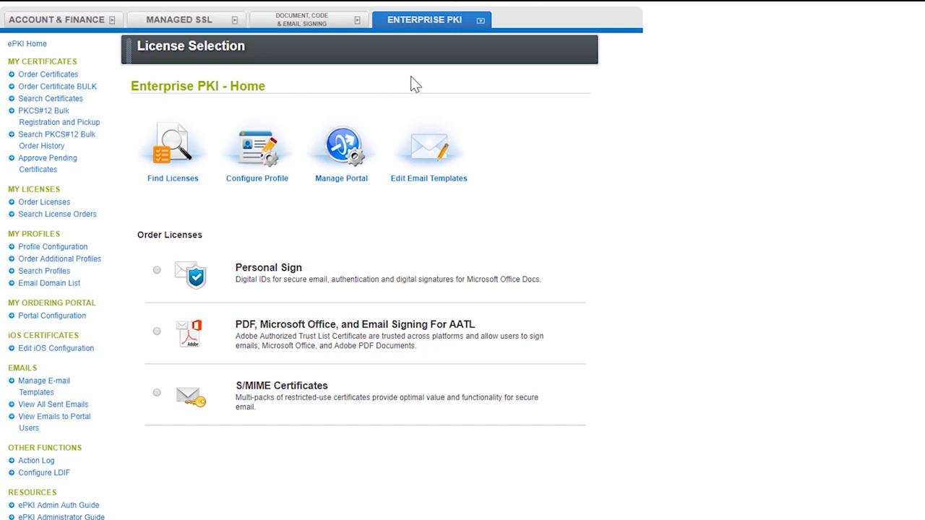
{"action": "mouse_move", "coordinate": [397, 89]}
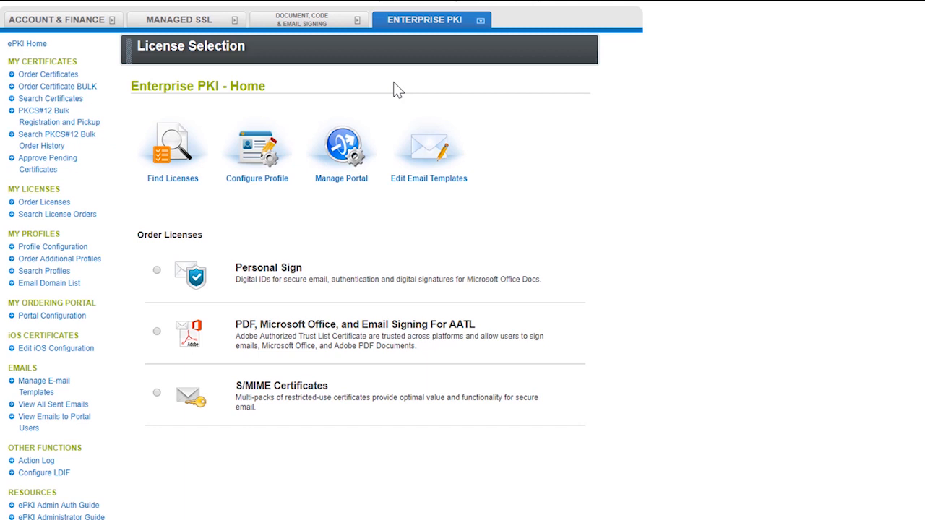
{"action": "mouse_move", "coordinate": [389, 89]}
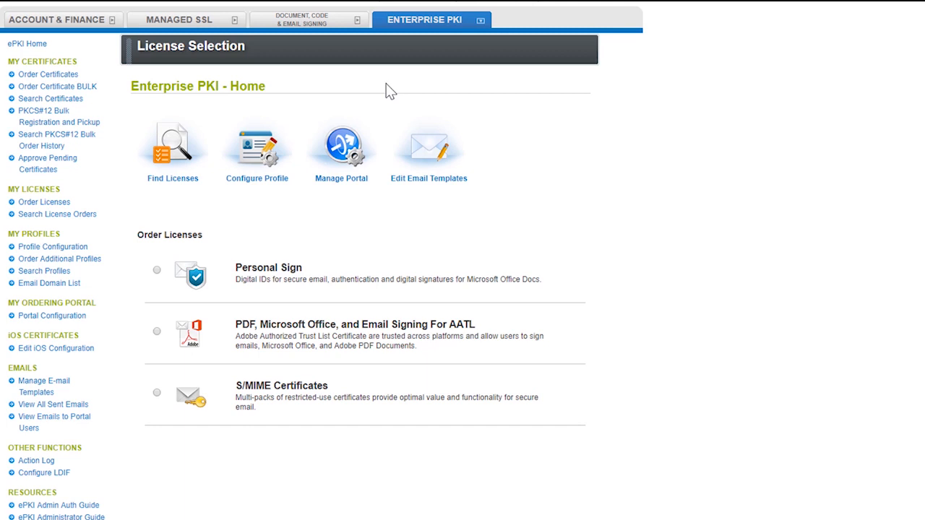
{"action": "mouse_move", "coordinate": [409, 28]}
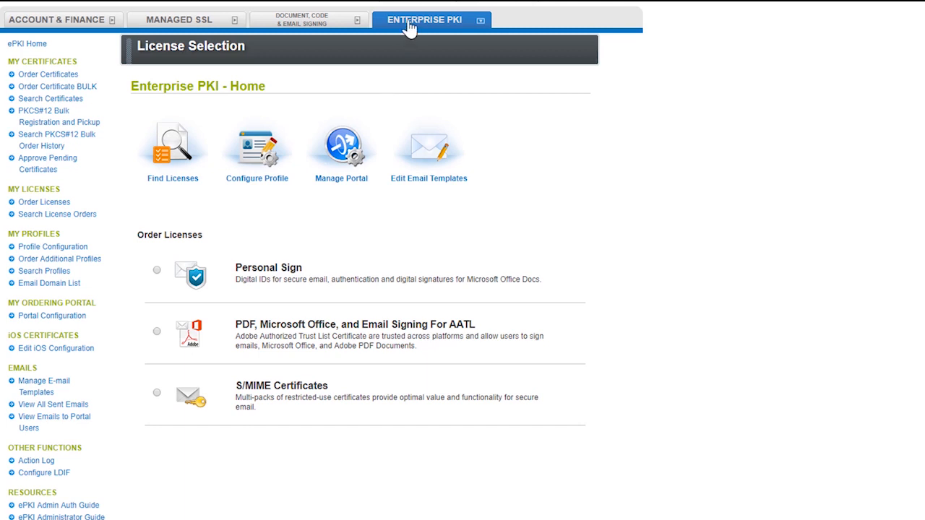
{"action": "mouse_move", "coordinate": [97, 103]}
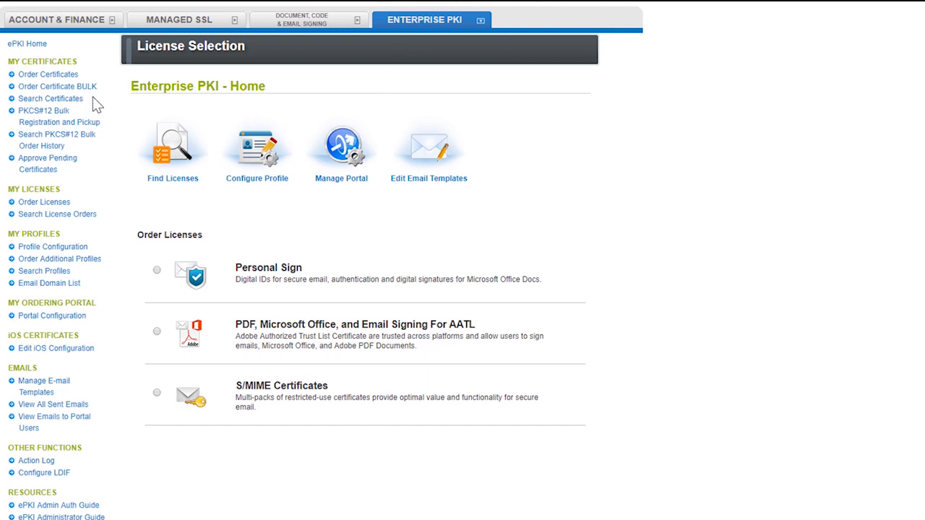
{"action": "mouse_move", "coordinate": [112, 100]}
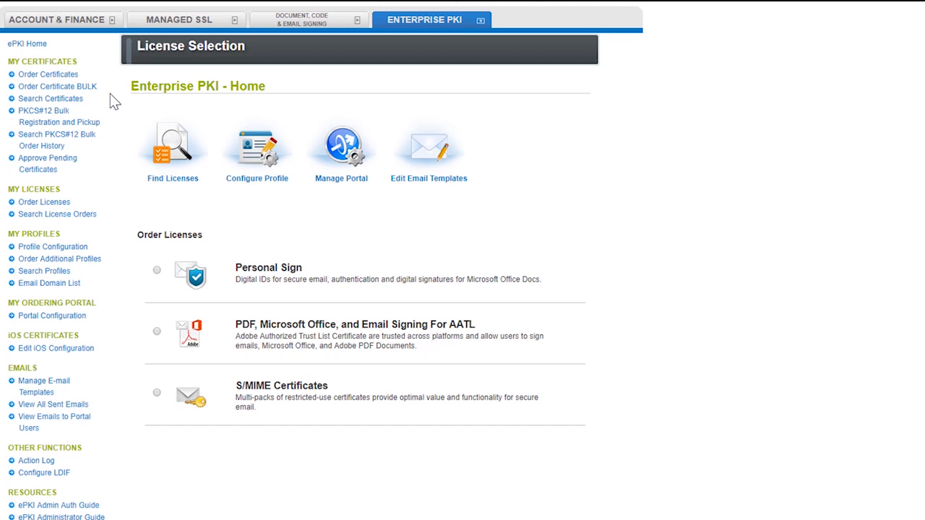
{"action": "mouse_move", "coordinate": [271, 249]}
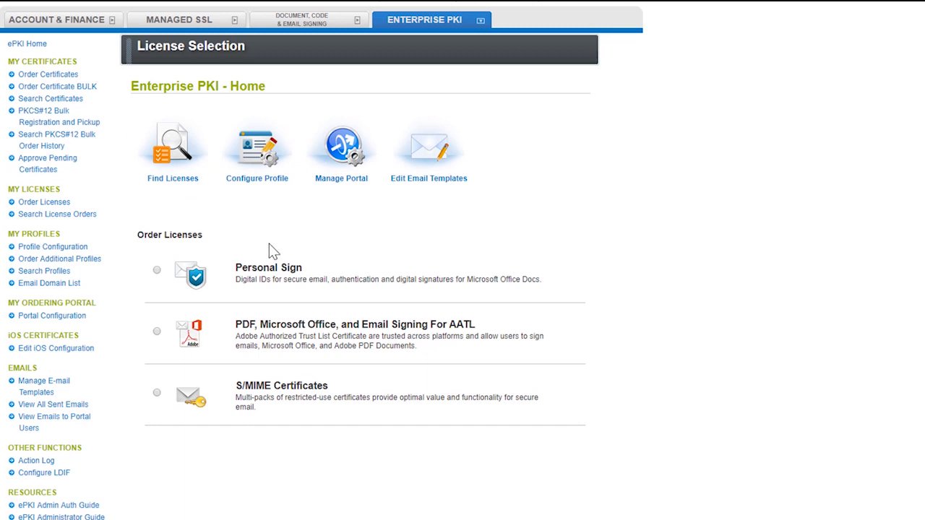
{"action": "mouse_move", "coordinate": [463, 248]}
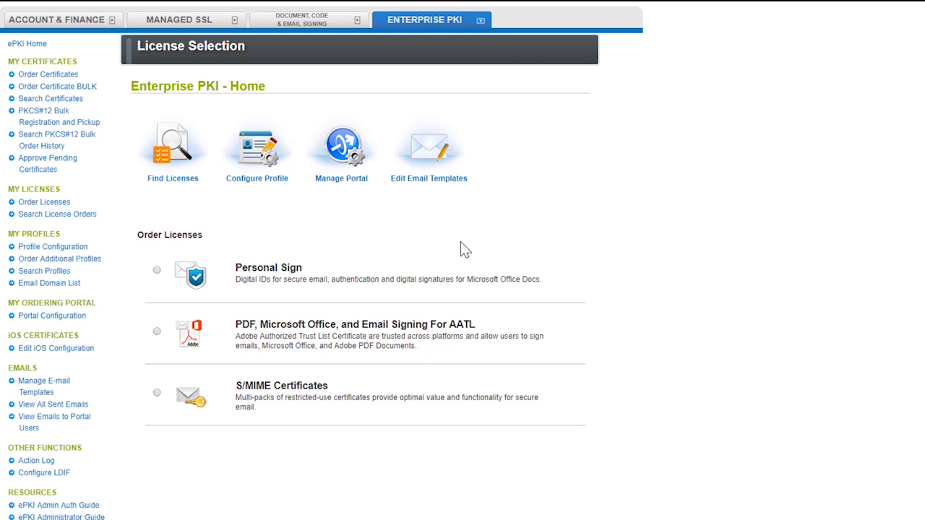
{"action": "mouse_move", "coordinate": [424, 249]}
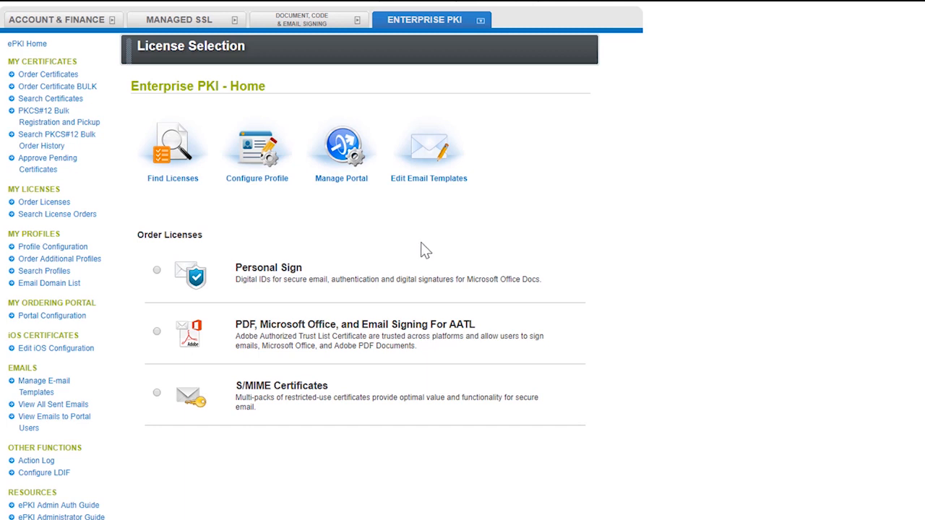
{"action": "mouse_move", "coordinate": [413, 251]}
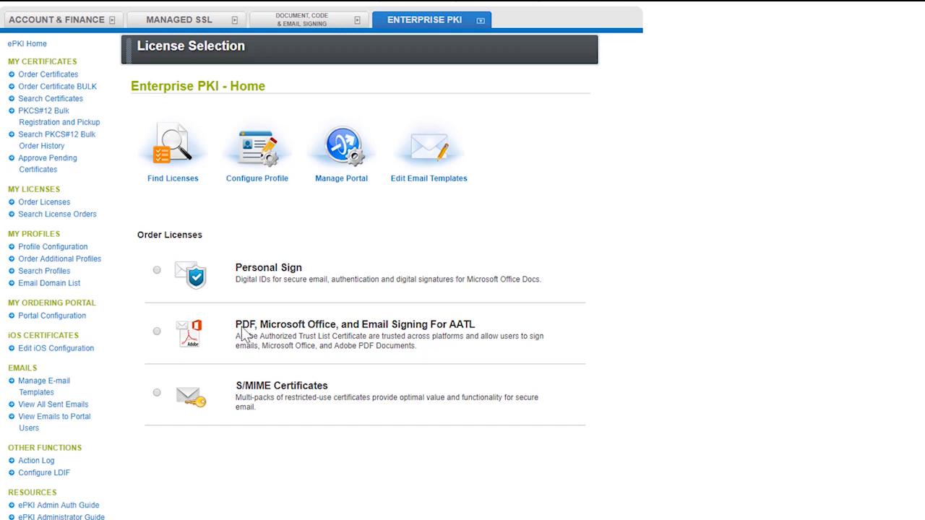
{"action": "mouse_move", "coordinate": [283, 238]}
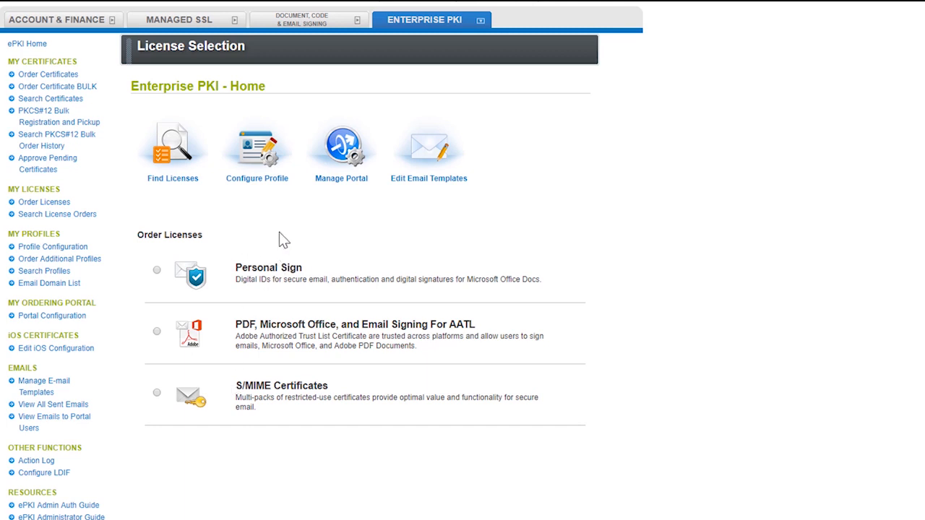
{"action": "mouse_move", "coordinate": [76, 215]}
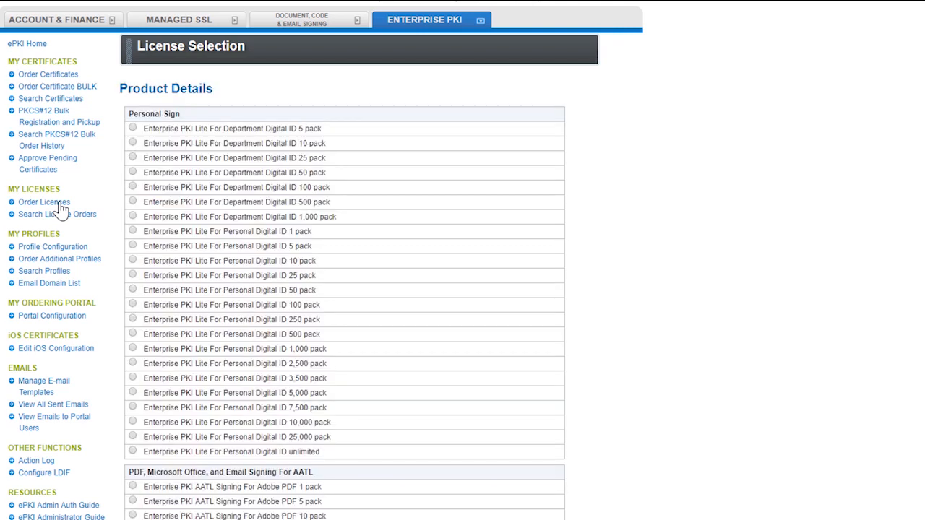
{"action": "mouse_move", "coordinate": [620, 225]}
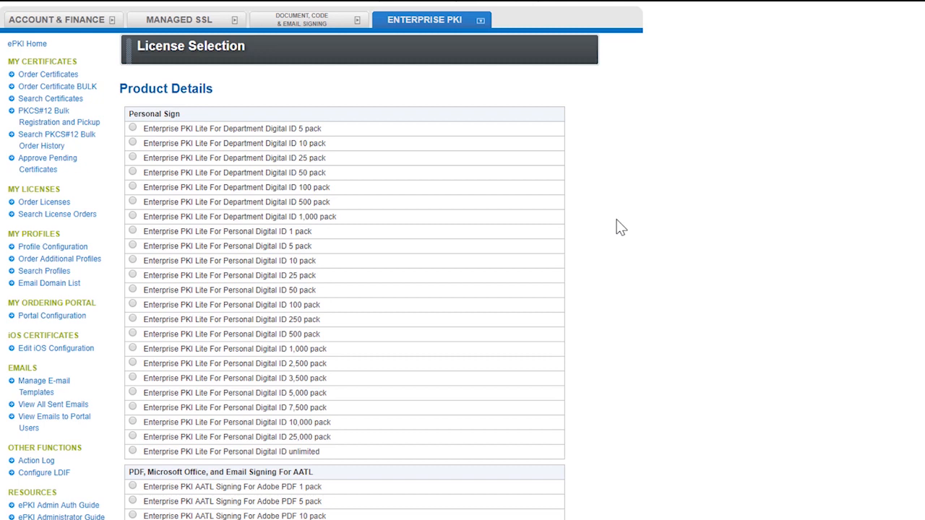
{"action": "mouse_move", "coordinate": [248, 334]}
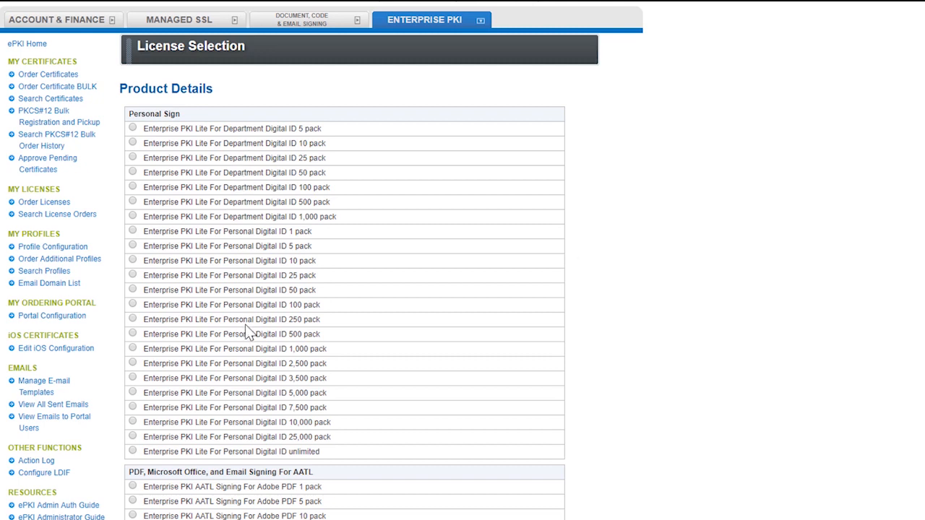
{"action": "mouse_move", "coordinate": [145, 135]}
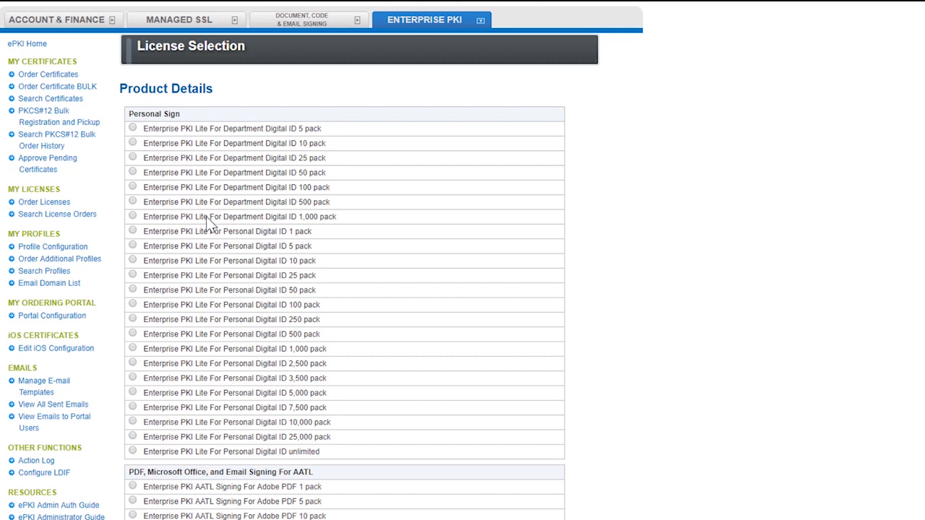
Step: Scroll the license list to reveal the AATL PDF signing packs and S/MIME Certificates section
{"action": "scroll", "scroll_direction": "down", "scroll_amount": 3}
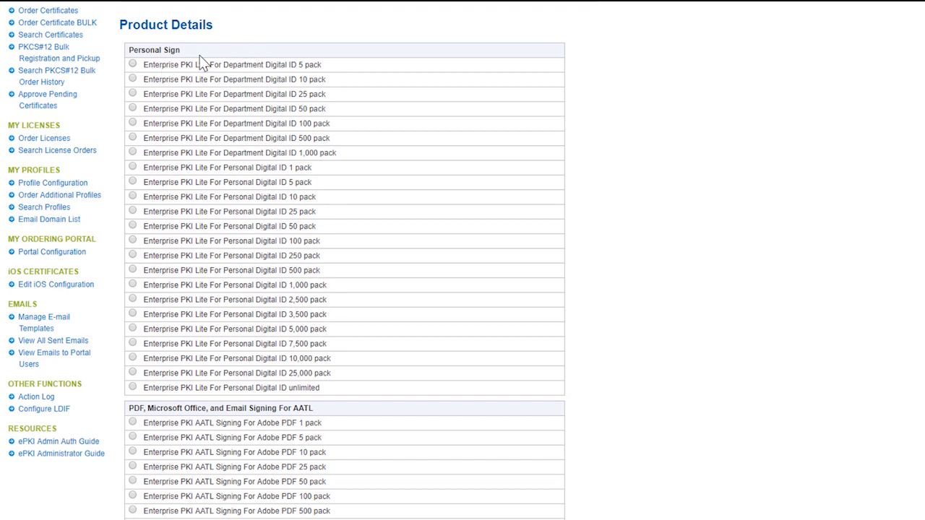
{"action": "mouse_move", "coordinate": [223, 277]}
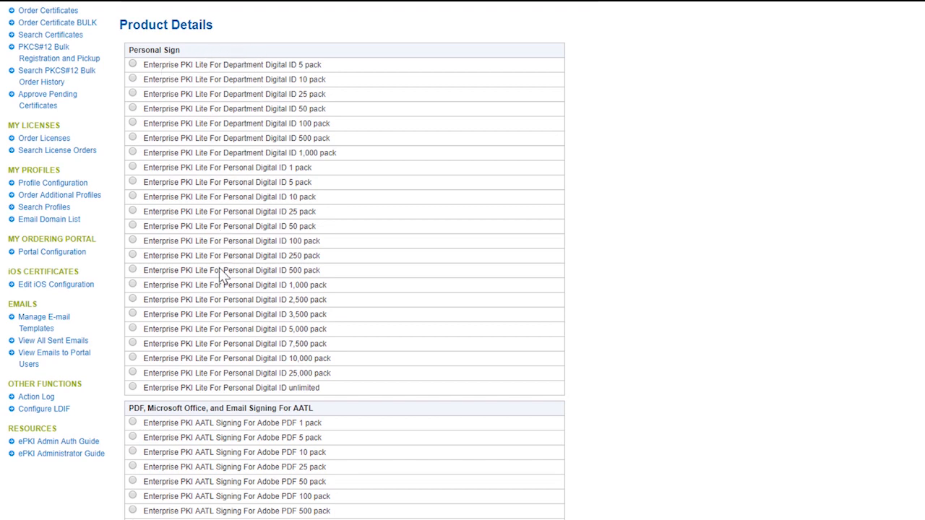
{"action": "mouse_move", "coordinate": [245, 248]}
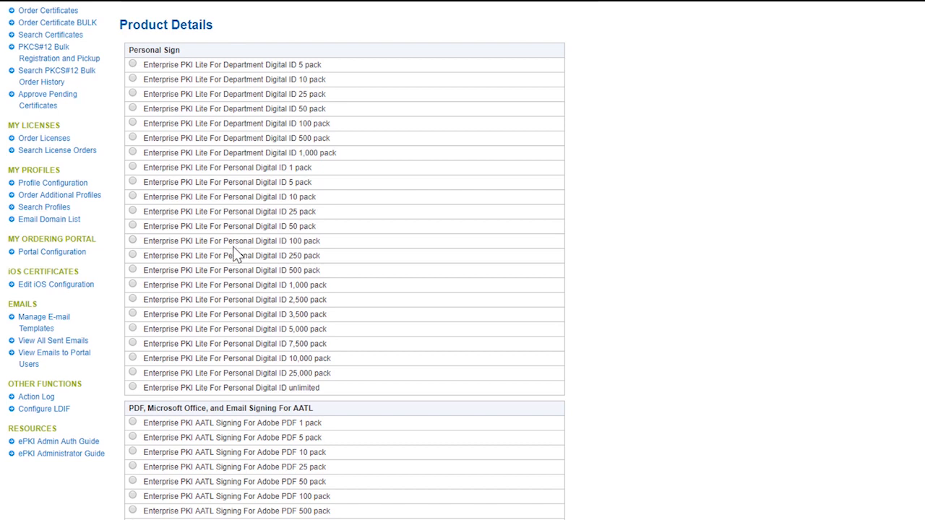
{"action": "mouse_move", "coordinate": [251, 245]}
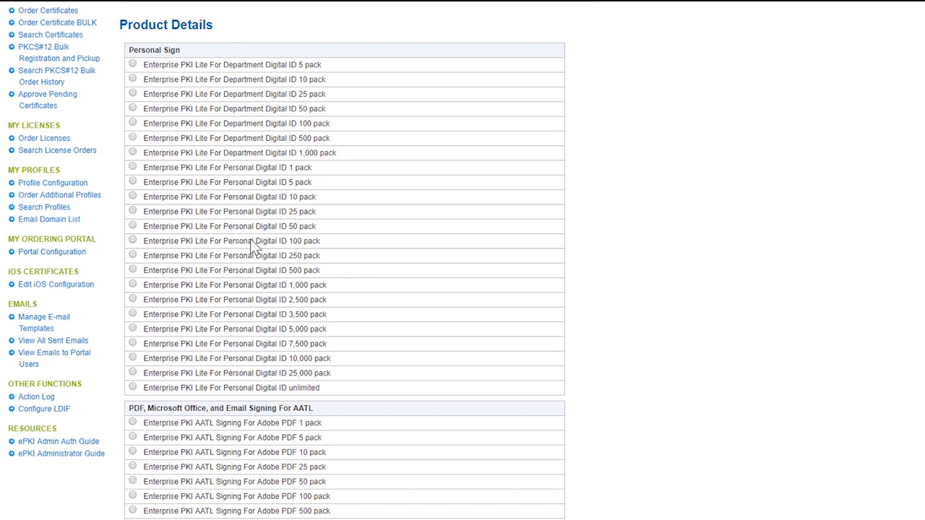
{"action": "mouse_move", "coordinate": [215, 514]}
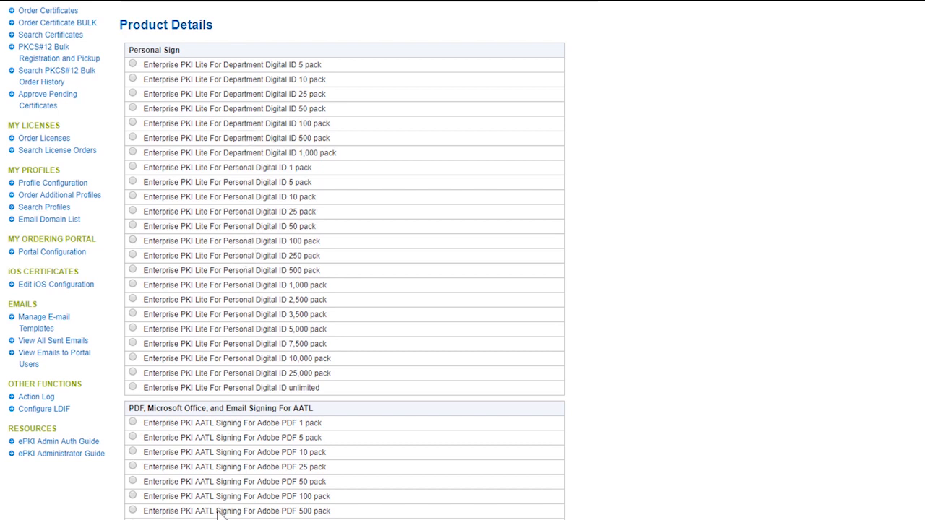
{"action": "mouse_move", "coordinate": [152, 466]}
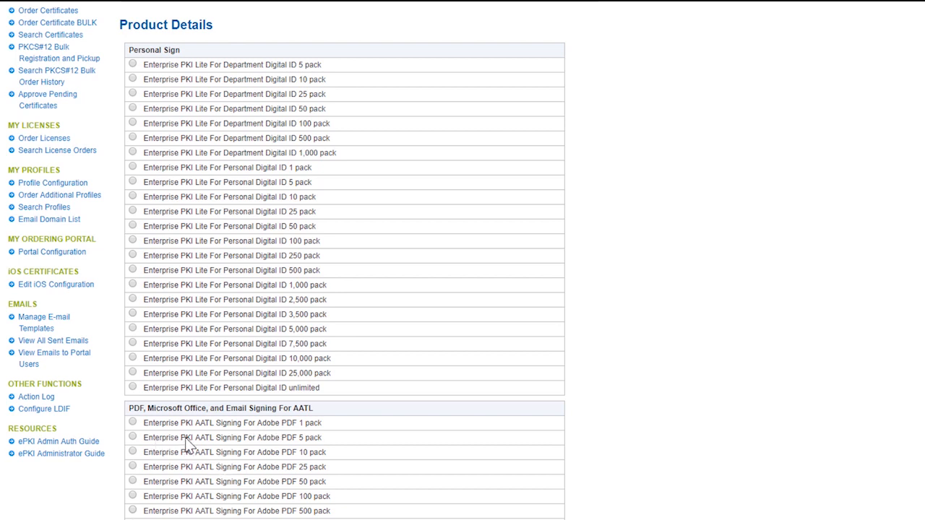
{"action": "scroll", "scroll_direction": "down", "scroll_amount": 3}
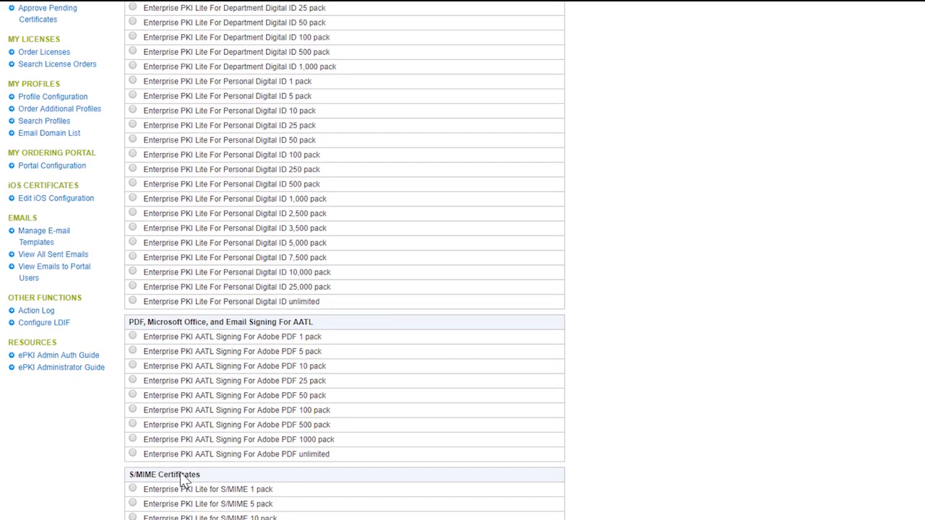
{"action": "mouse_move", "coordinate": [249, 371]}
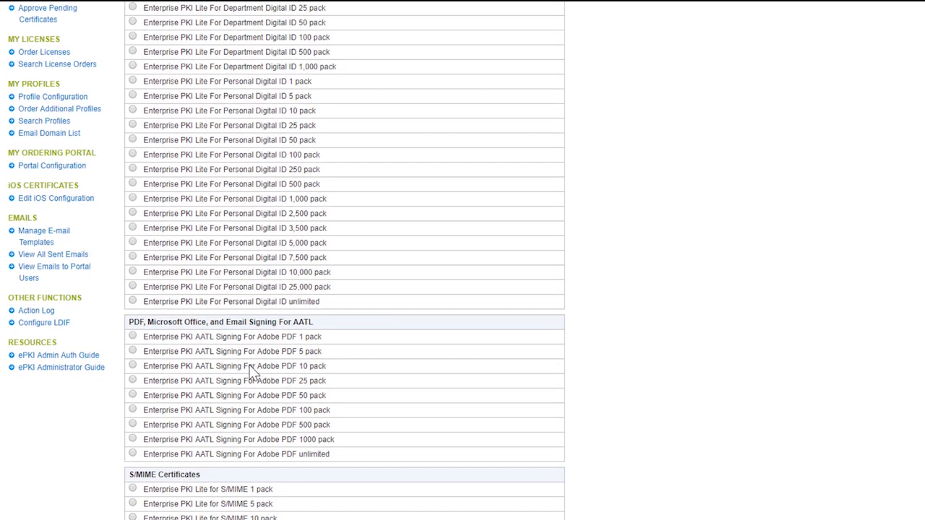
{"action": "mouse_move", "coordinate": [245, 386]}
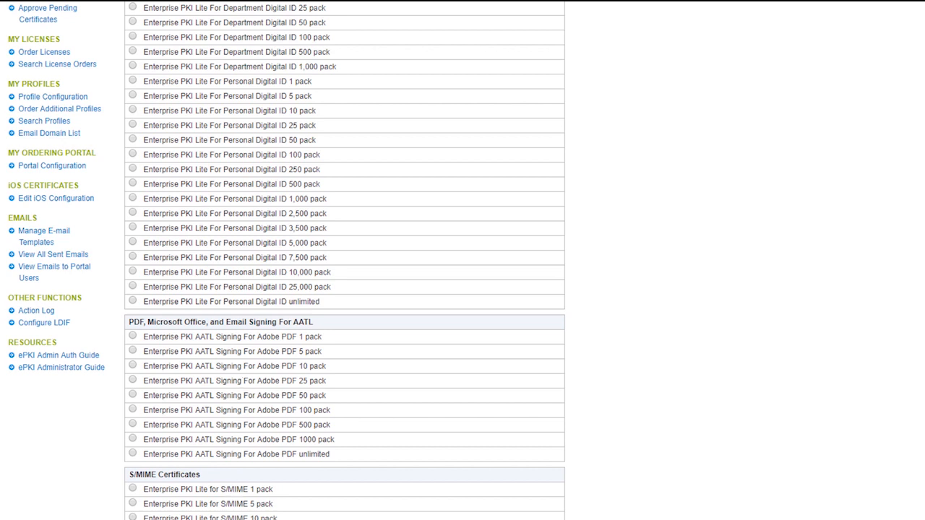
{"action": "mouse_move", "coordinate": [231, 514]}
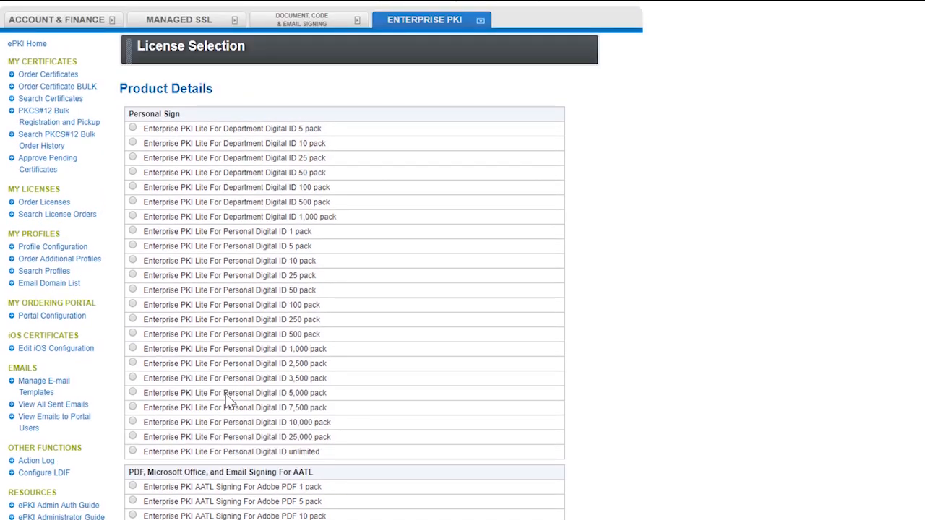
{"action": "mouse_move", "coordinate": [224, 404]}
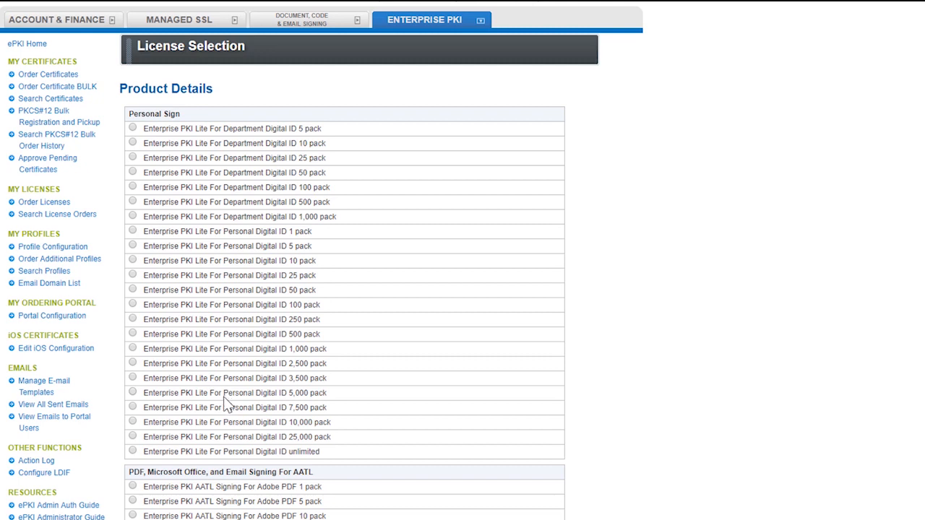
{"action": "mouse_move", "coordinate": [70, 139]}
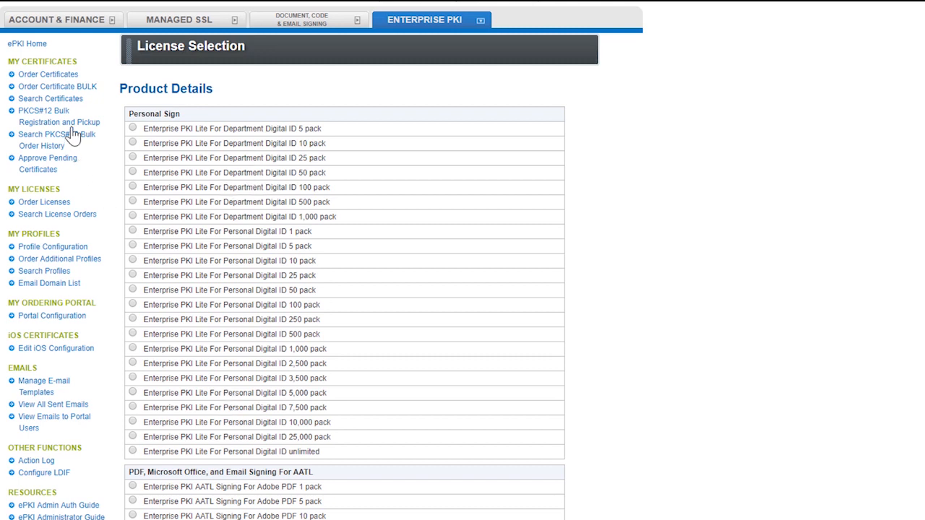
{"action": "mouse_move", "coordinate": [49, 76]}
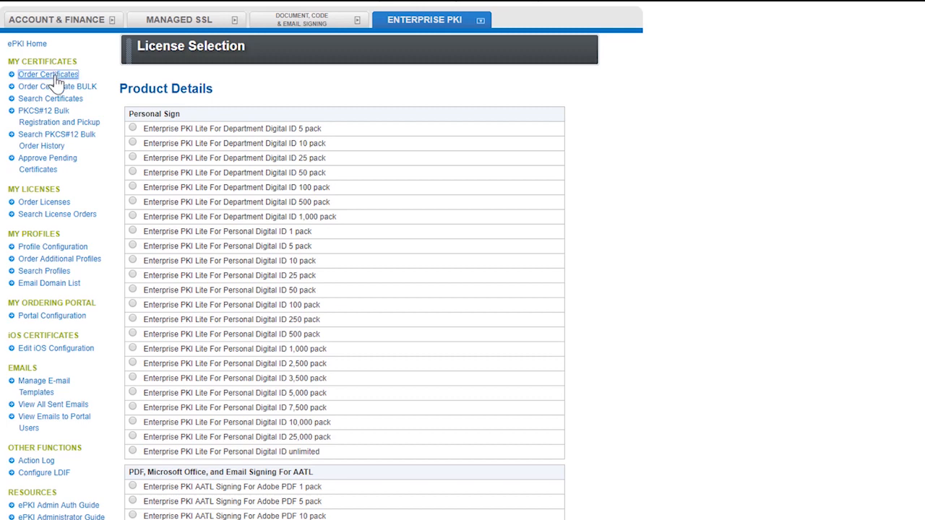
Step: Start a new certificate order from the Order Certificates sidebar link
{"action": "left_click", "coordinate": [49, 74]}
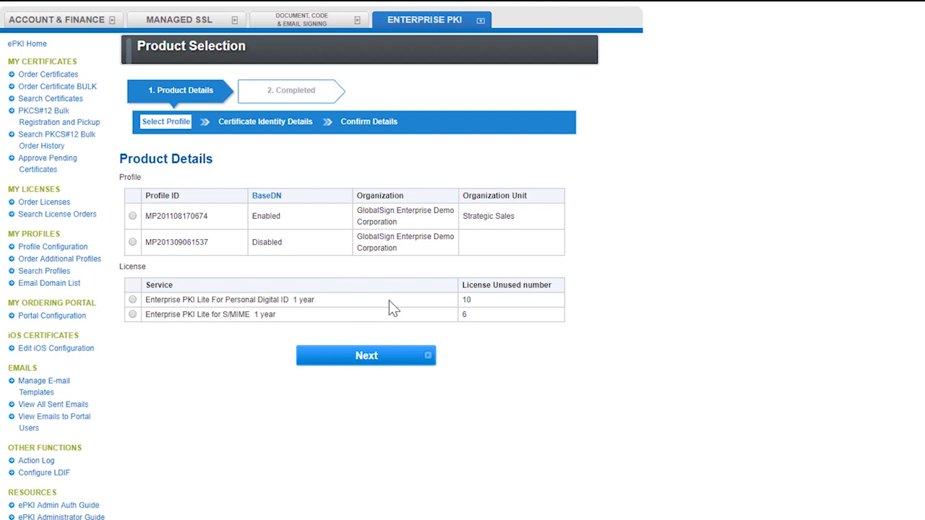
{"action": "mouse_move", "coordinate": [361, 329]}
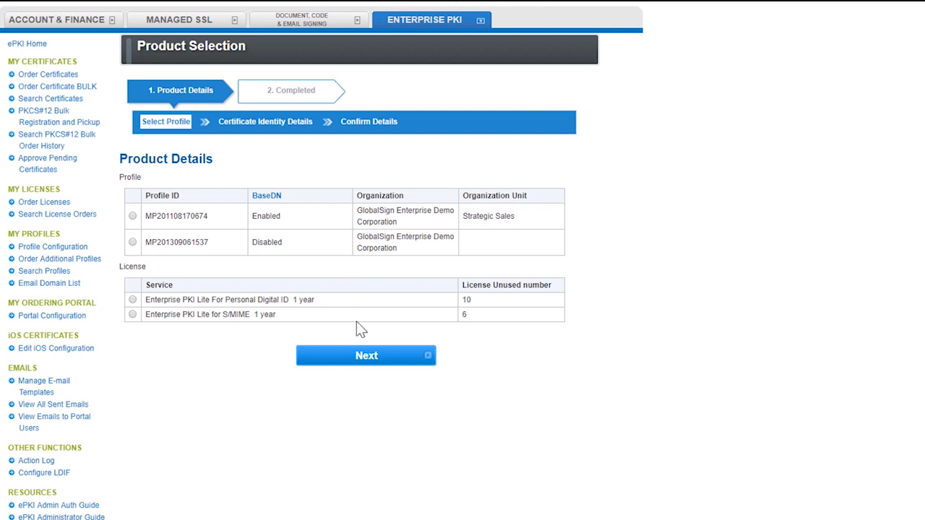
{"action": "mouse_move", "coordinate": [204, 276]}
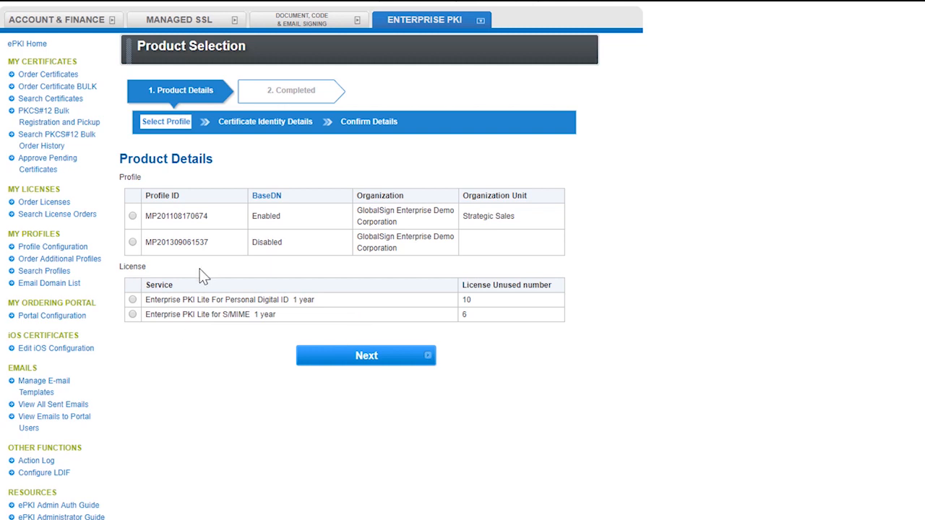
{"action": "mouse_move", "coordinate": [229, 328]}
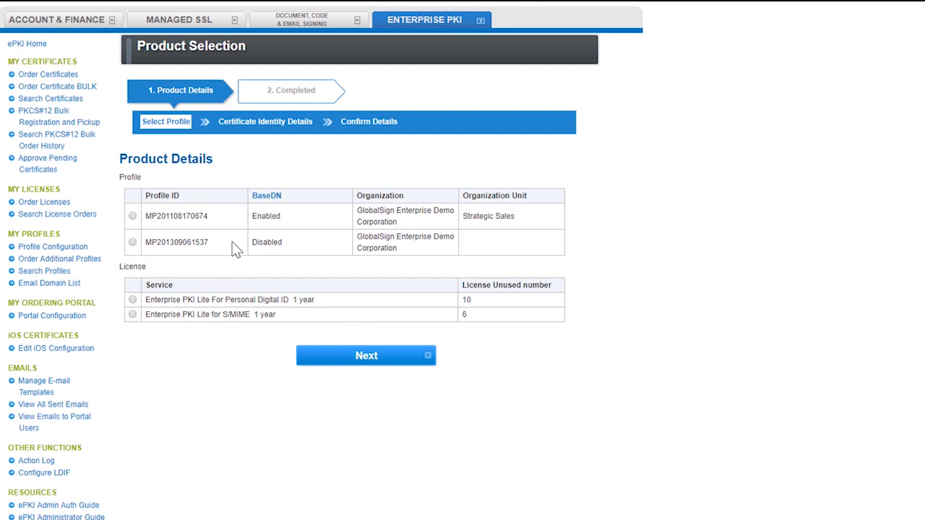
{"action": "mouse_move", "coordinate": [271, 168]}
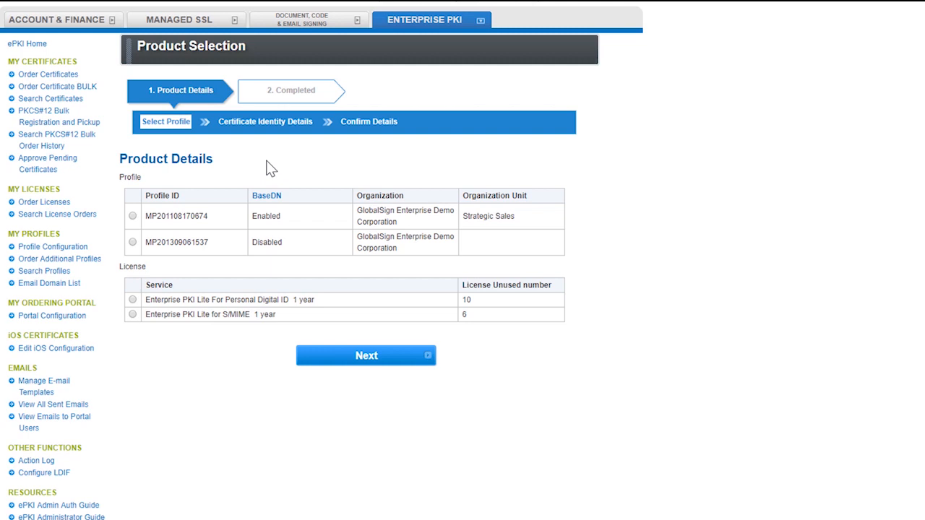
{"action": "mouse_move", "coordinate": [392, 247]}
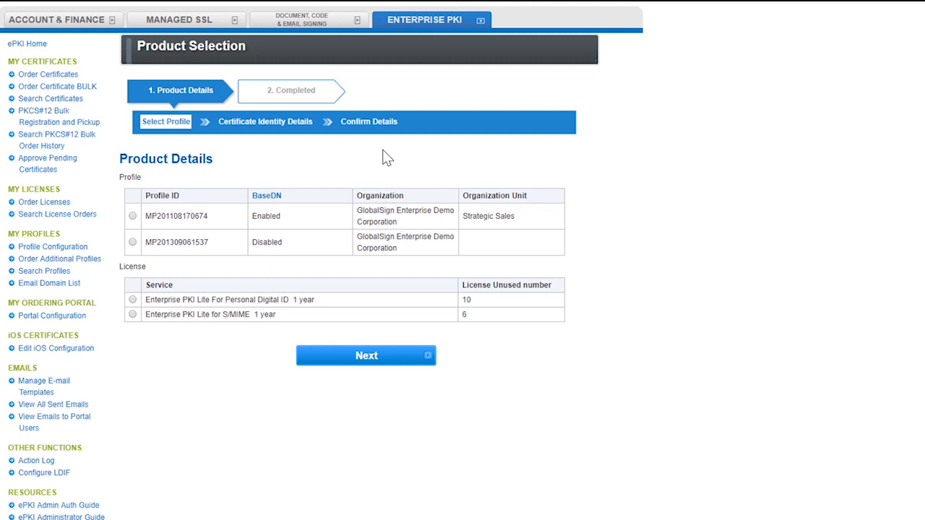
{"action": "mouse_move", "coordinate": [65, 79]}
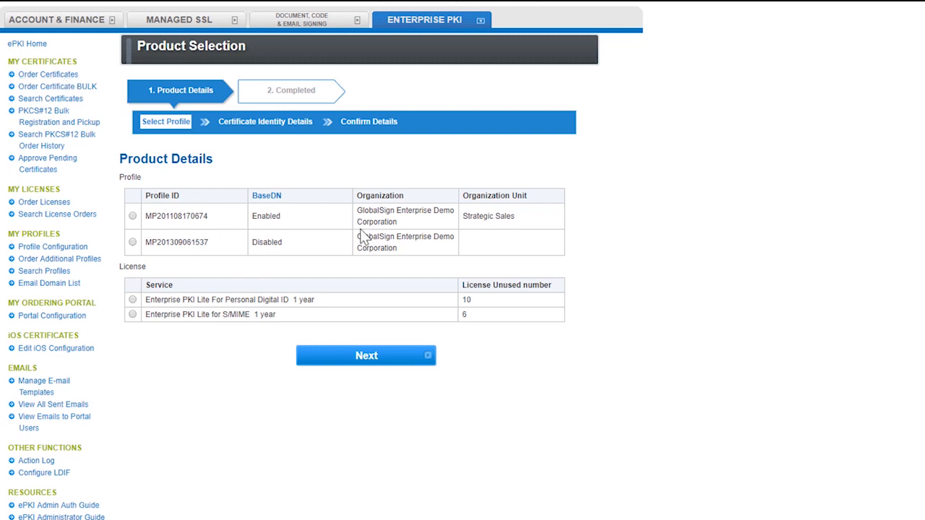
{"action": "left_click", "coordinate": [133, 216]}
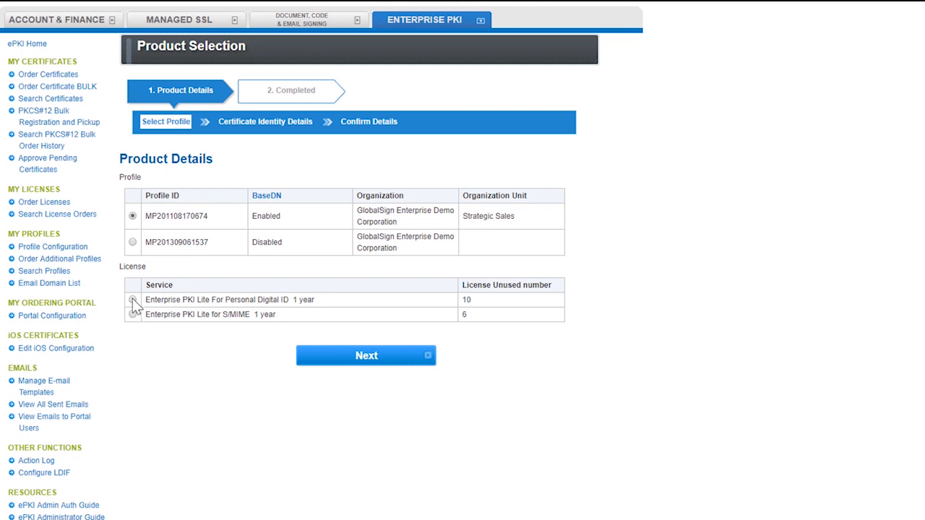
{"action": "left_click", "coordinate": [132, 299]}
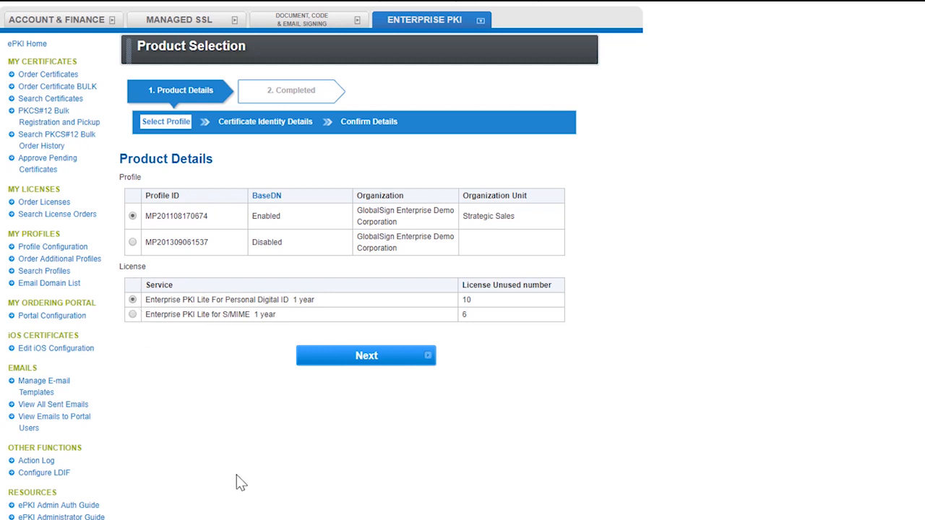
{"action": "mouse_move", "coordinate": [366, 356]}
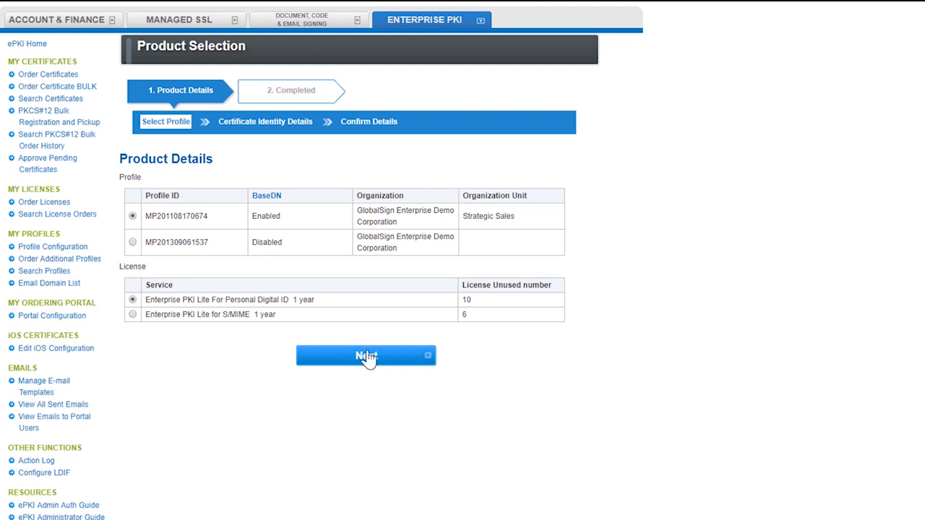
{"action": "left_click", "coordinate": [365, 356]}
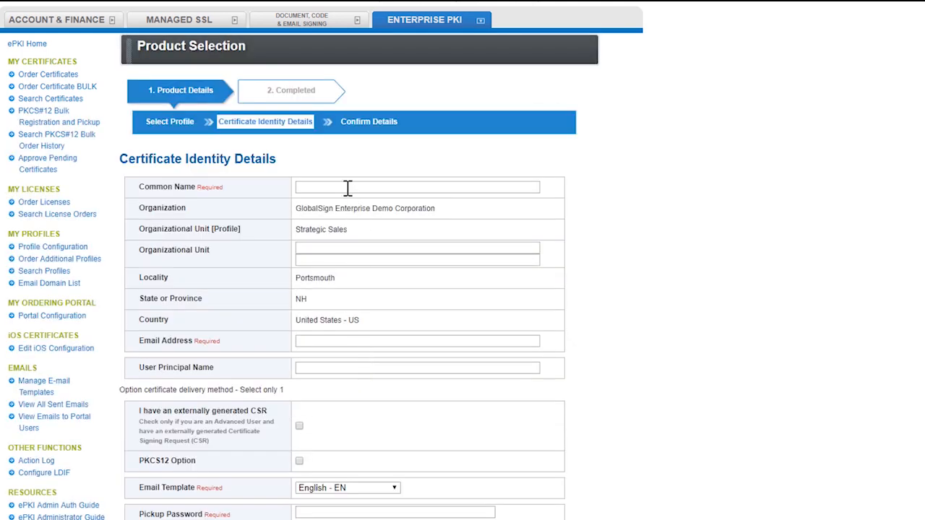
{"action": "left_click", "coordinate": [419, 187]}
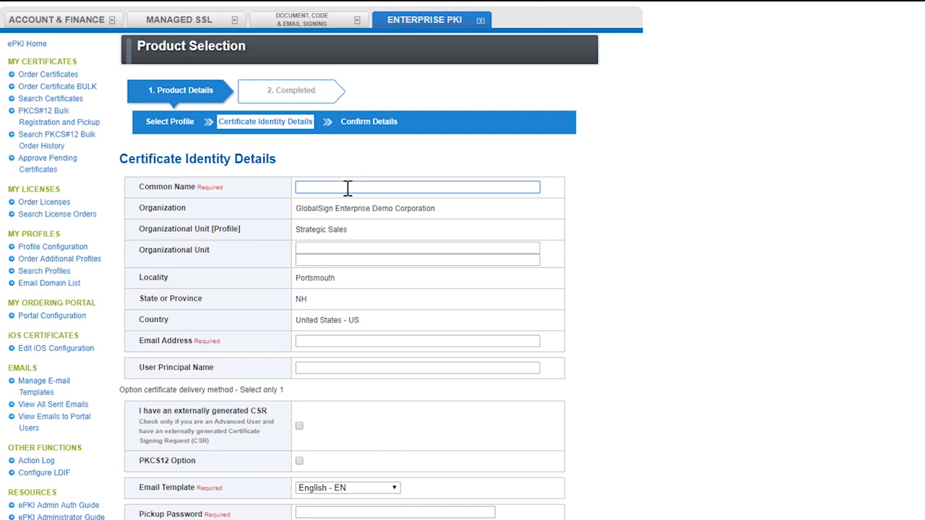
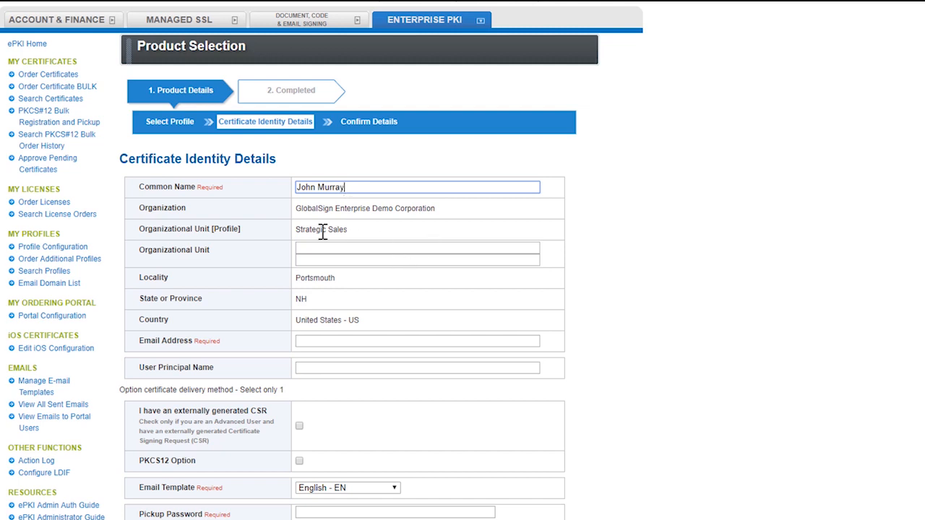
{"action": "mouse_move", "coordinate": [361, 214]}
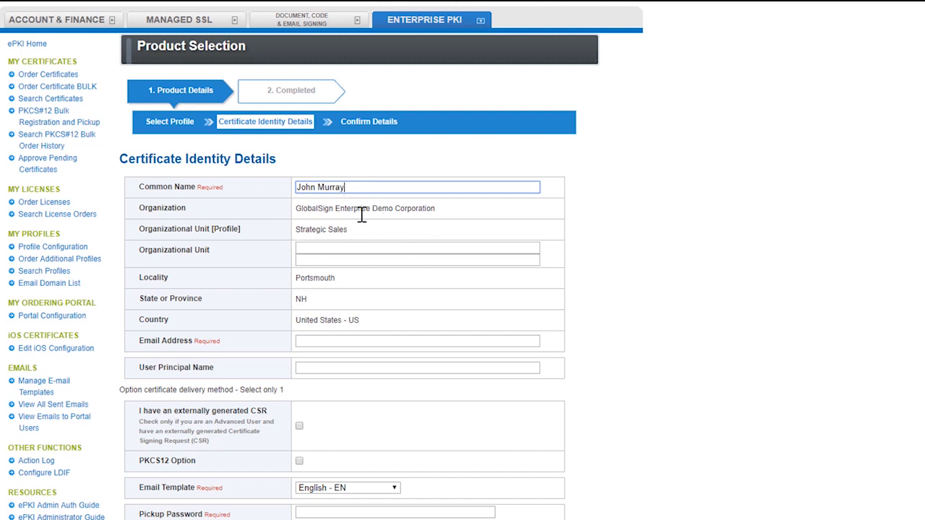
{"action": "mouse_move", "coordinate": [369, 286]}
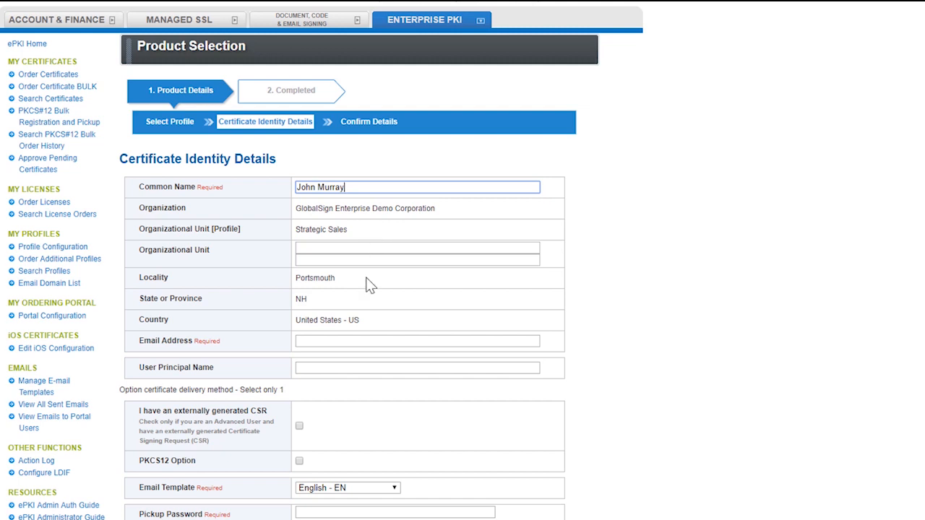
{"action": "mouse_move", "coordinate": [375, 329]}
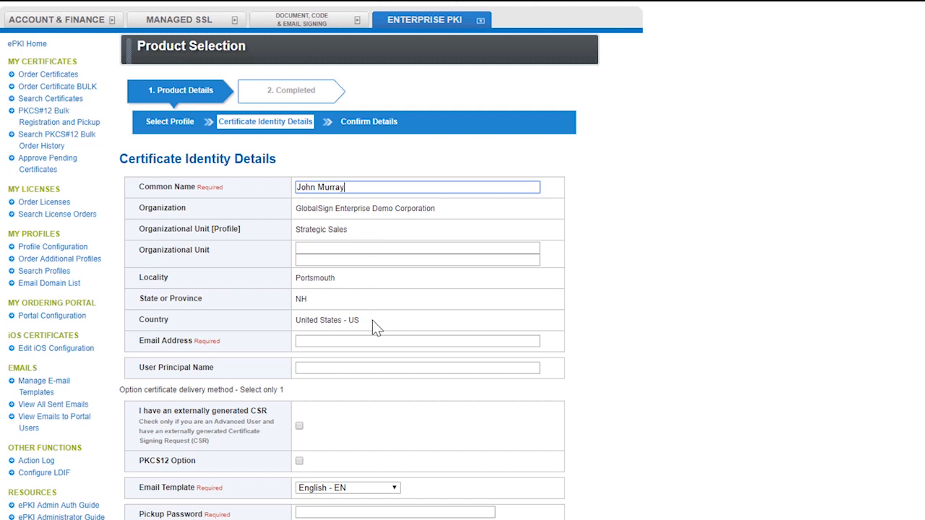
{"action": "mouse_move", "coordinate": [387, 398]}
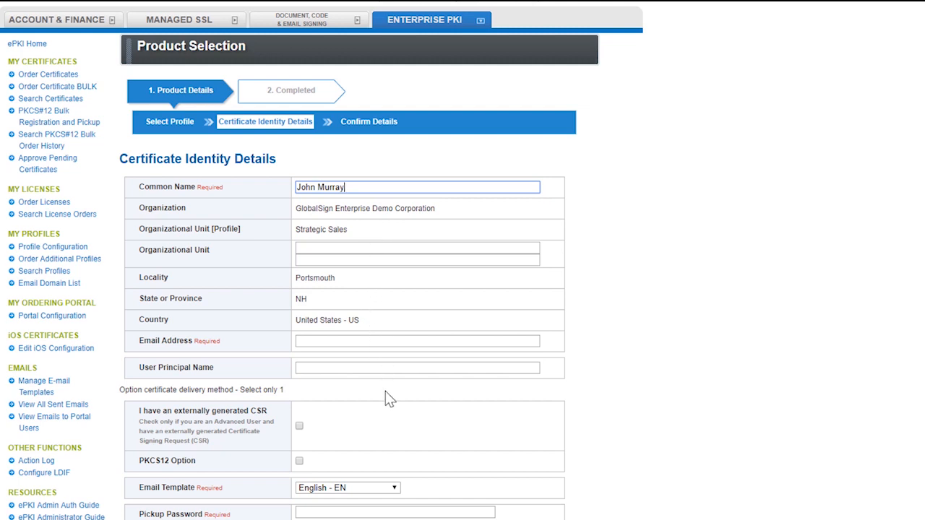
Step: Enter the holder's email address ending in globalsign.com
{"action": "scroll", "scroll_direction": "down", "scroll_amount": 3}
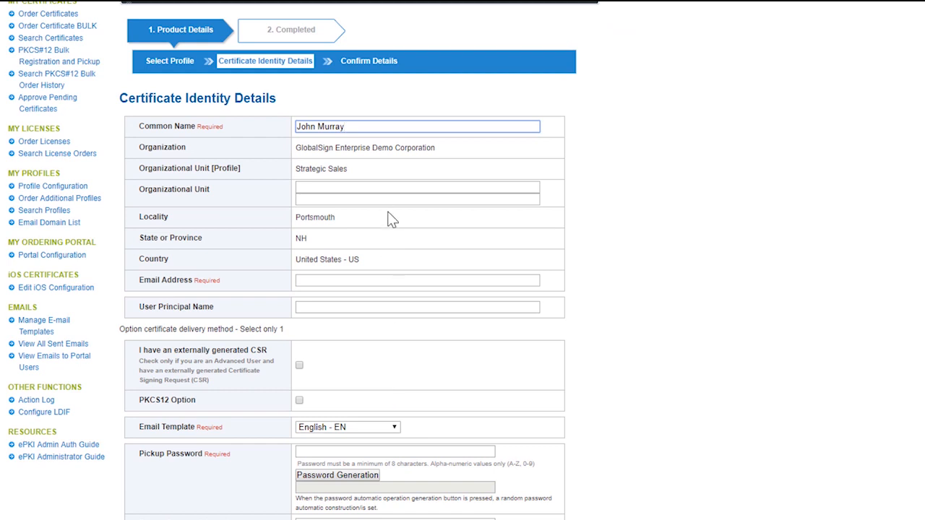
{"action": "left_click", "coordinate": [417, 280]}
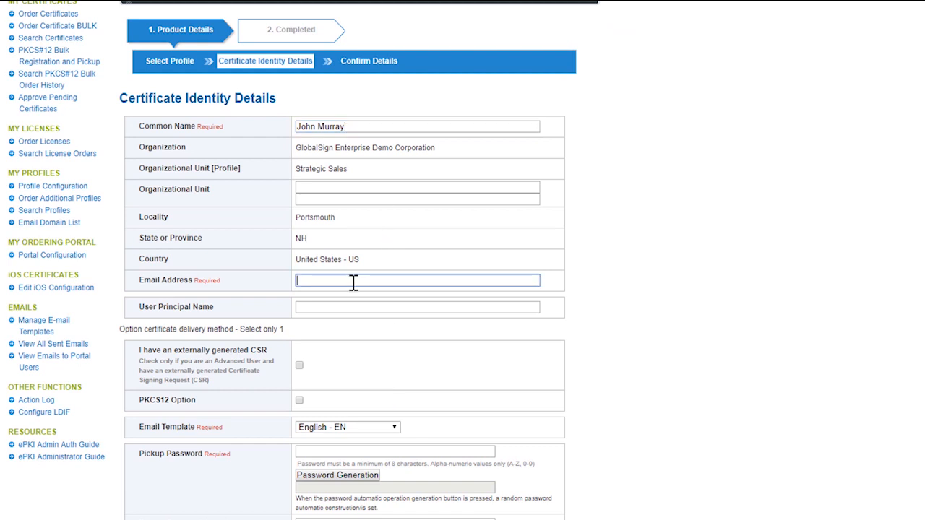
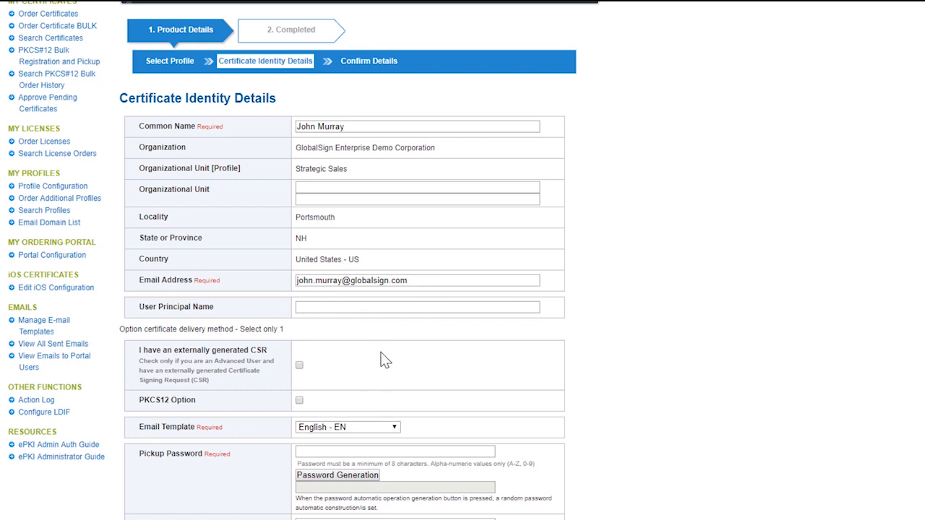
{"action": "mouse_move", "coordinate": [394, 381]}
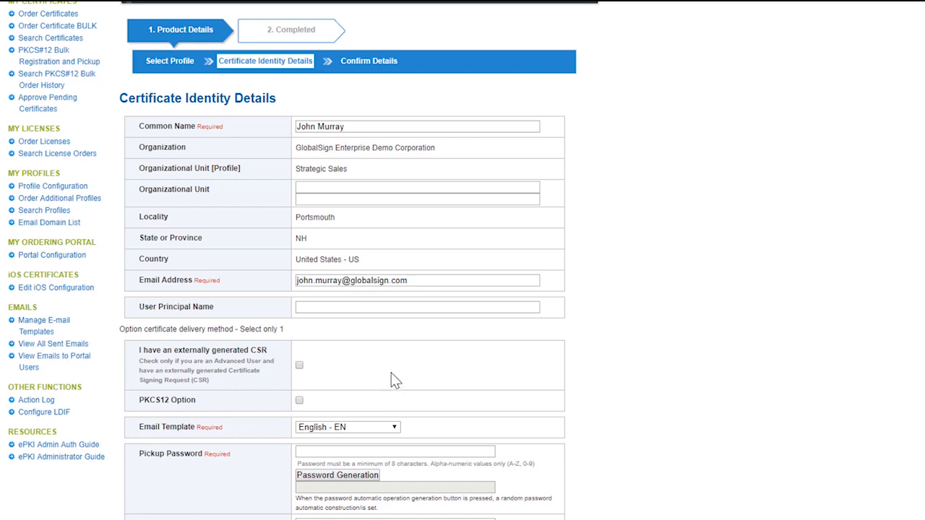
{"action": "mouse_move", "coordinate": [375, 371]}
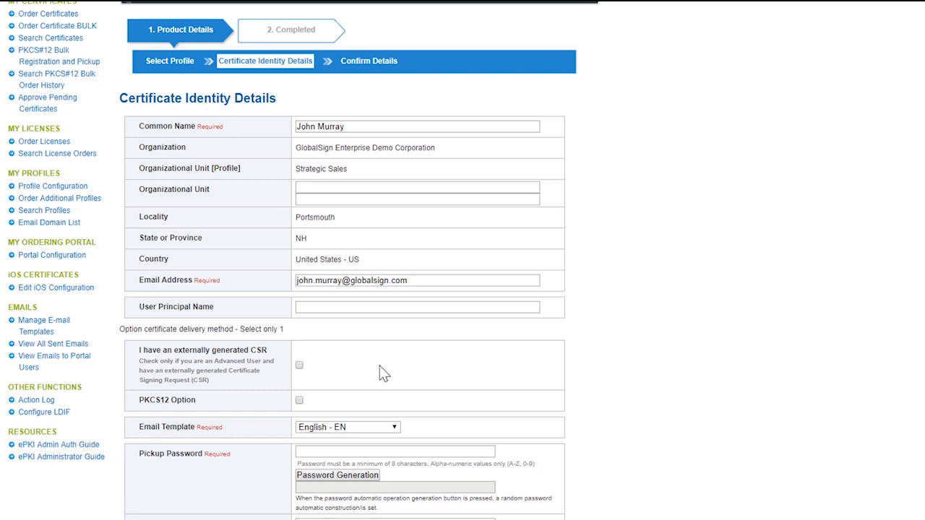
{"action": "mouse_move", "coordinate": [386, 366]}
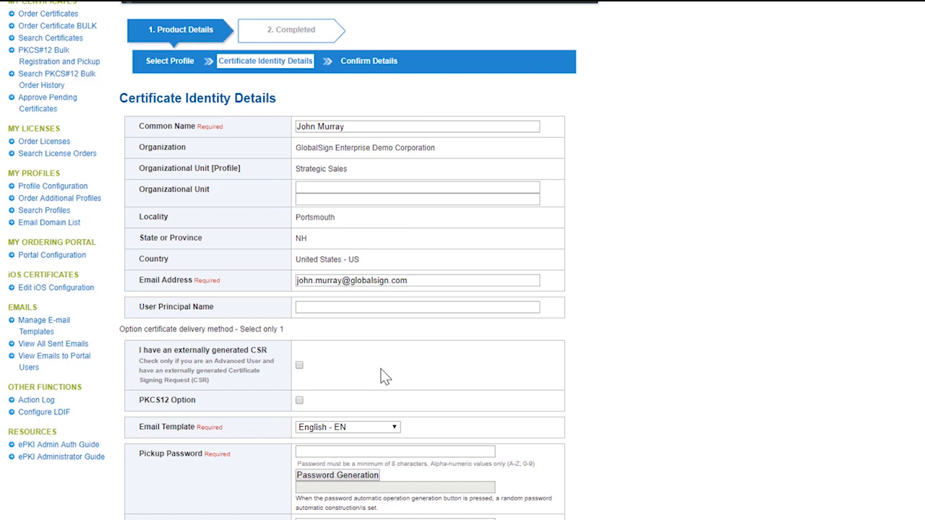
Step: Enter a pickup password in the identity details form
{"action": "left_click", "coordinate": [393, 452]}
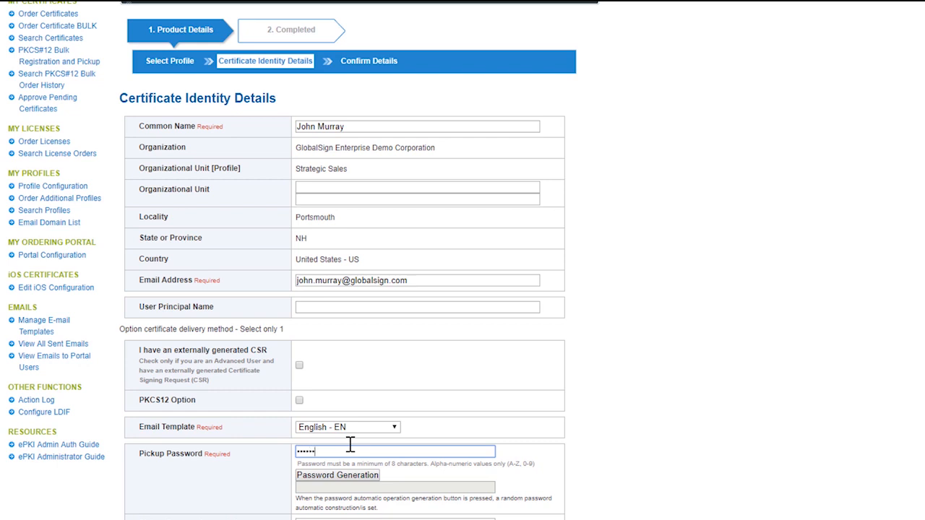
{"action": "type", "text": "••"}
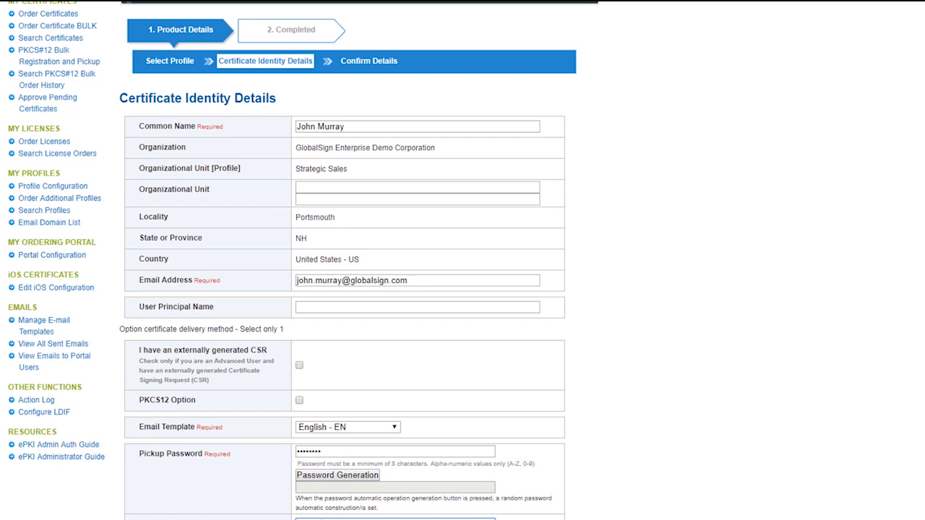
{"action": "mouse_move", "coordinate": [350, 519]}
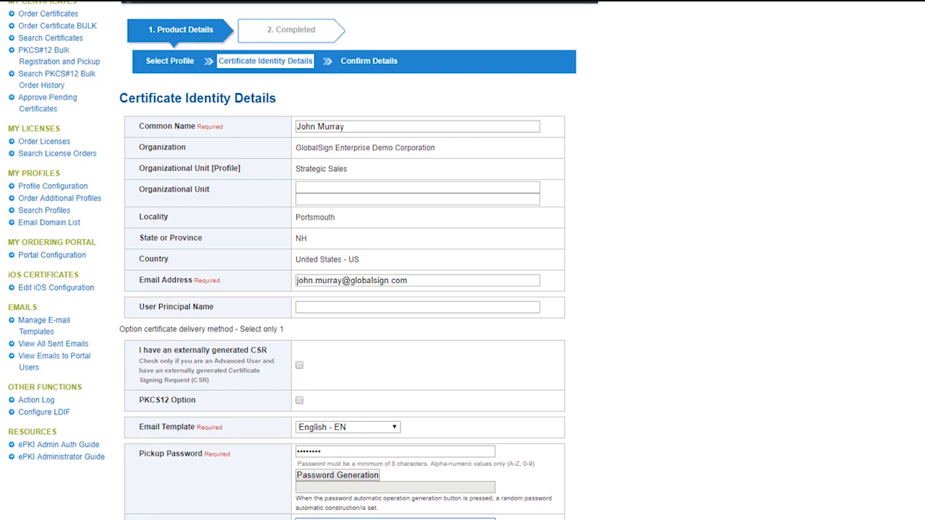
{"action": "mouse_move", "coordinate": [343, 485]}
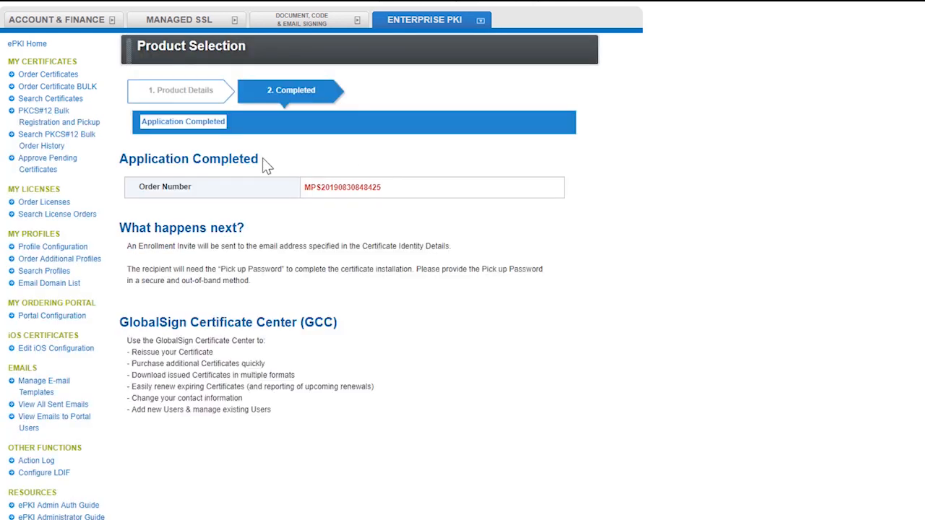
{"action": "mouse_move", "coordinate": [327, 191]}
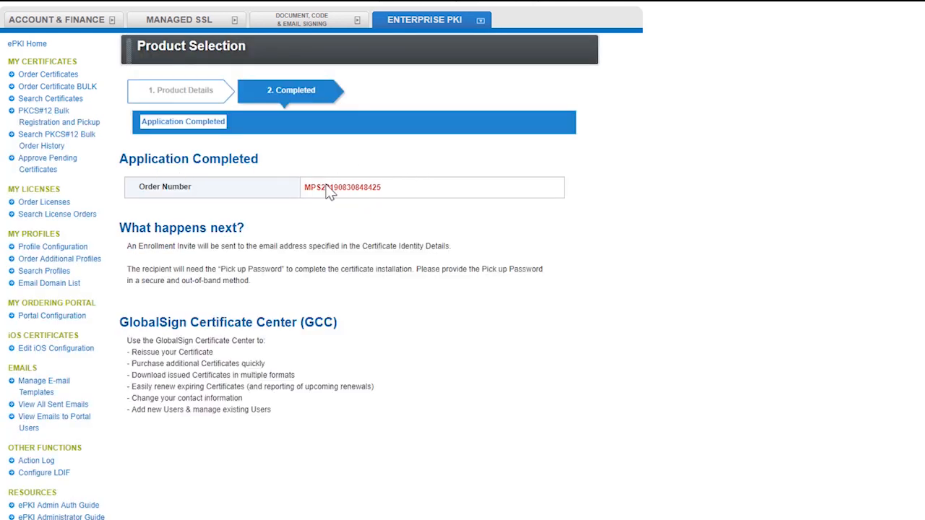
{"action": "mouse_move", "coordinate": [390, 203]}
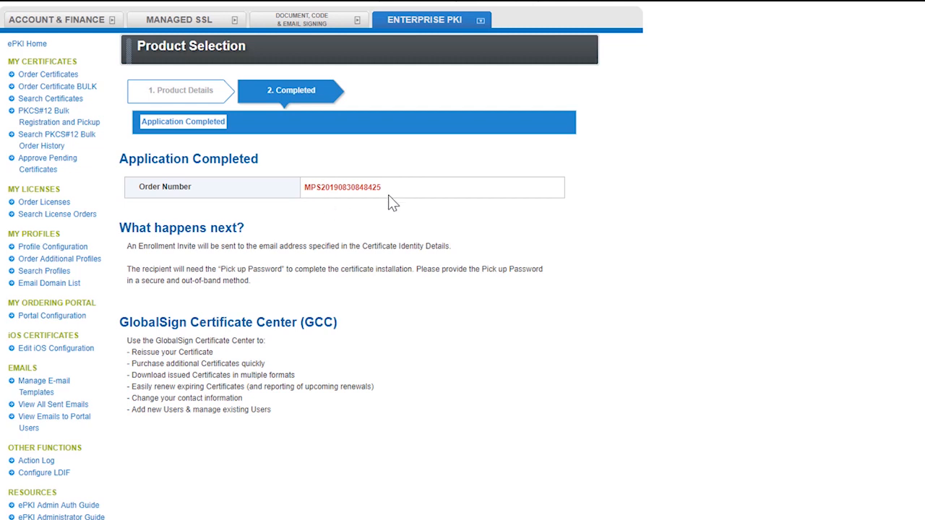
{"action": "mouse_move", "coordinate": [283, 210]}
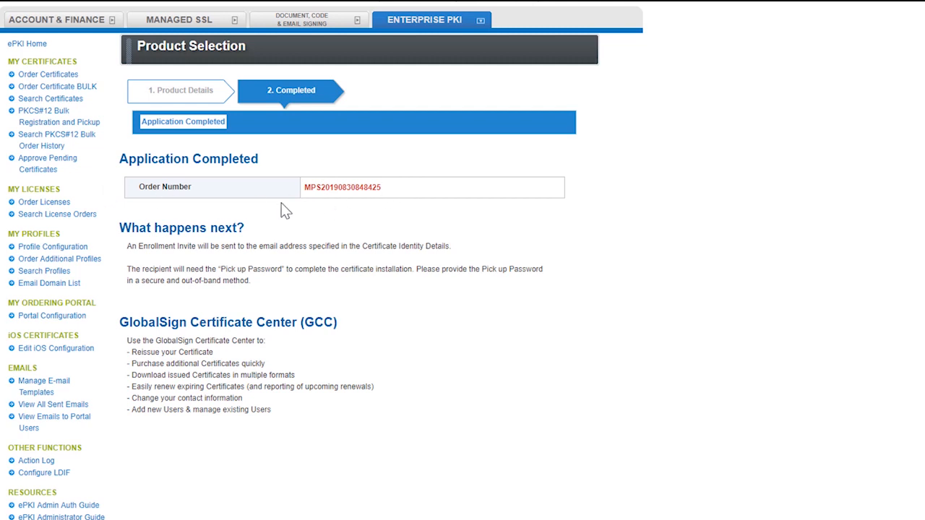
{"action": "mouse_move", "coordinate": [51, 115]}
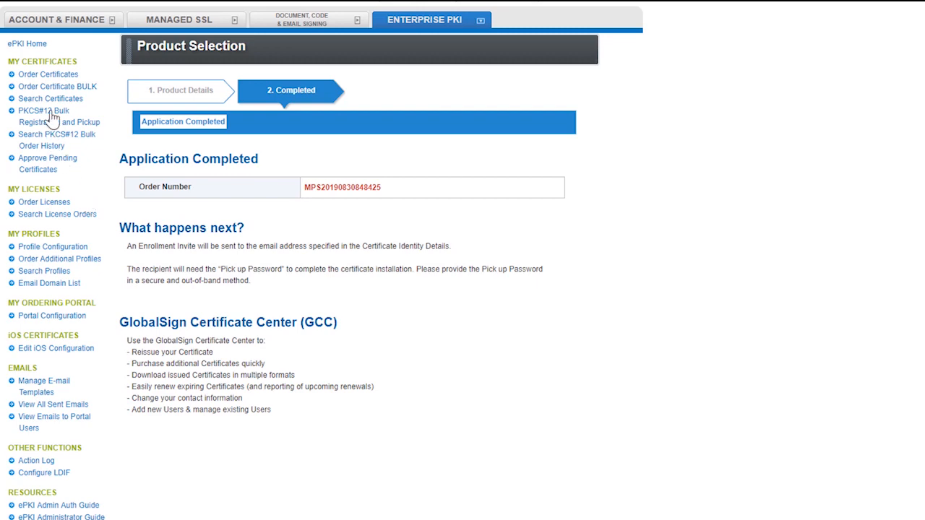
{"action": "mouse_move", "coordinate": [50, 98]}
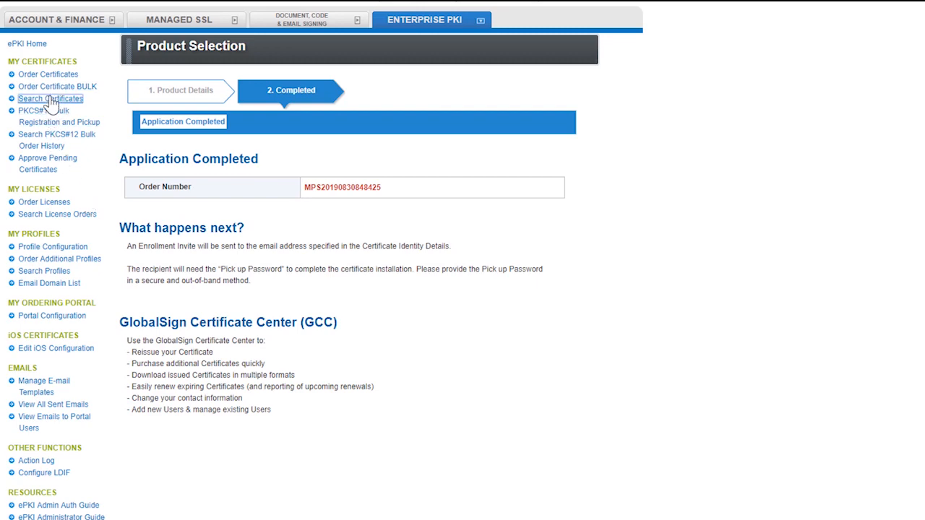
{"action": "left_click", "coordinate": [48, 96]}
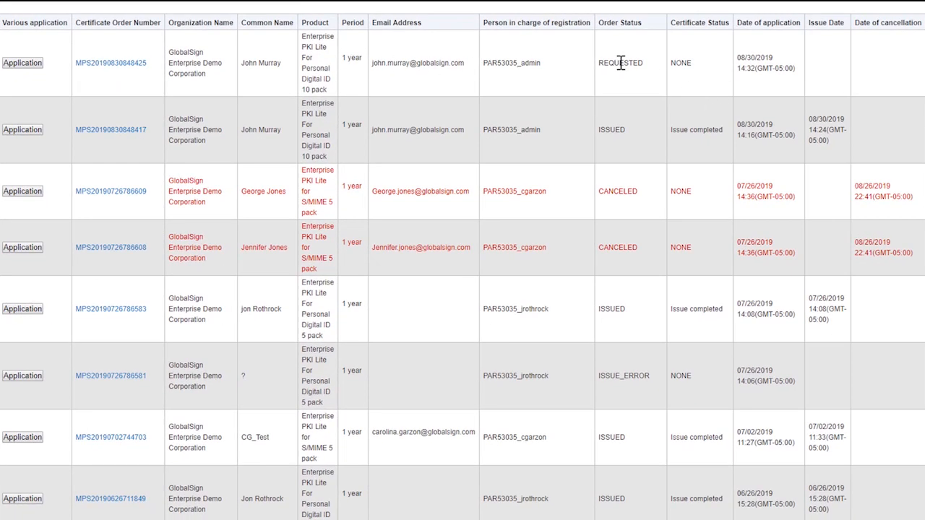
{"action": "mouse_move", "coordinate": [658, 142]}
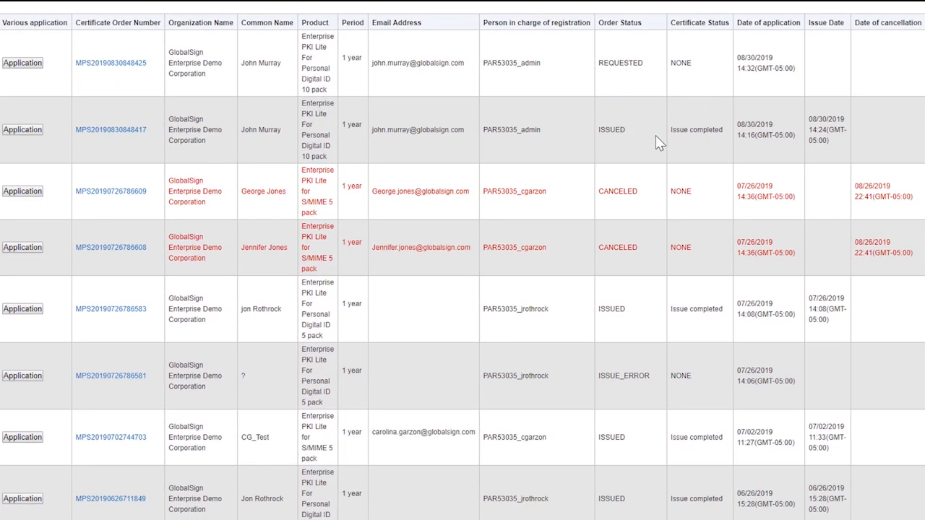
{"action": "mouse_move", "coordinate": [733, 120]}
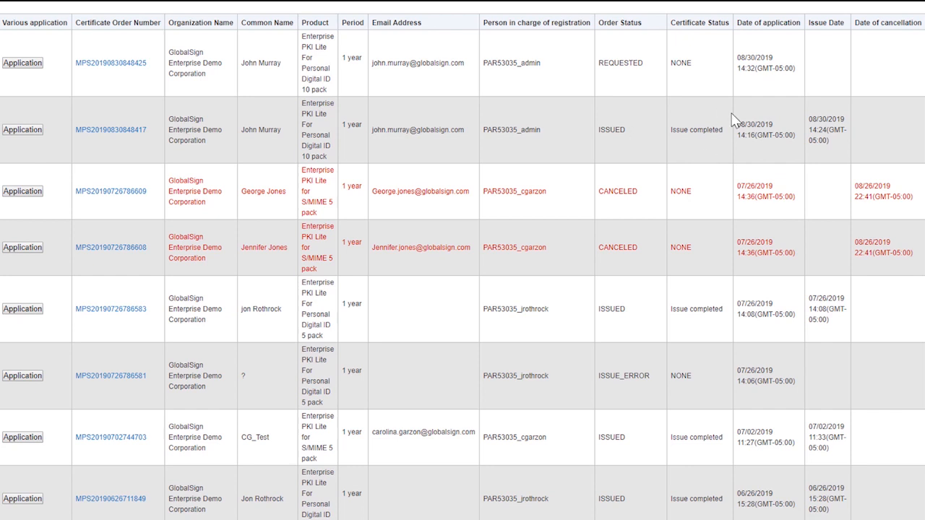
{"action": "mouse_move", "coordinate": [580, 86]}
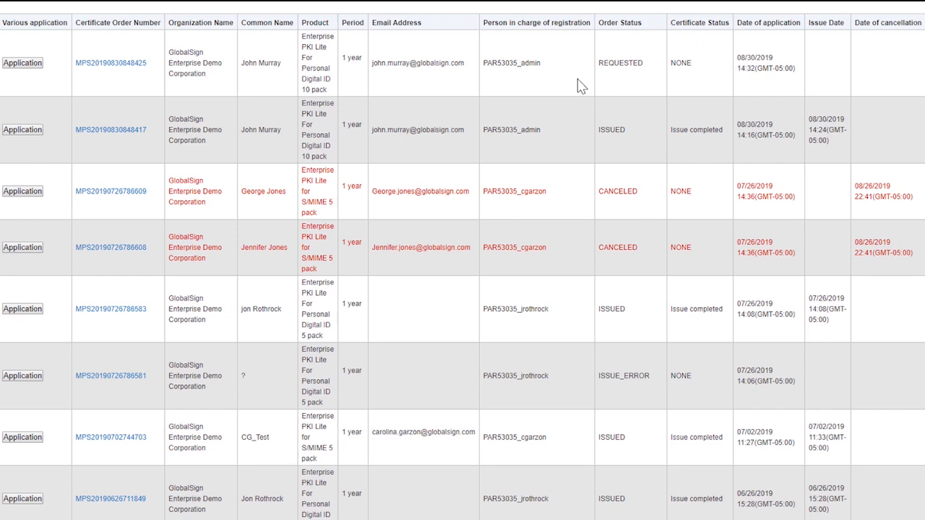
{"action": "mouse_move", "coordinate": [452, 53]}
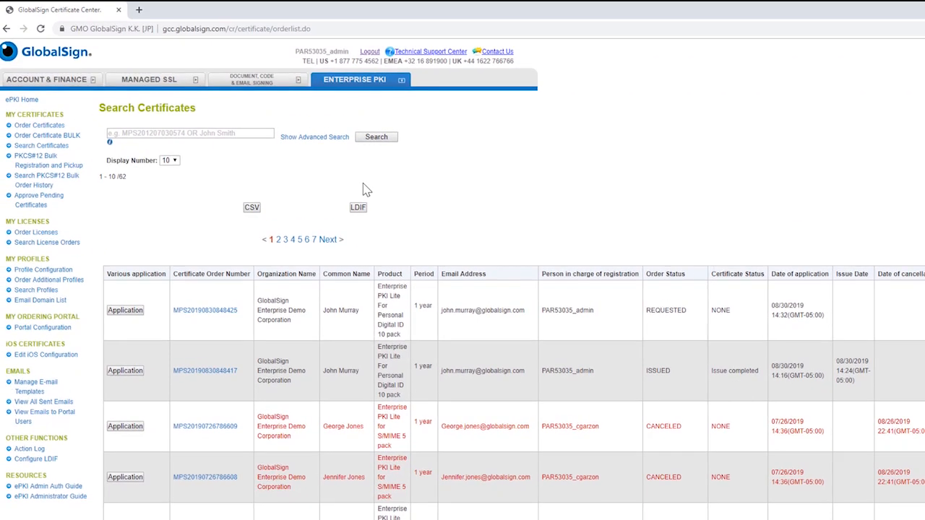
Step: Expand advanced search and browse the order state and certificate status filter options
{"action": "left_click", "coordinate": [313, 137]}
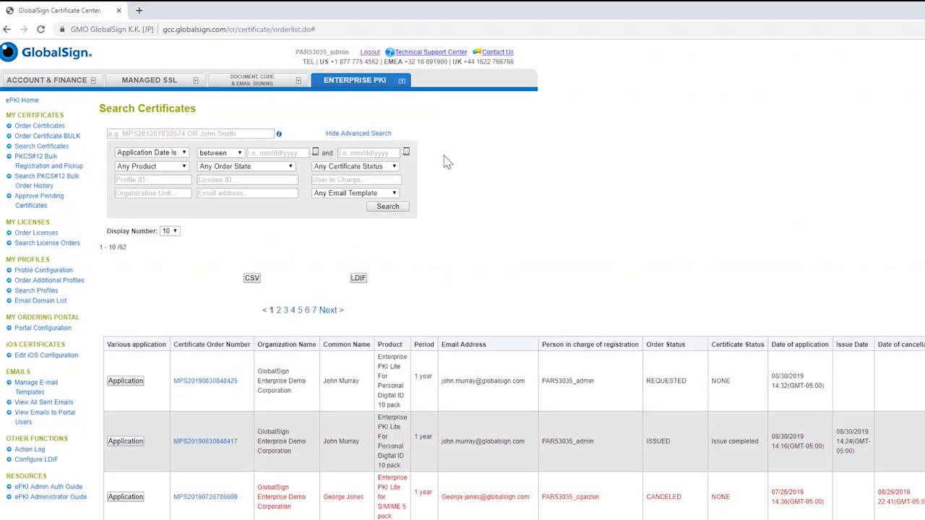
{"action": "mouse_move", "coordinate": [477, 173]}
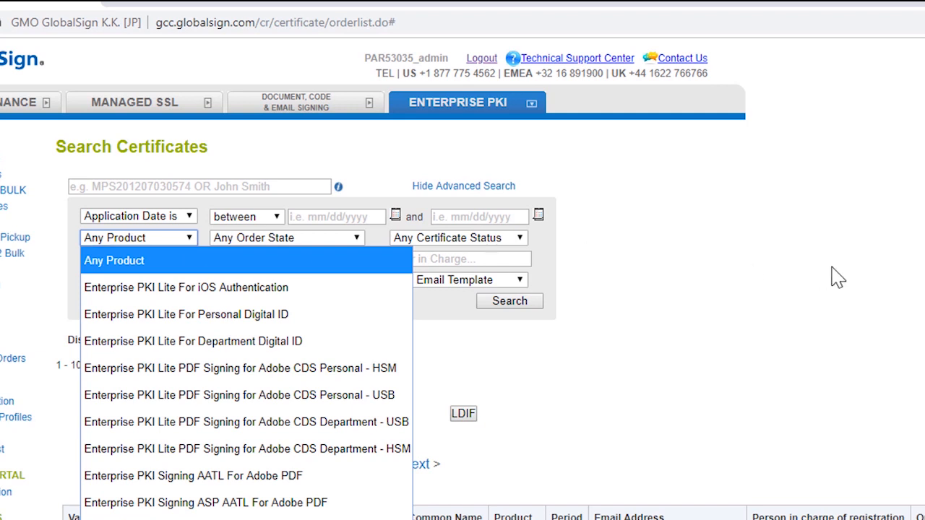
{"action": "left_click", "coordinate": [114, 260]}
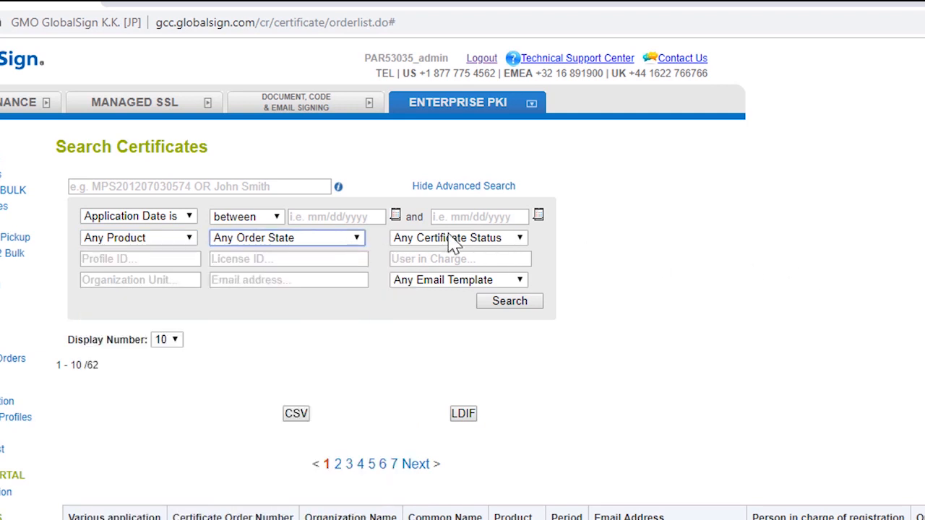
{"action": "left_click", "coordinate": [458, 238]}
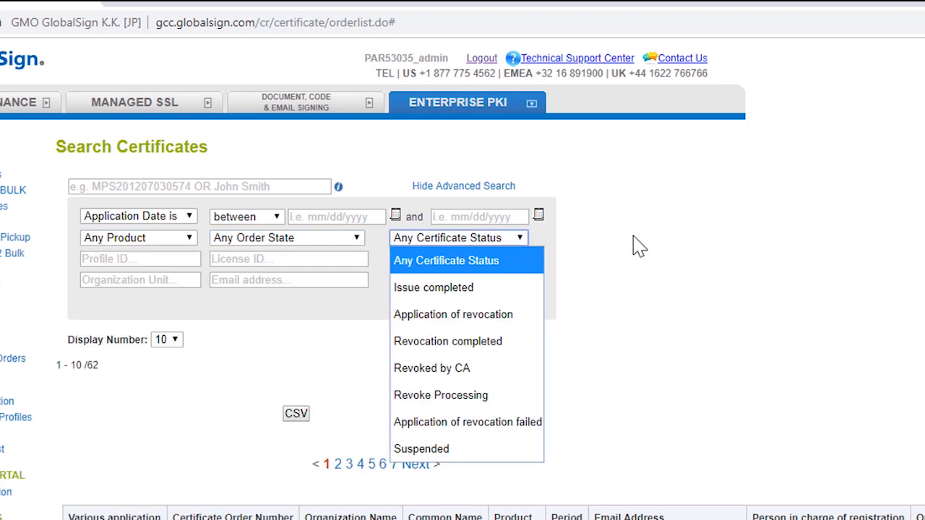
{"action": "left_click", "coordinate": [458, 260]}
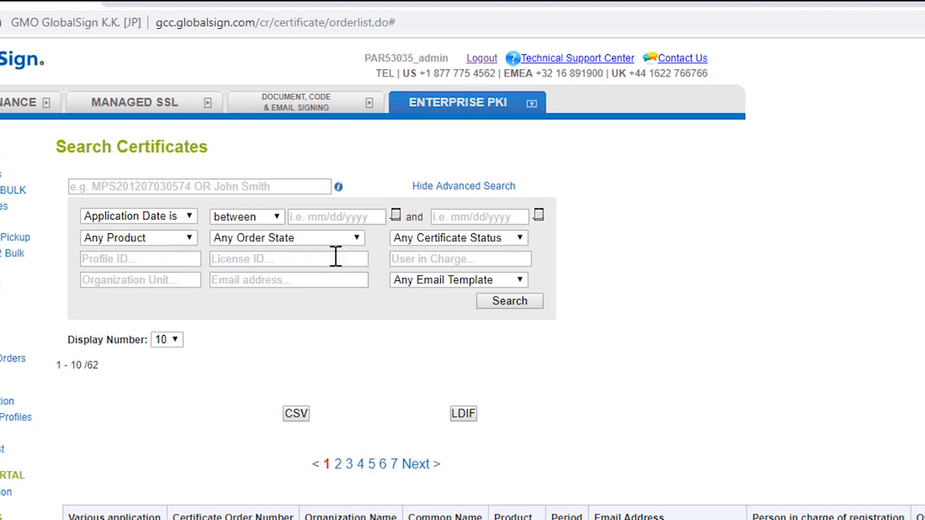
{"action": "mouse_move", "coordinate": [312, 264]}
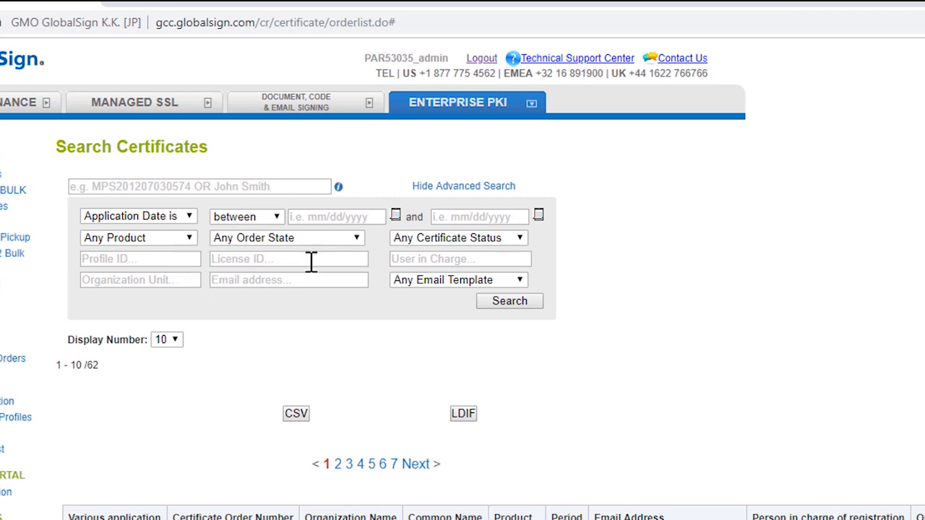
{"action": "mouse_move", "coordinate": [263, 284]}
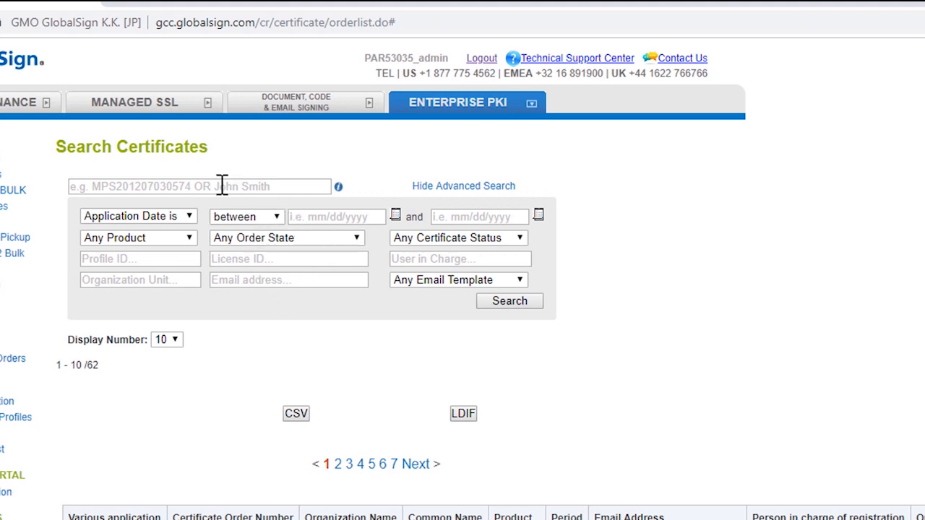
{"action": "mouse_move", "coordinate": [329, 185]}
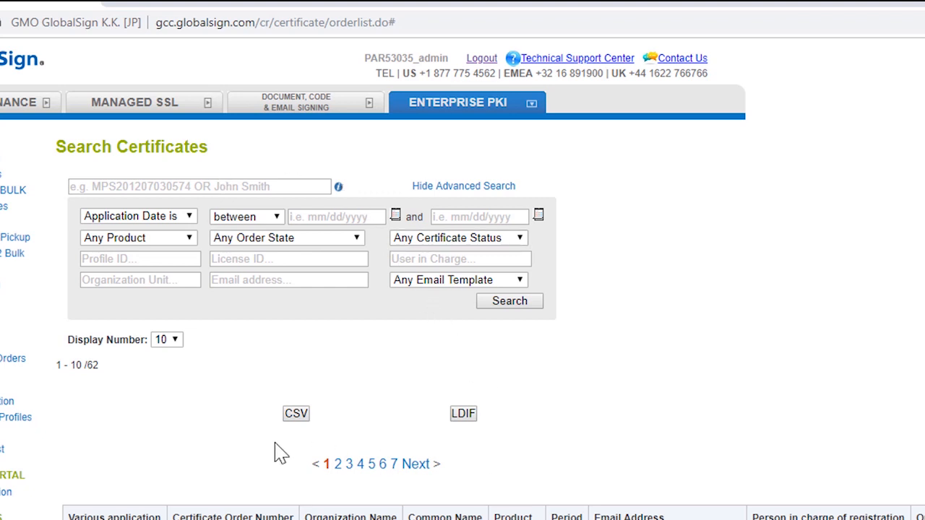
{"action": "mouse_move", "coordinate": [370, 427]}
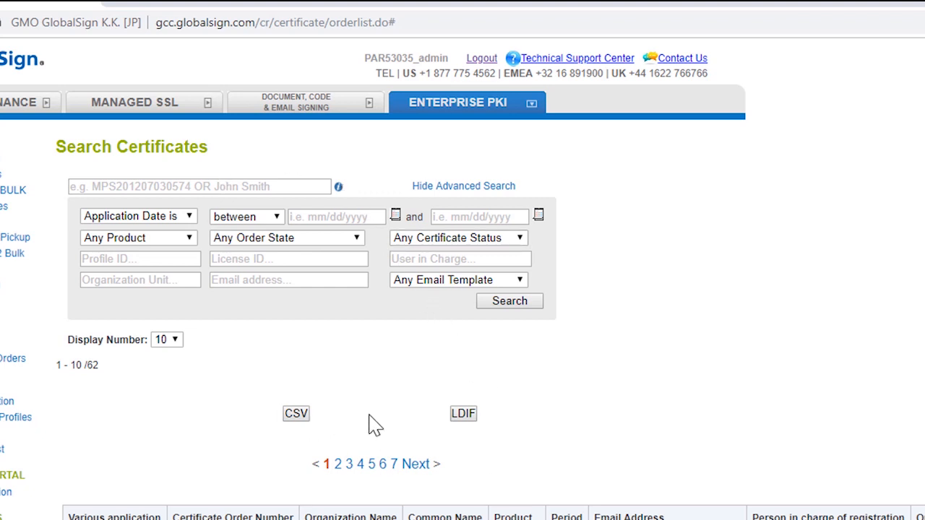
{"action": "mouse_move", "coordinate": [367, 435]}
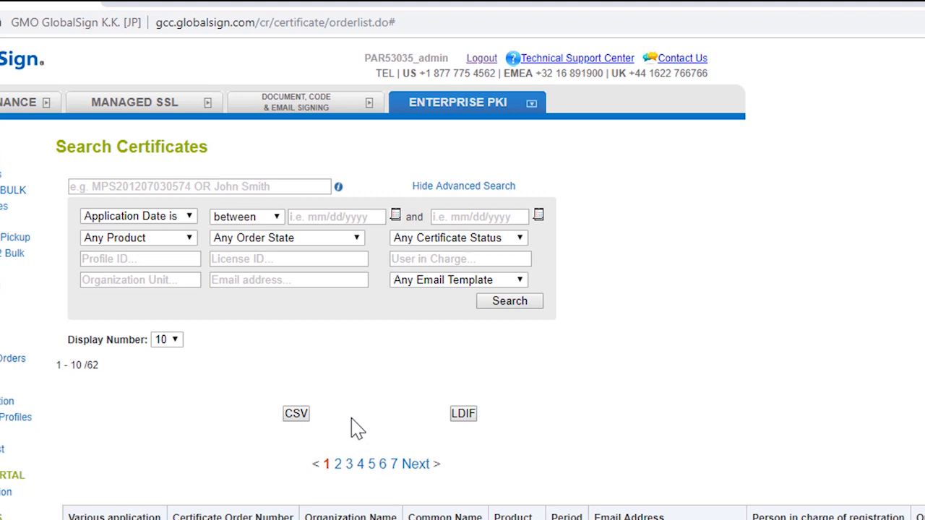
{"action": "mouse_move", "coordinate": [295, 426]}
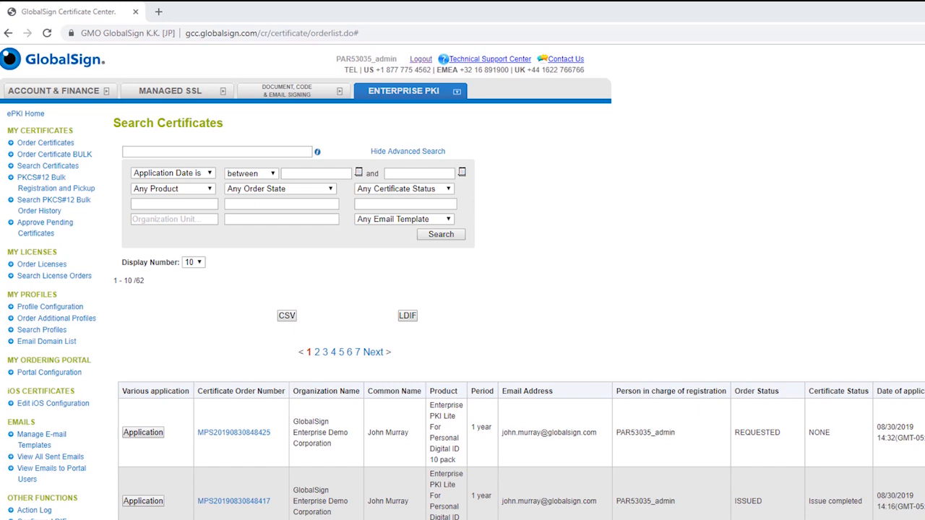
Step: Export the order list as certlist.csv, review it in Excel, and close it
{"action": "left_click", "coordinate": [287, 315]}
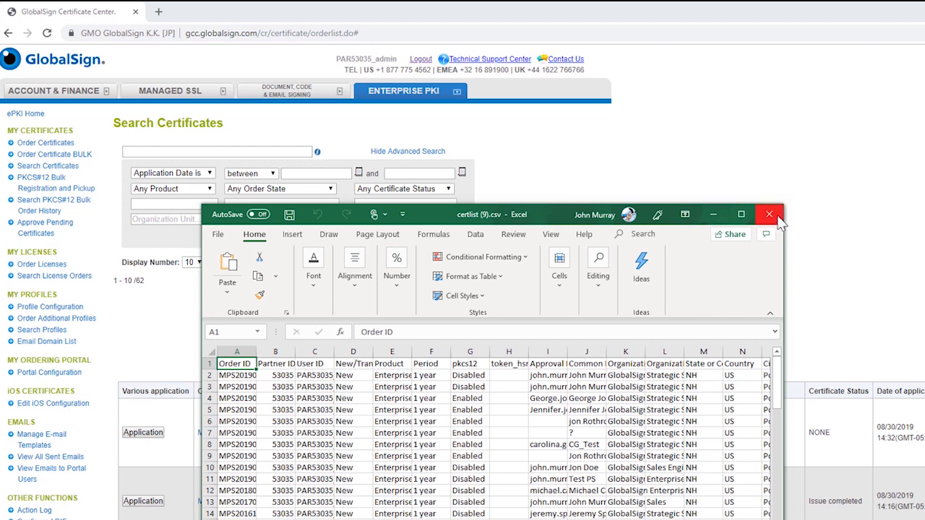
{"action": "mouse_move", "coordinate": [770, 215]}
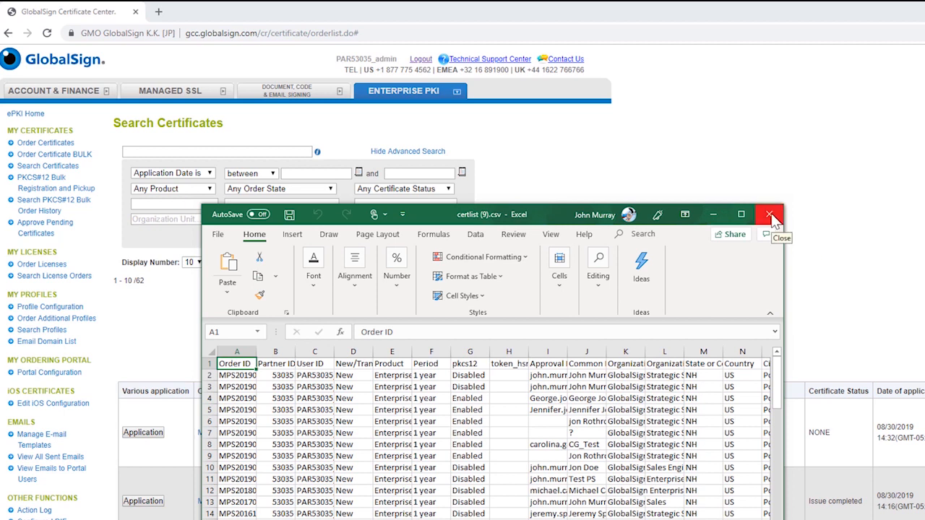
{"action": "left_click", "coordinate": [770, 215]}
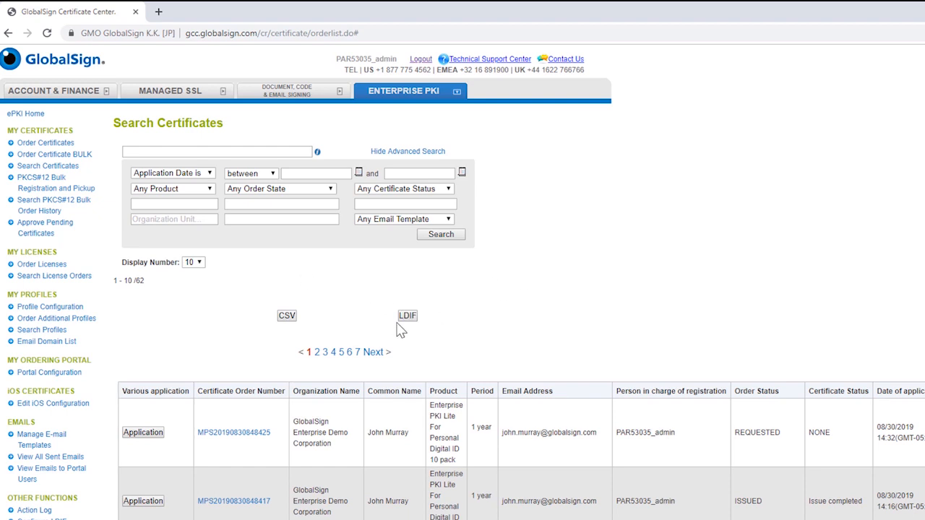
{"action": "mouse_move", "coordinate": [353, 266]}
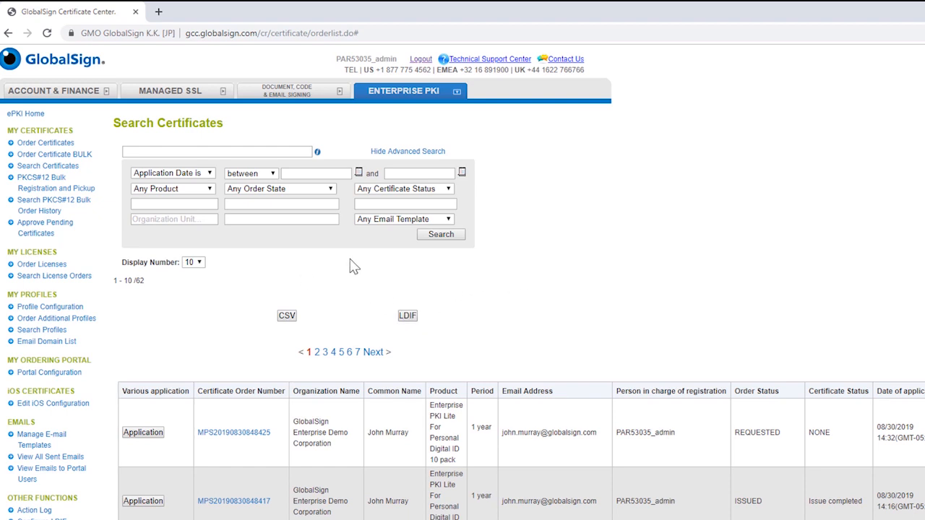
{"action": "mouse_move", "coordinate": [301, 282]}
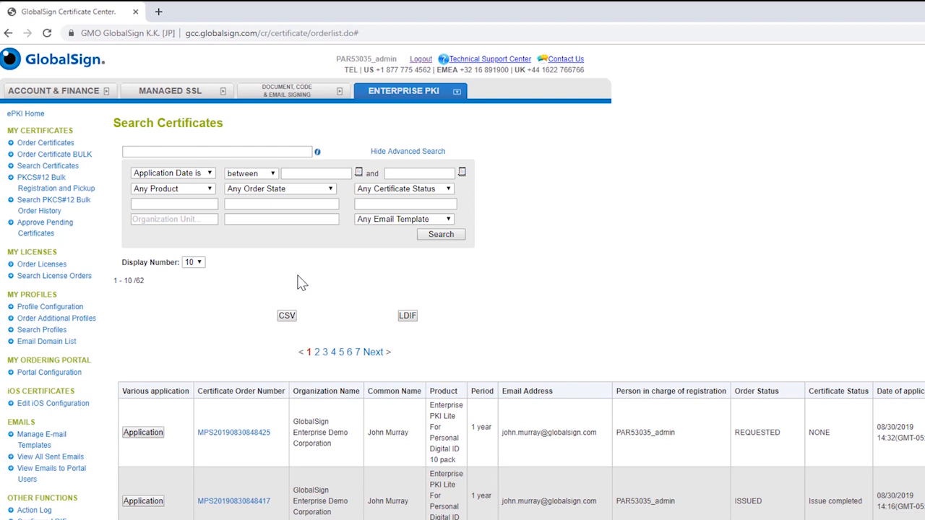
{"action": "mouse_move", "coordinate": [421, 282]}
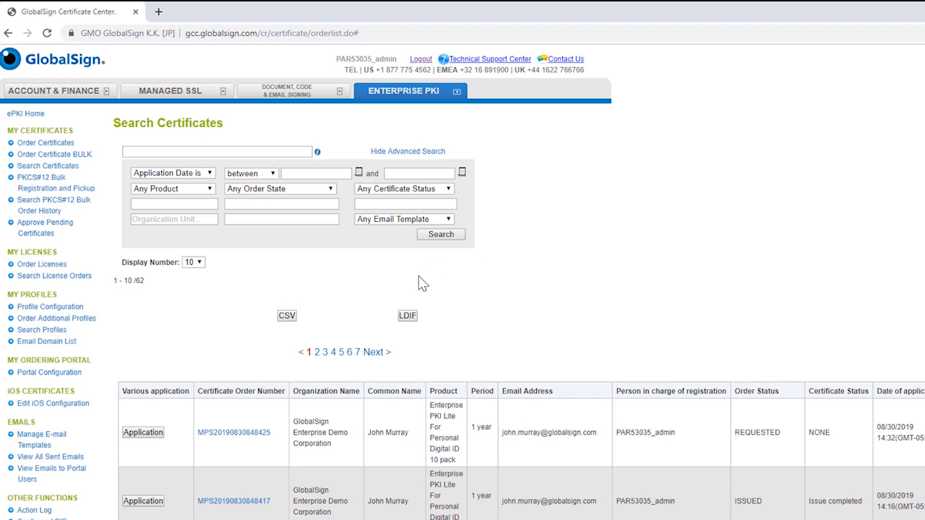
{"action": "mouse_move", "coordinate": [335, 282]}
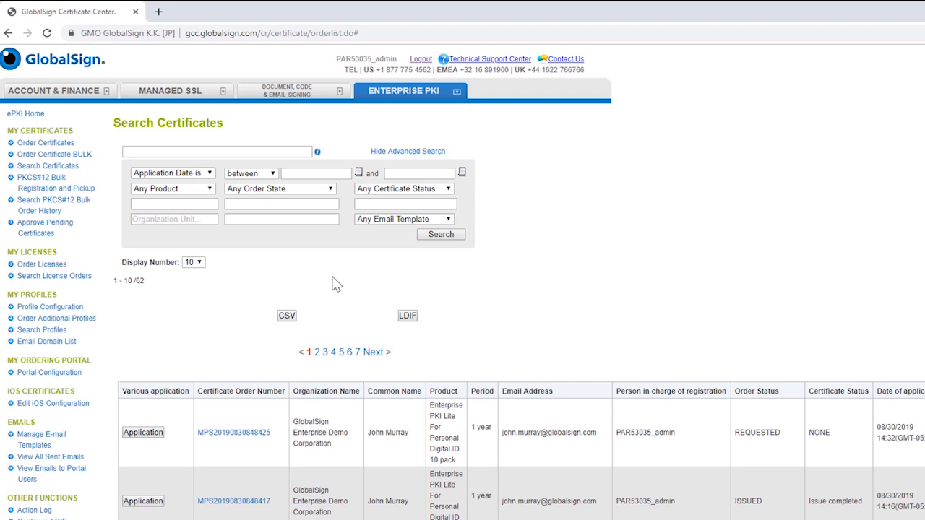
{"action": "mouse_move", "coordinate": [338, 280]}
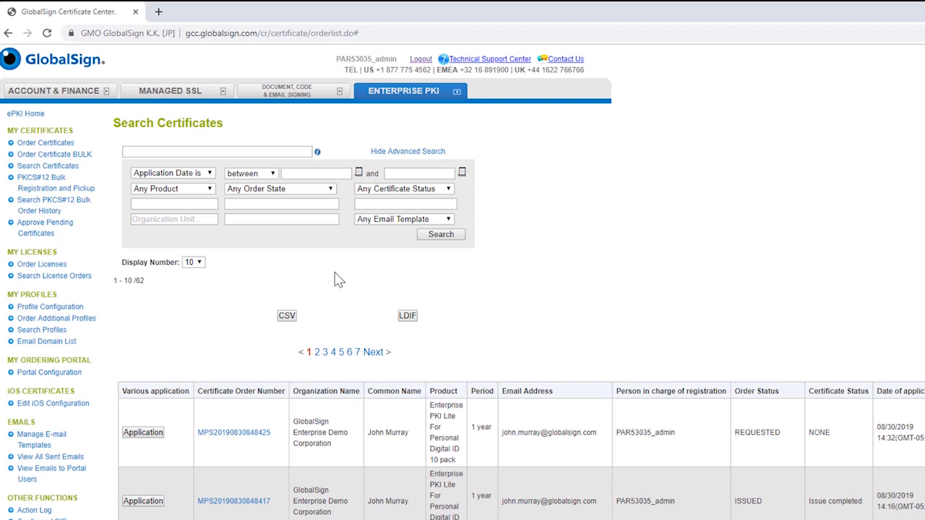
{"action": "mouse_move", "coordinate": [174, 315]}
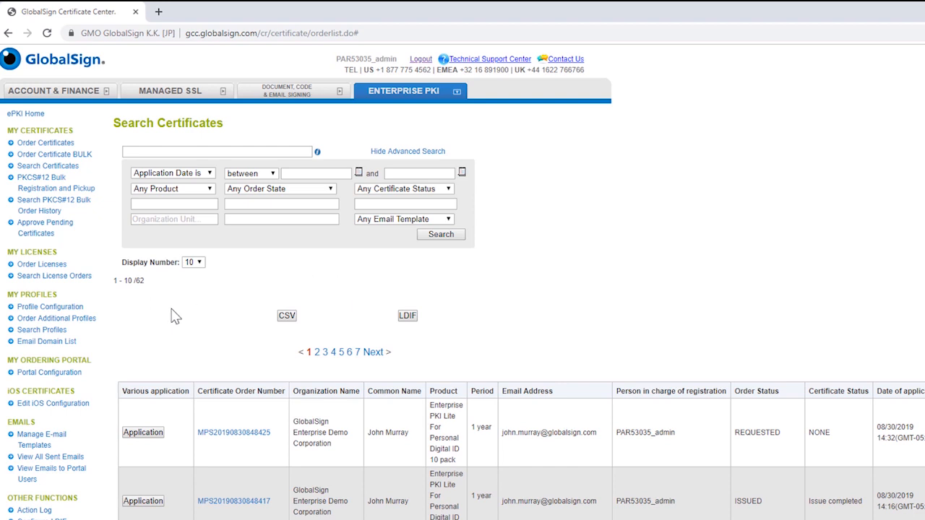
{"action": "mouse_move", "coordinate": [479, 167]}
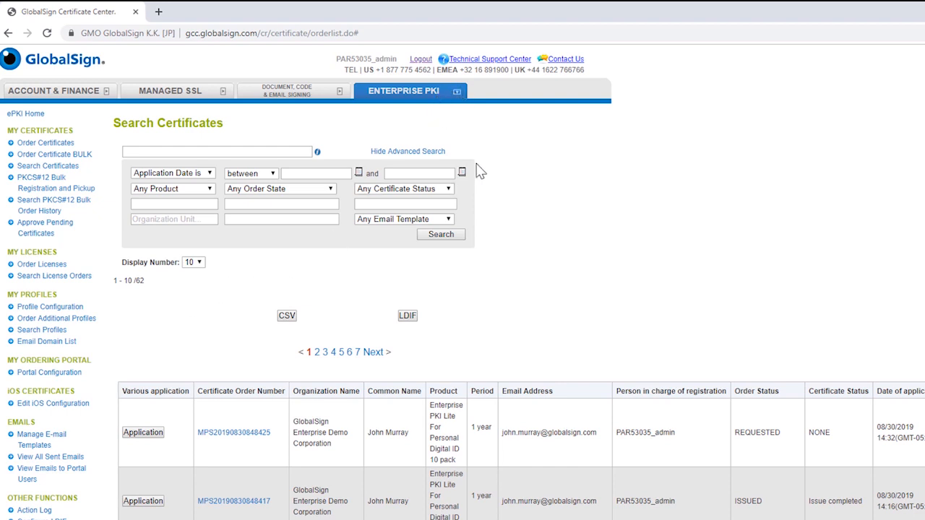
{"action": "mouse_move", "coordinate": [251, 288]}
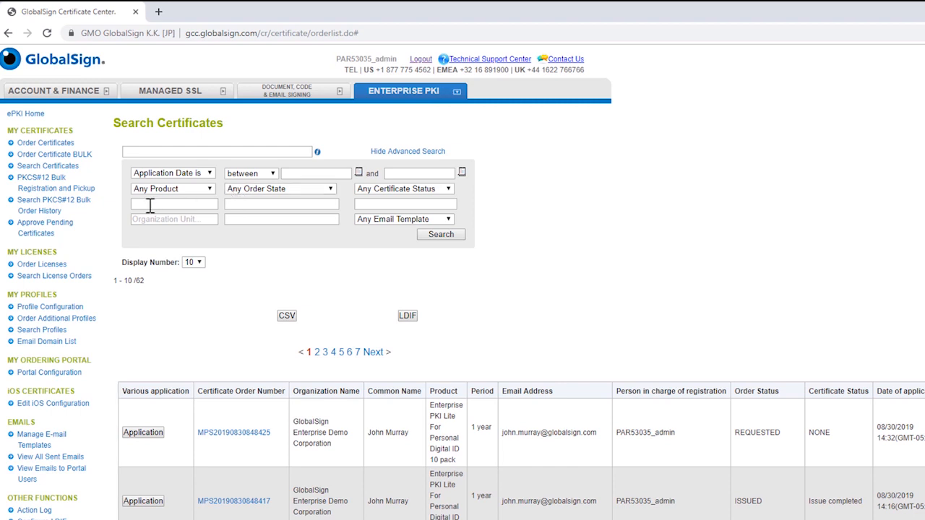
{"action": "mouse_move", "coordinate": [85, 170]}
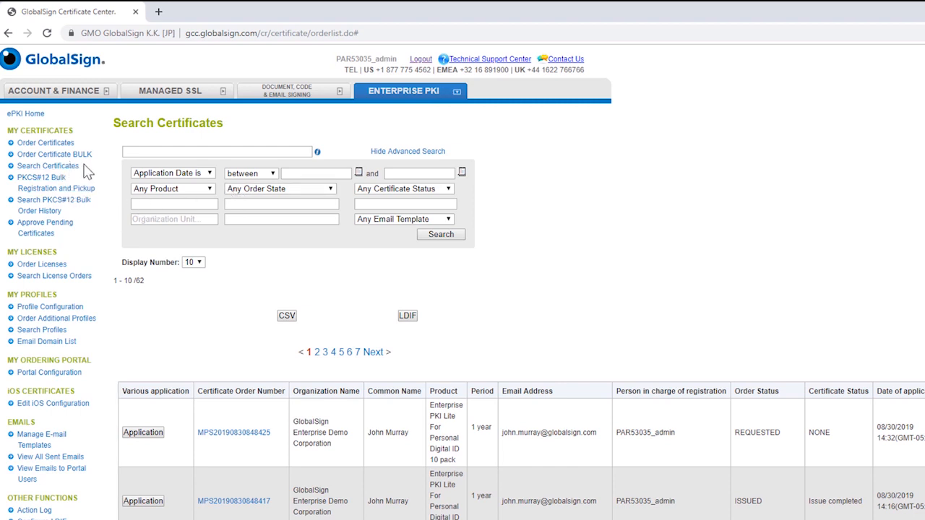
{"action": "mouse_move", "coordinate": [128, 319]}
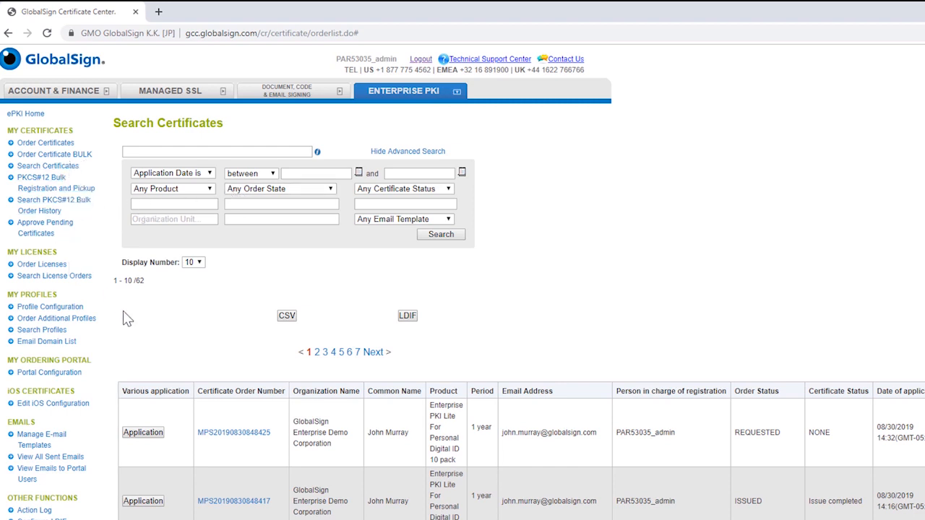
{"action": "mouse_move", "coordinate": [147, 346]}
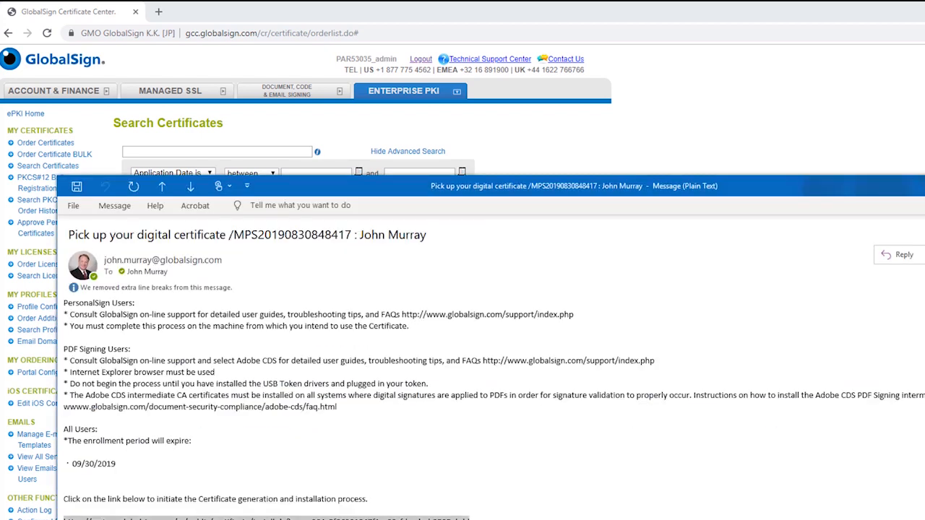
{"action": "mouse_move", "coordinate": [516, 341]}
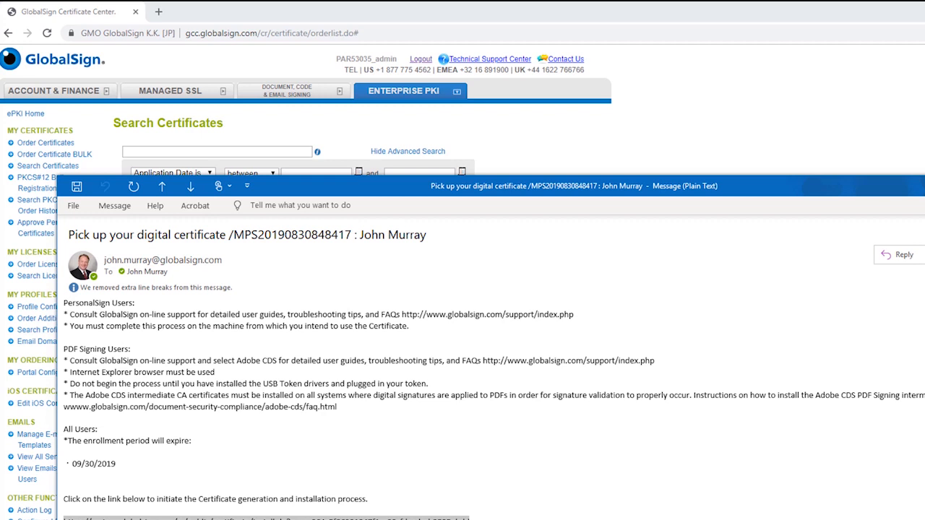
{"action": "mouse_move", "coordinate": [383, 467]}
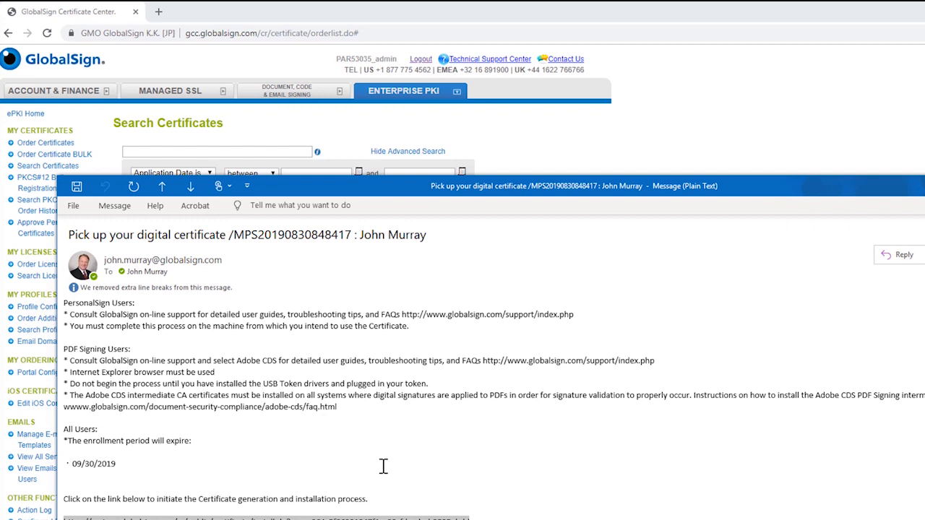
{"action": "mouse_move", "coordinate": [812, 175]}
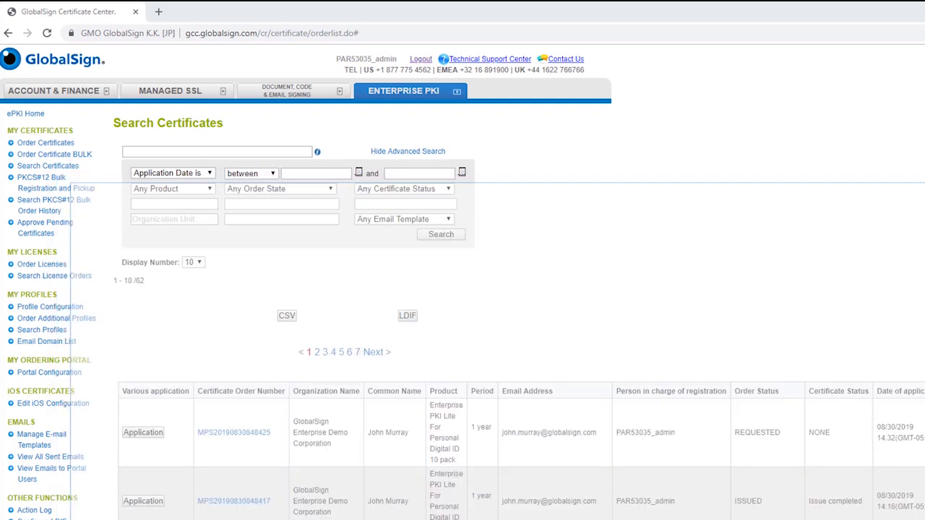
{"action": "mouse_move", "coordinate": [56, 476]}
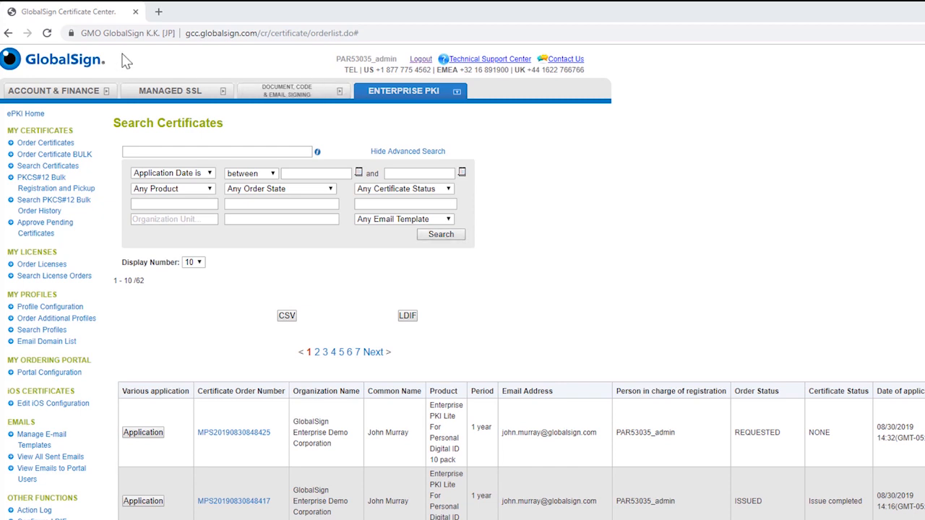
{"action": "left_click", "coordinate": [54, 154]}
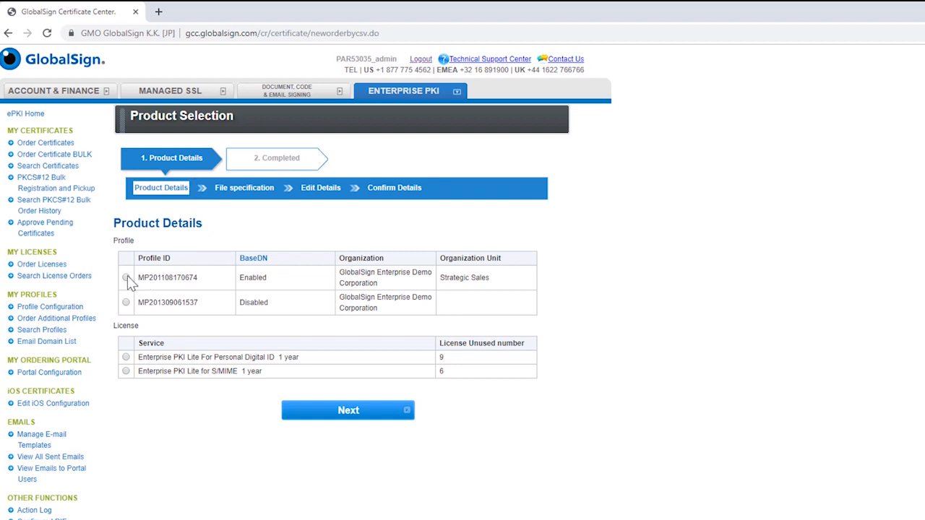
{"action": "left_click", "coordinate": [125, 278]}
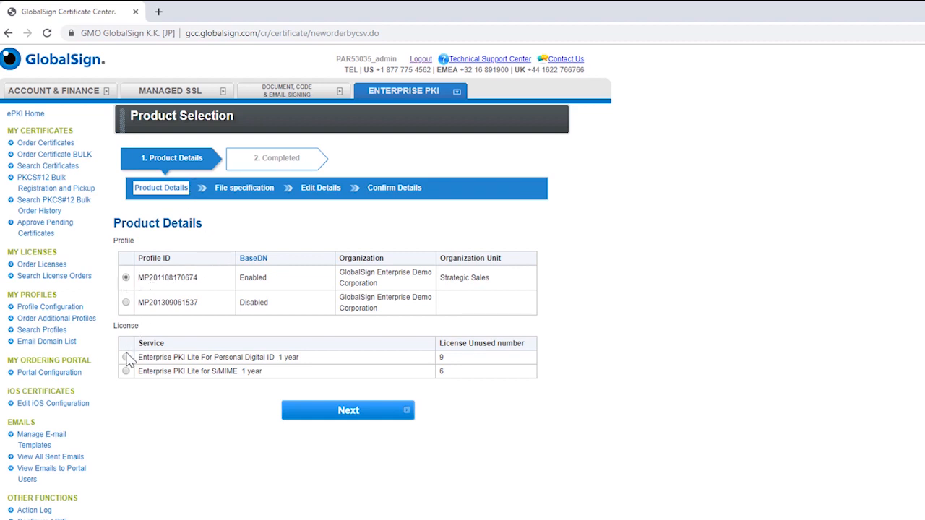
{"action": "left_click", "coordinate": [125, 358]}
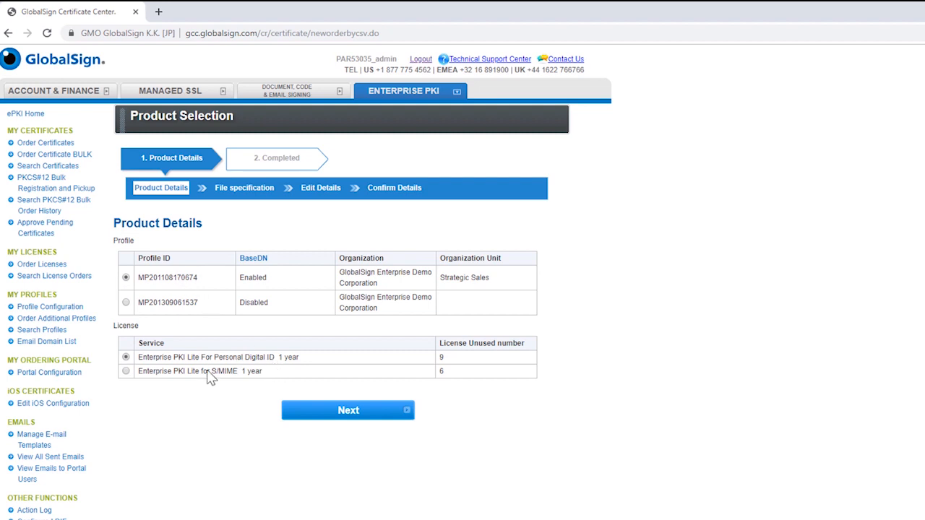
{"action": "mouse_move", "coordinate": [352, 367]}
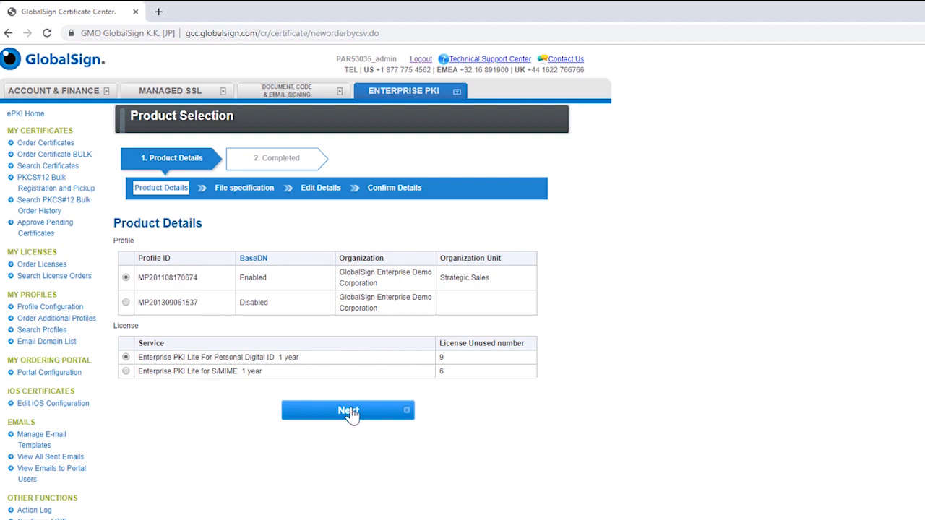
{"action": "left_click", "coordinate": [348, 409]}
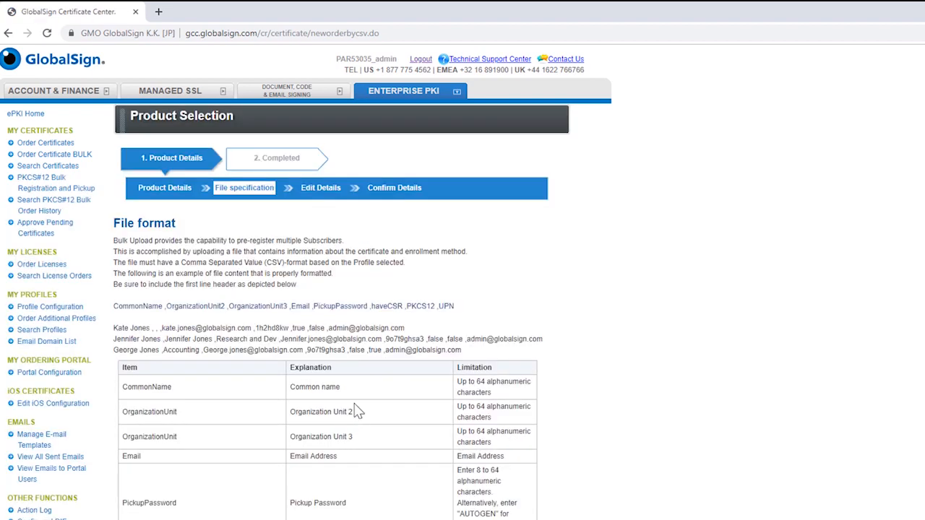
{"action": "mouse_move", "coordinate": [349, 411]}
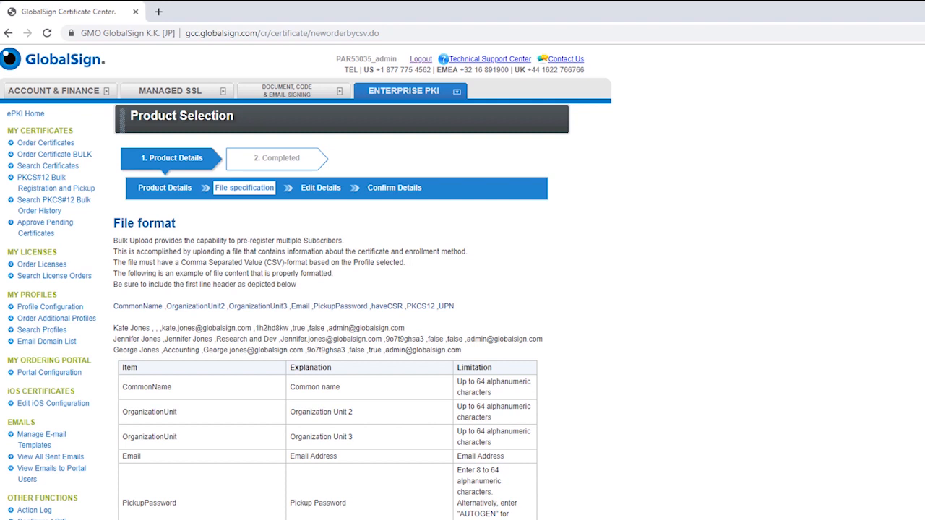
{"action": "mouse_move", "coordinate": [456, 275]}
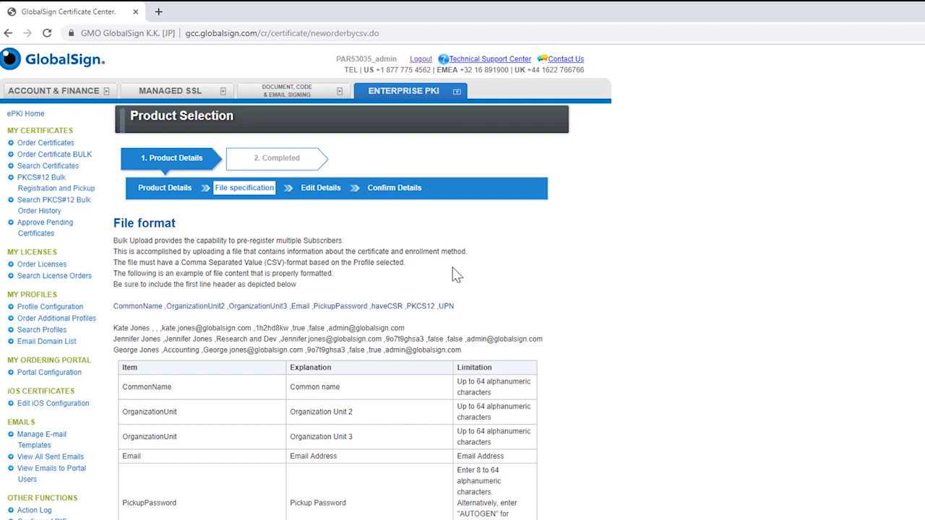
{"action": "mouse_move", "coordinate": [513, 265]}
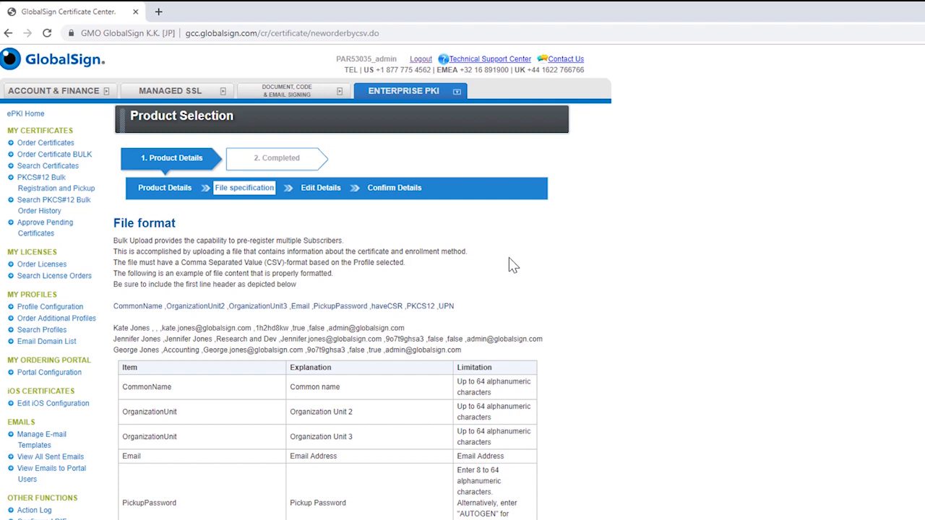
{"action": "mouse_move", "coordinate": [602, 231]}
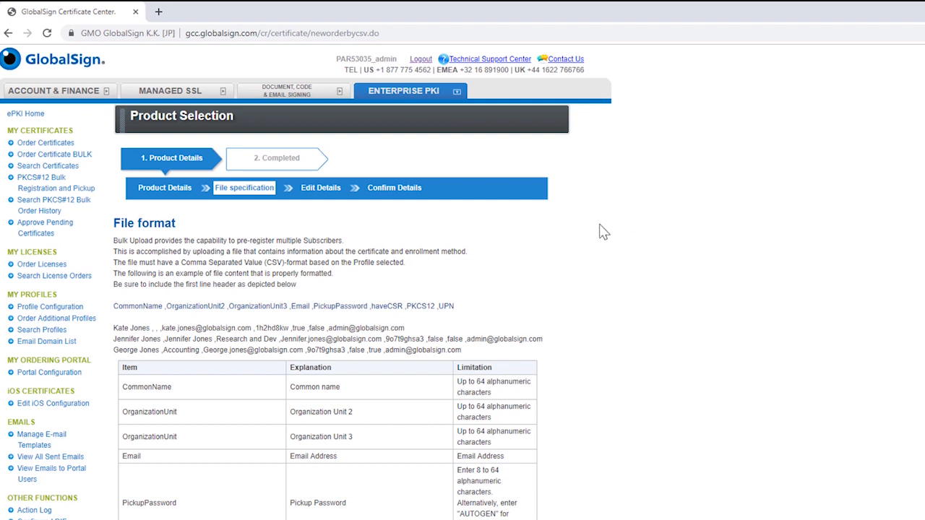
{"action": "mouse_move", "coordinate": [503, 247]}
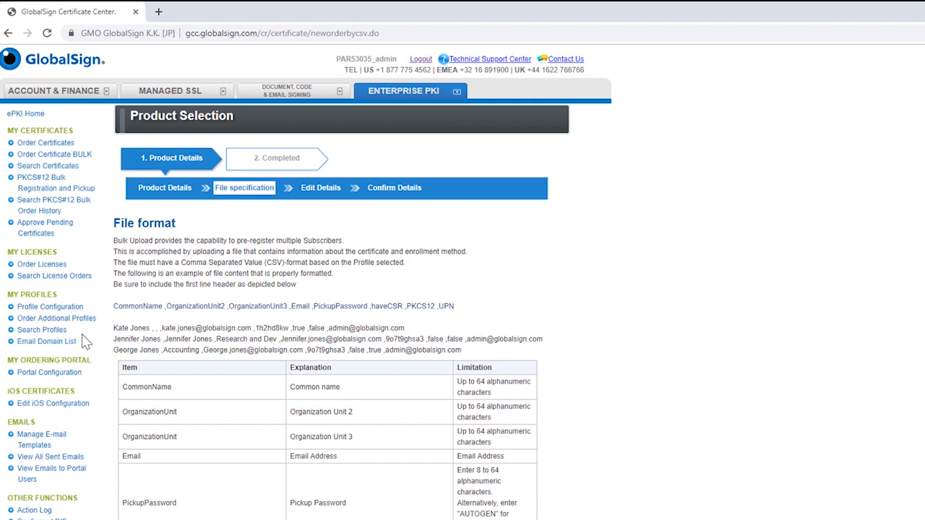
Step: Open the Strategic Sales portal URL from Portal Configuration in a new tab
{"action": "left_click", "coordinate": [49, 372]}
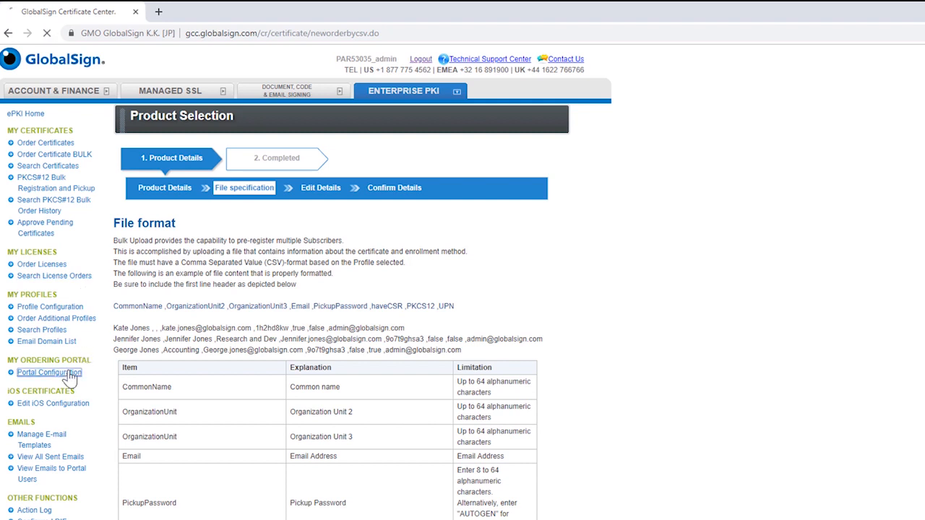
{"action": "left_click", "coordinate": [50, 373]}
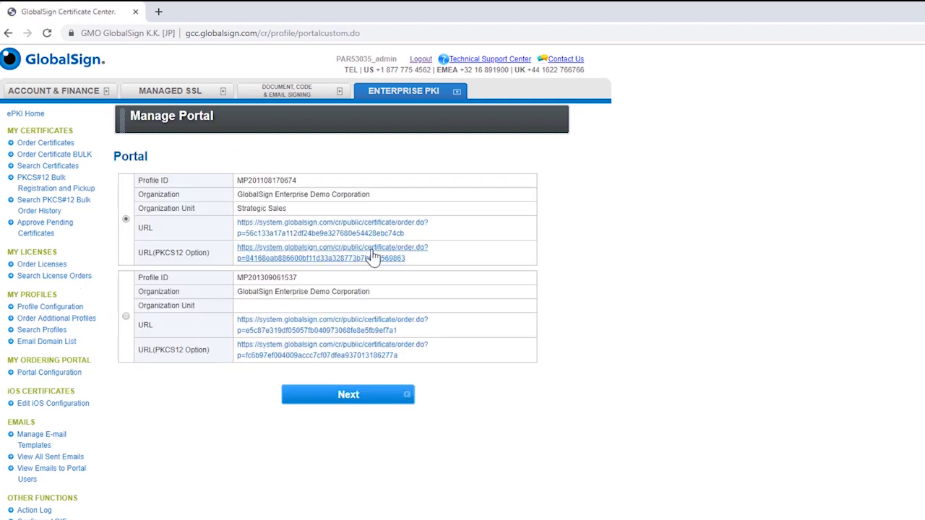
{"action": "mouse_move", "coordinate": [349, 227]}
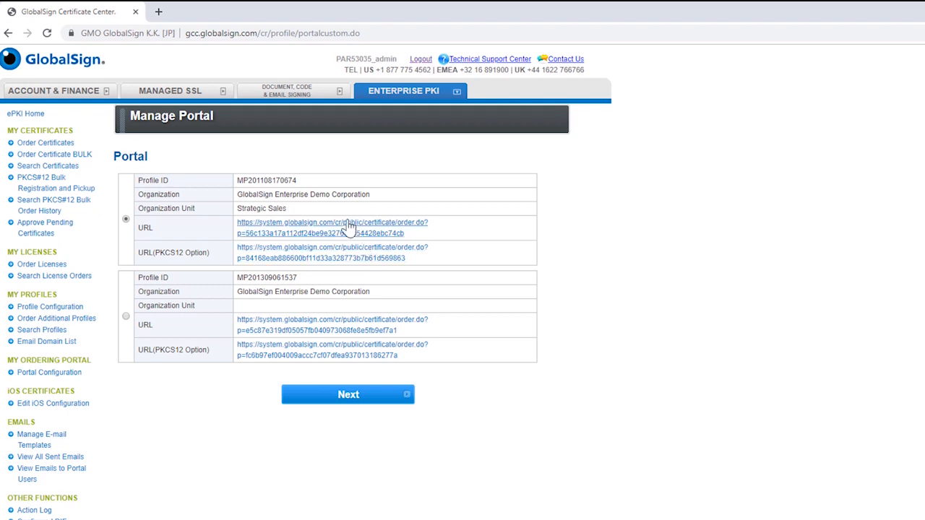
{"action": "mouse_move", "coordinate": [335, 232]}
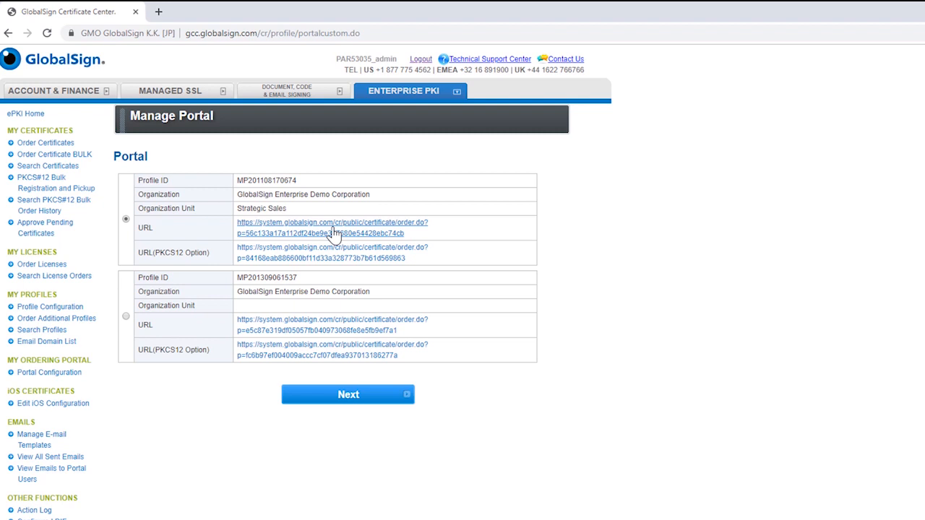
{"action": "right_click", "coordinate": [333, 232]}
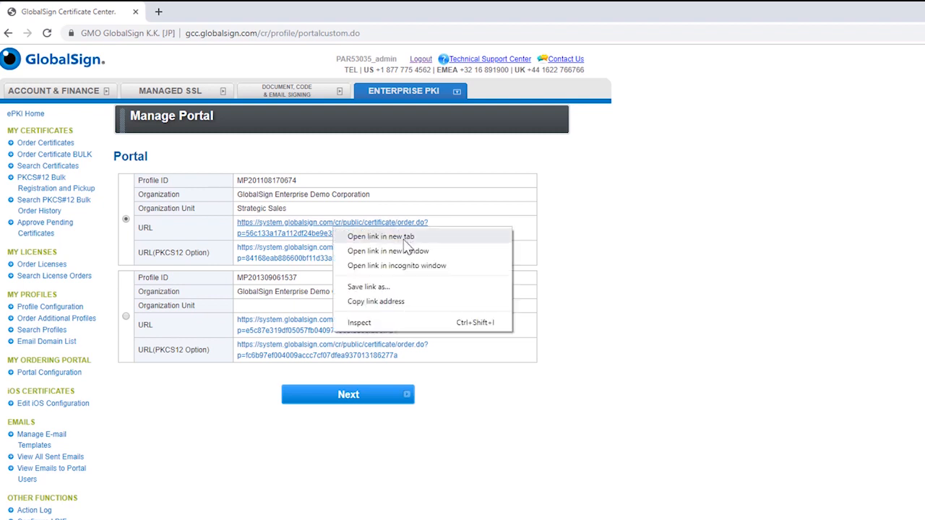
{"action": "left_click", "coordinate": [379, 236]}
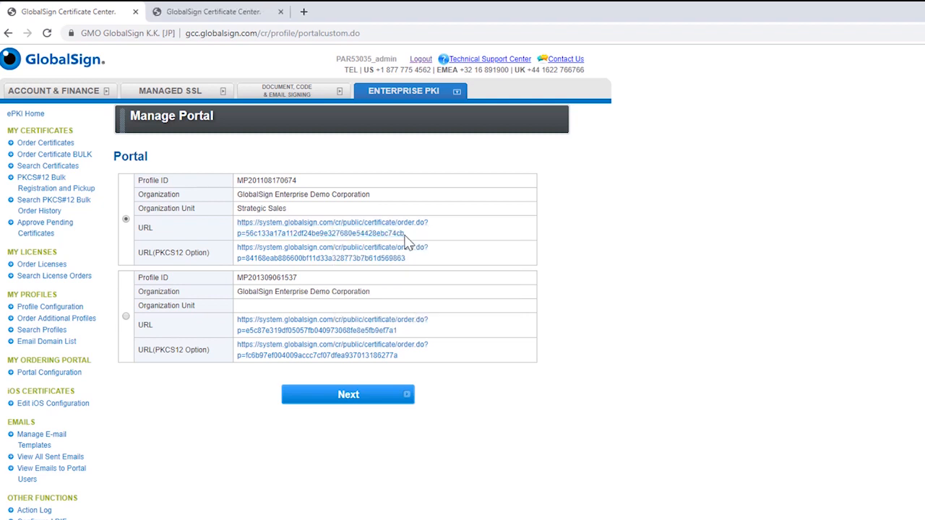
{"action": "mouse_move", "coordinate": [394, 245]}
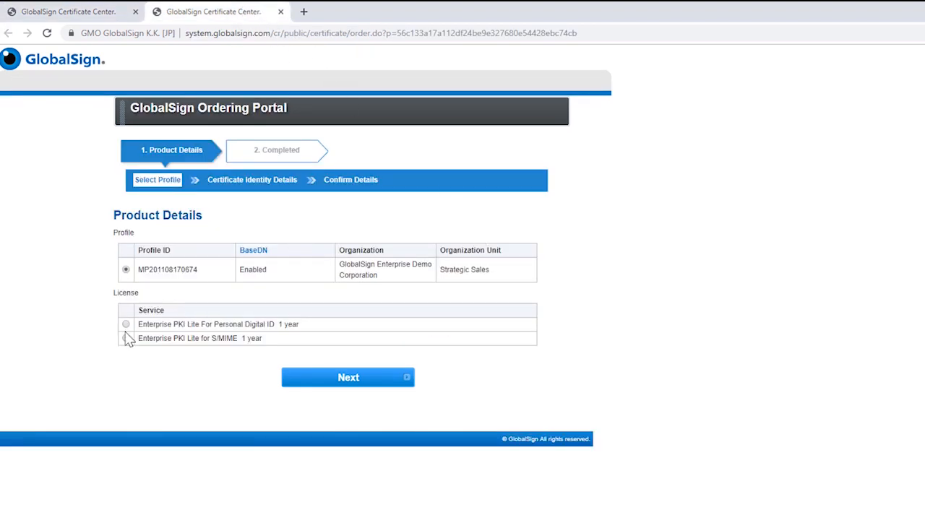
Step: Choose the Personal Digital ID 1-year license and continue to the Certificate Identity Details form
{"action": "left_click", "coordinate": [125, 325]}
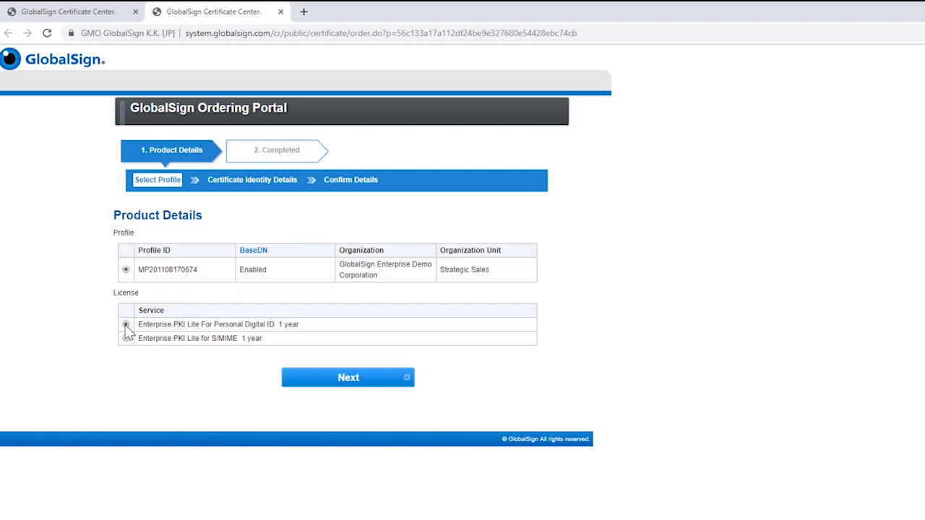
{"action": "left_click", "coordinate": [124, 324]}
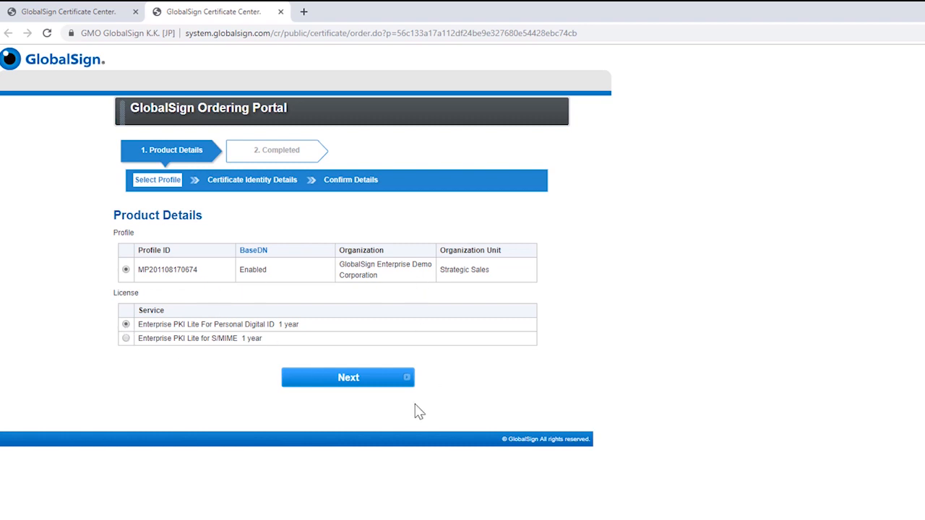
{"action": "mouse_move", "coordinate": [354, 382]}
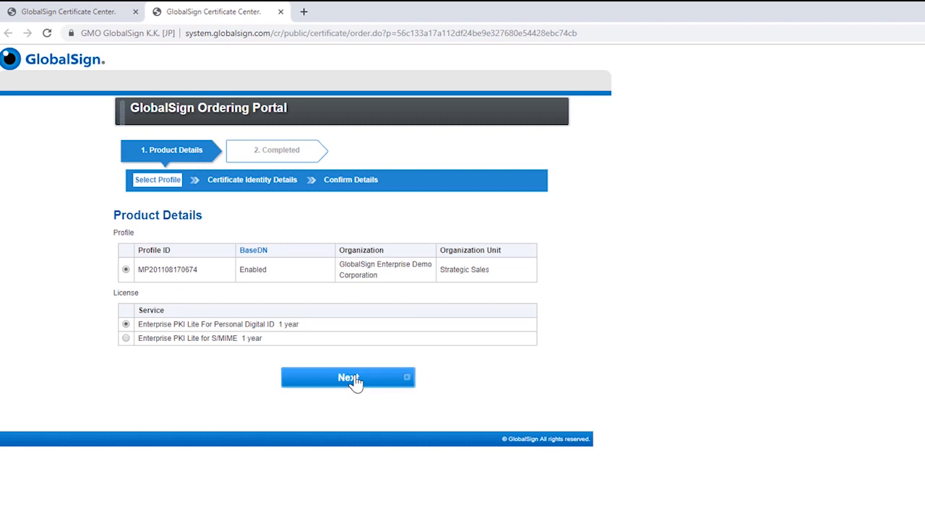
{"action": "left_click", "coordinate": [347, 377]}
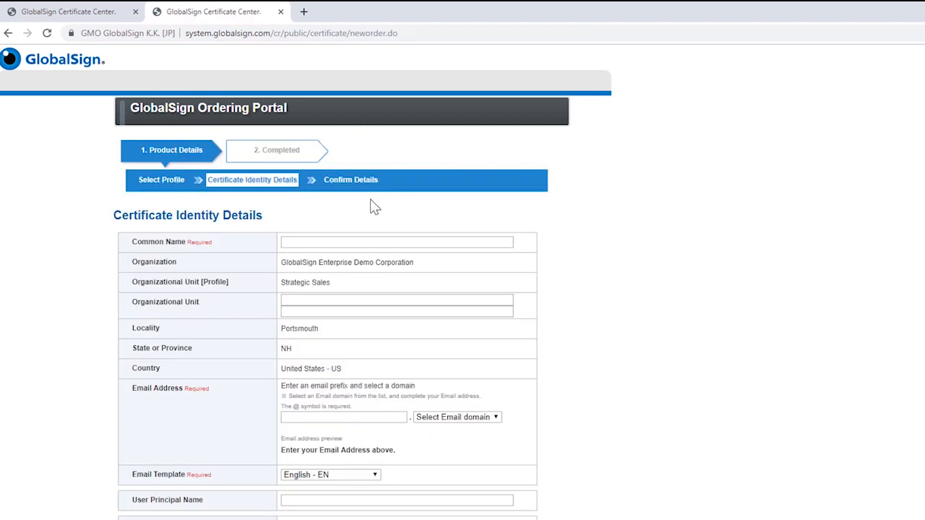
{"action": "scroll", "scroll_direction": "down", "scroll_amount": 3}
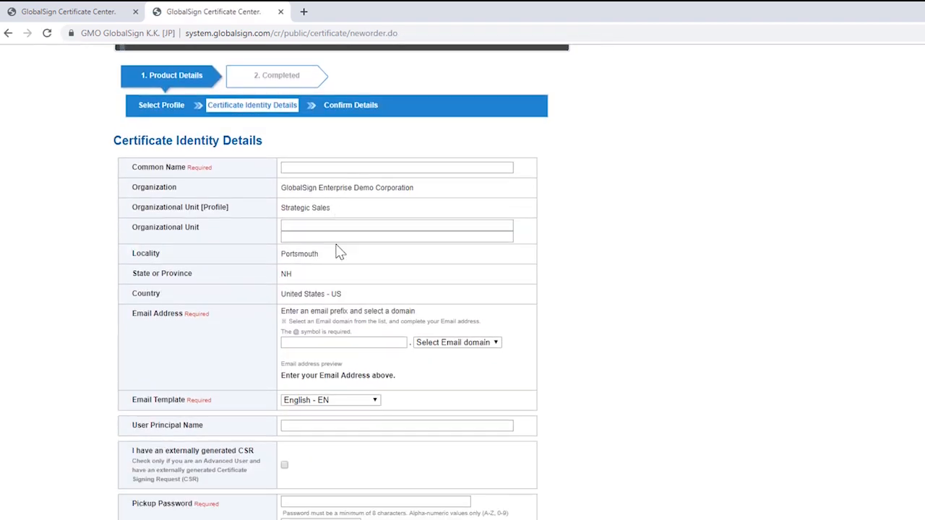
{"action": "mouse_move", "coordinate": [203, 386]}
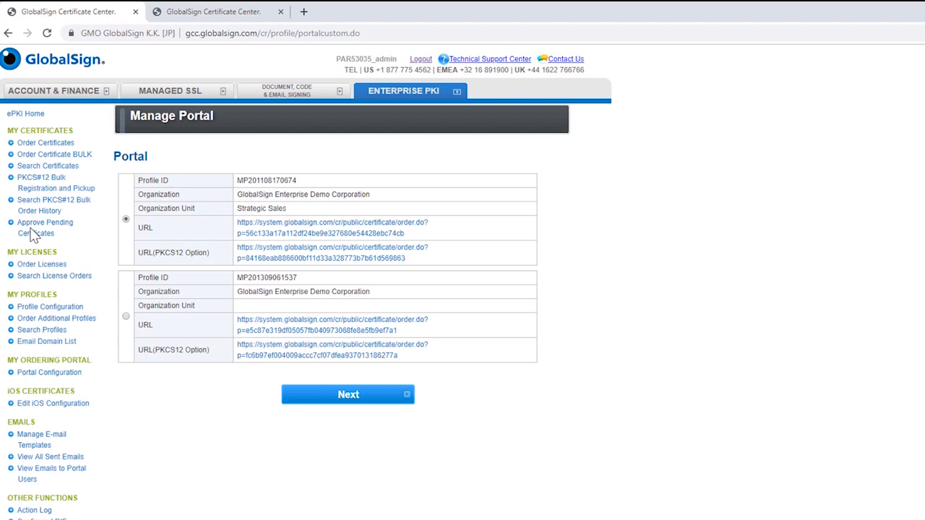
{"action": "mouse_move", "coordinate": [39, 233]}
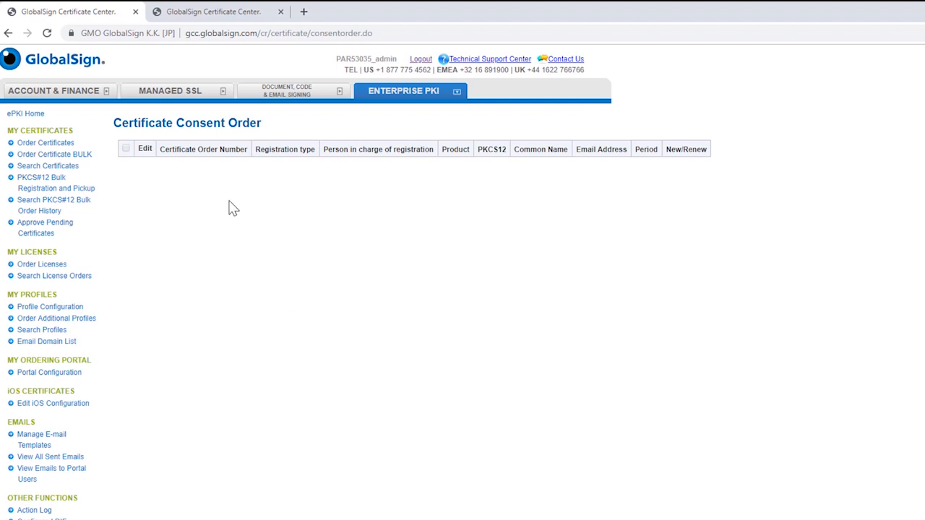
{"action": "mouse_move", "coordinate": [130, 188]}
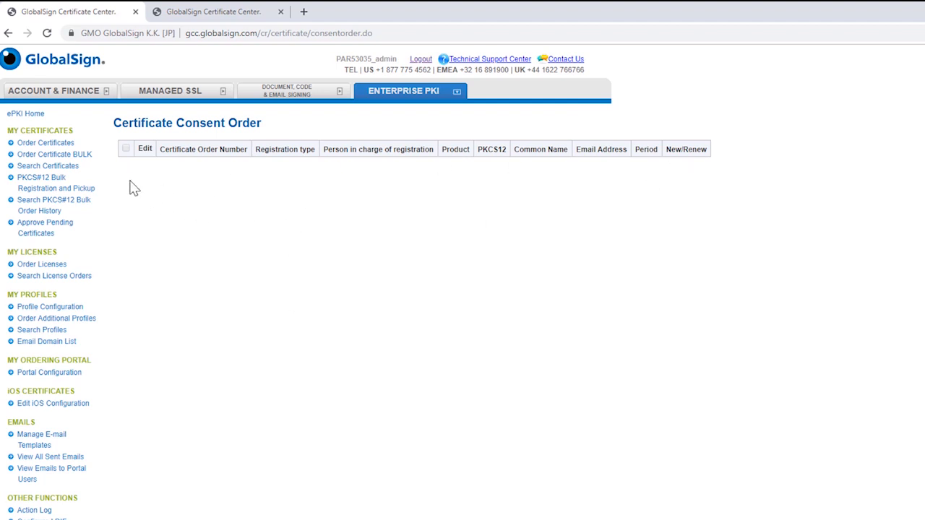
{"action": "mouse_move", "coordinate": [149, 178]}
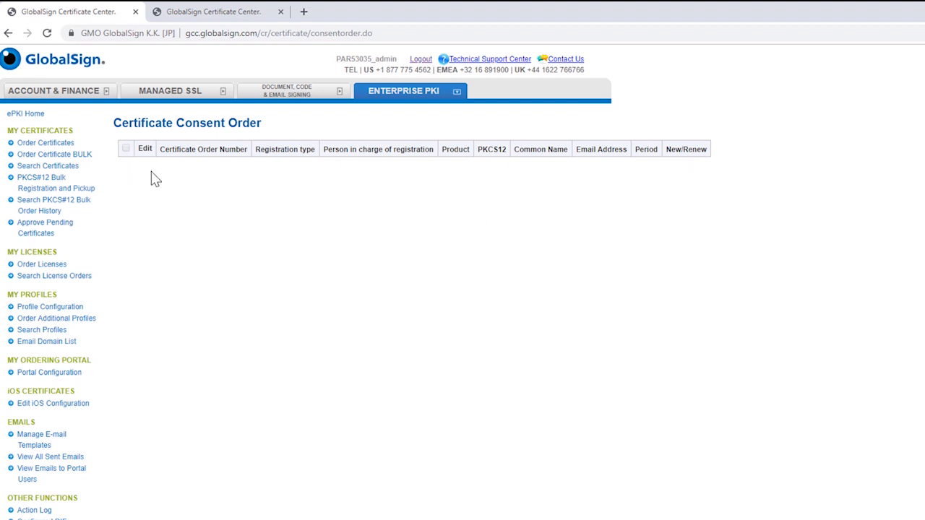
{"action": "mouse_move", "coordinate": [45, 147]}
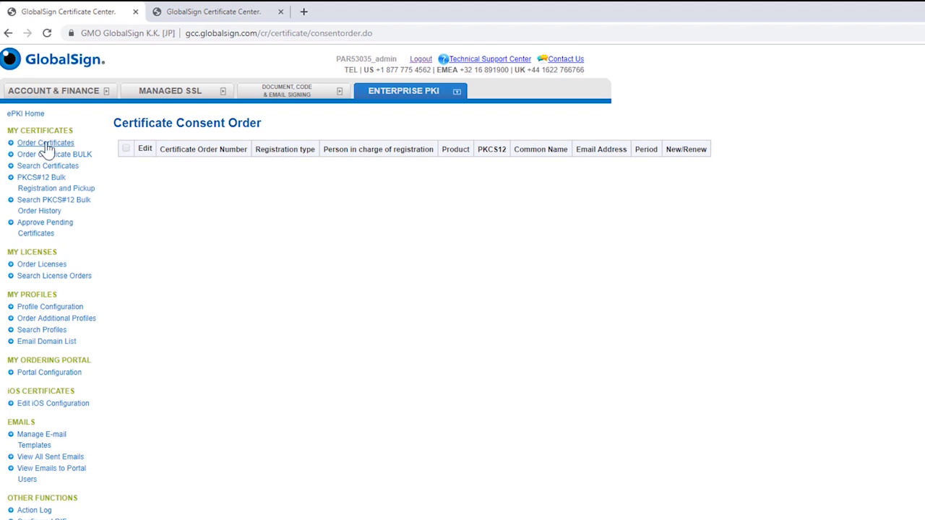
Step: Check License Unused counts on Order Certificates, then view the 852 sent emails history
{"action": "left_click", "coordinate": [46, 142]}
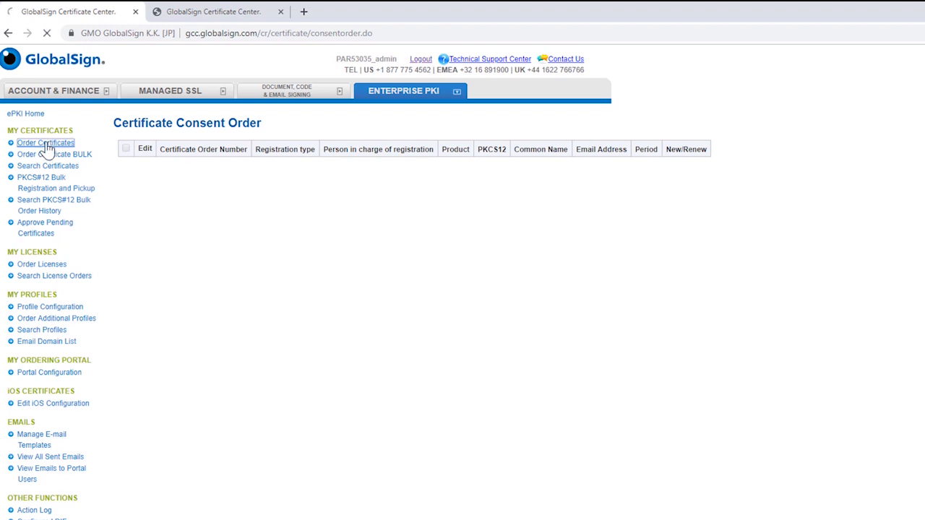
{"action": "left_click", "coordinate": [45, 143]}
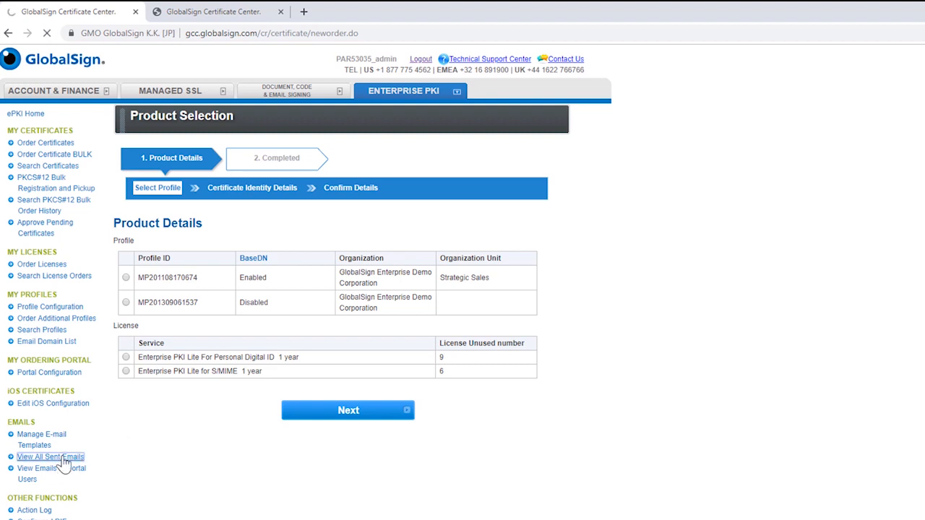
{"action": "left_click", "coordinate": [47, 460]}
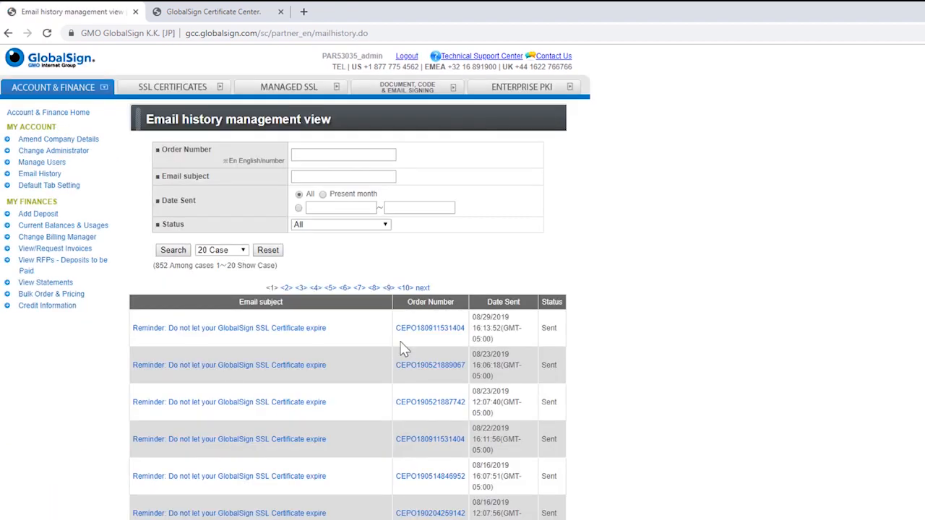
{"action": "mouse_move", "coordinate": [246, 331]}
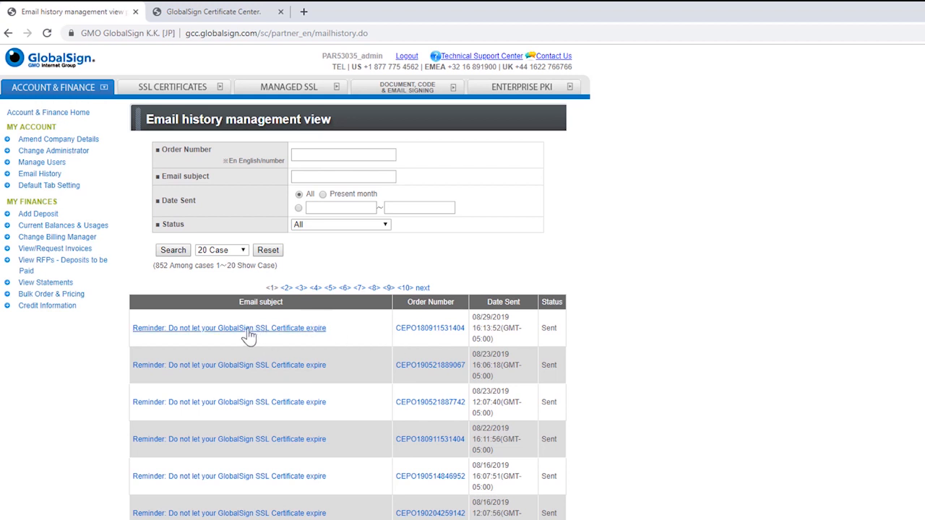
{"action": "mouse_move", "coordinate": [324, 345]}
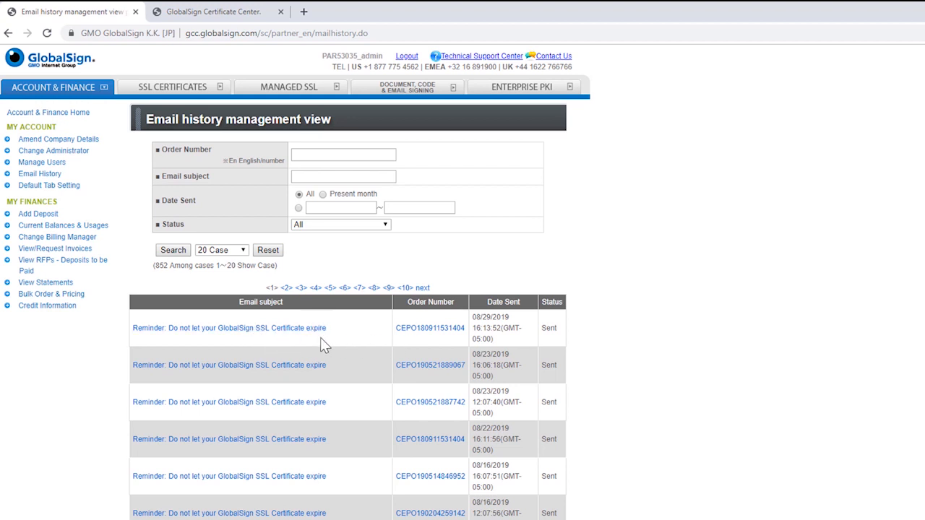
{"action": "mouse_move", "coordinate": [325, 346]}
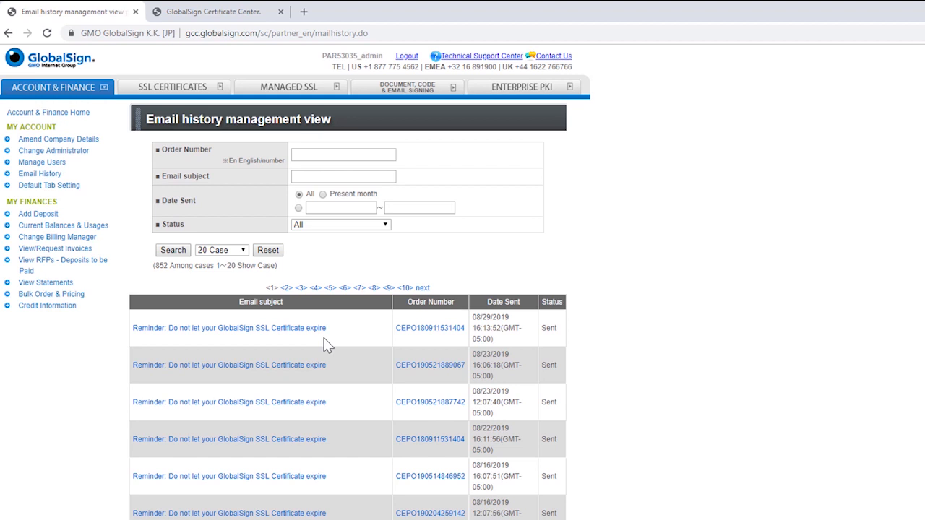
{"action": "mouse_move", "coordinate": [269, 338]}
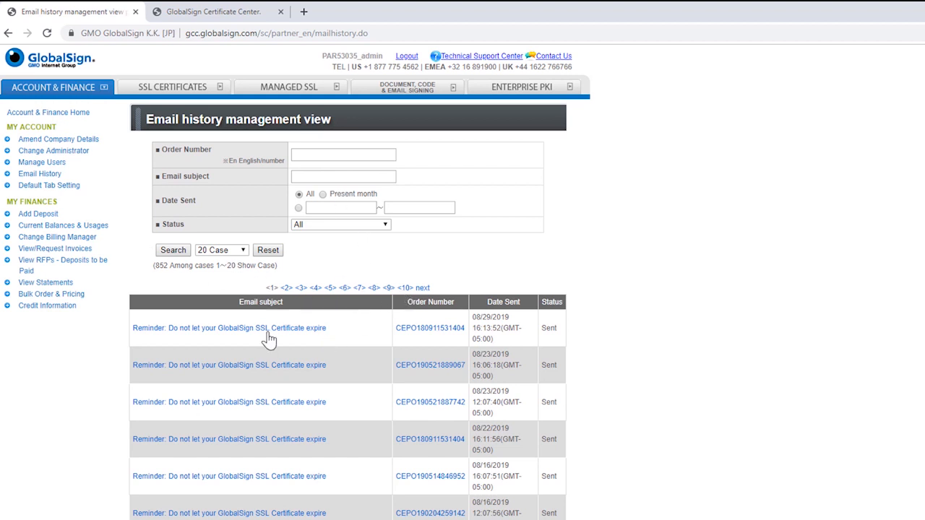
{"action": "mouse_move", "coordinate": [290, 391]}
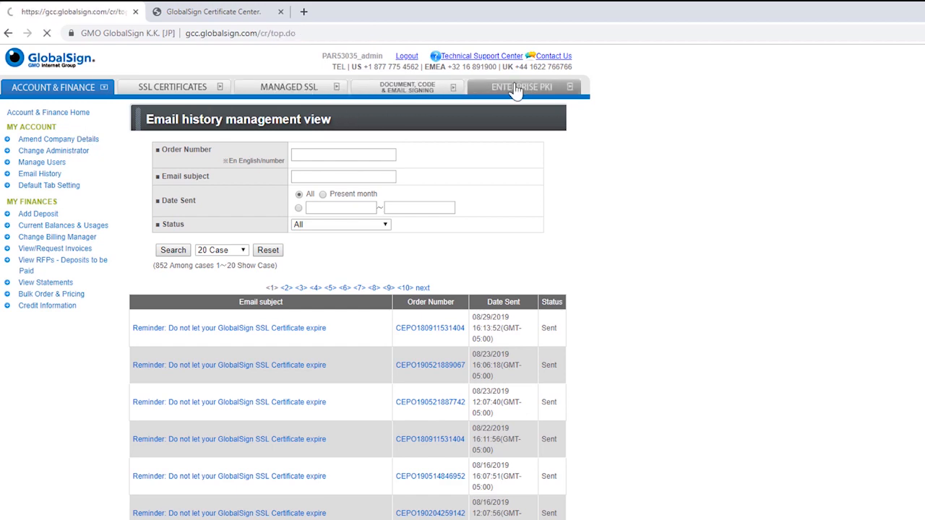
Step: Open the ENTERPRISE PKI tab showing Personal Sign, AATL and S/MIME licenses
{"action": "left_click", "coordinate": [525, 87]}
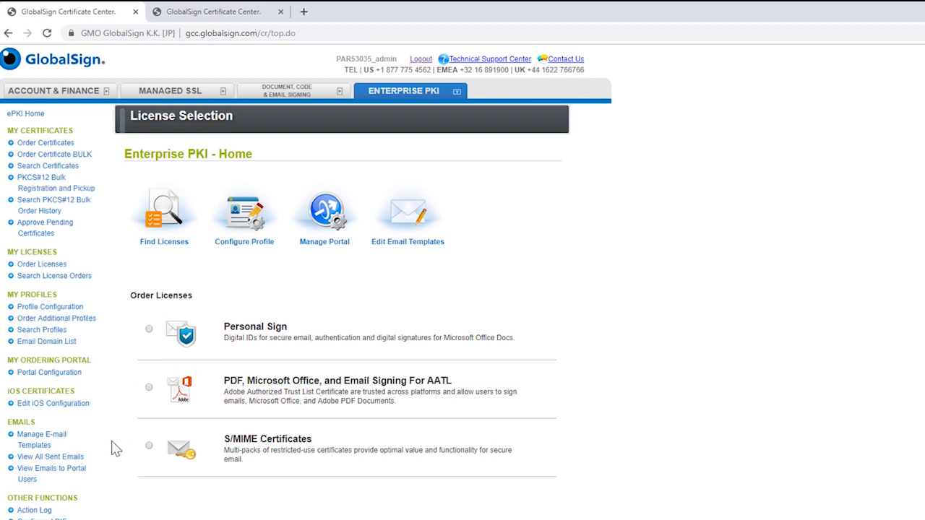
{"action": "mouse_move", "coordinate": [97, 435]}
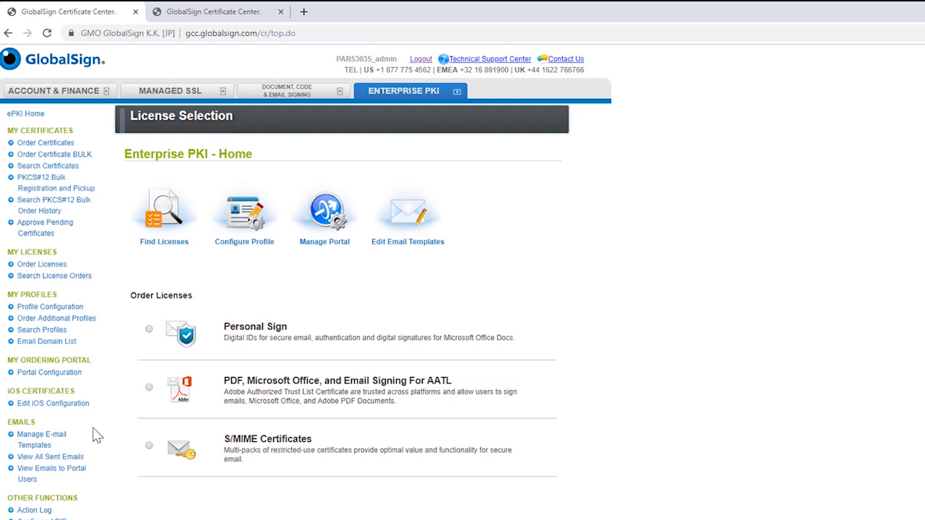
{"action": "mouse_move", "coordinate": [94, 435]}
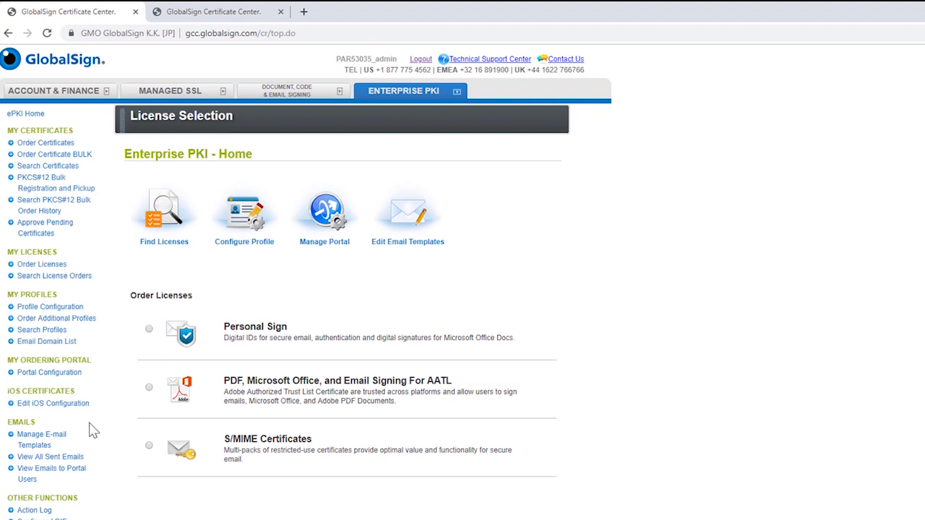
{"action": "mouse_move", "coordinate": [93, 467]}
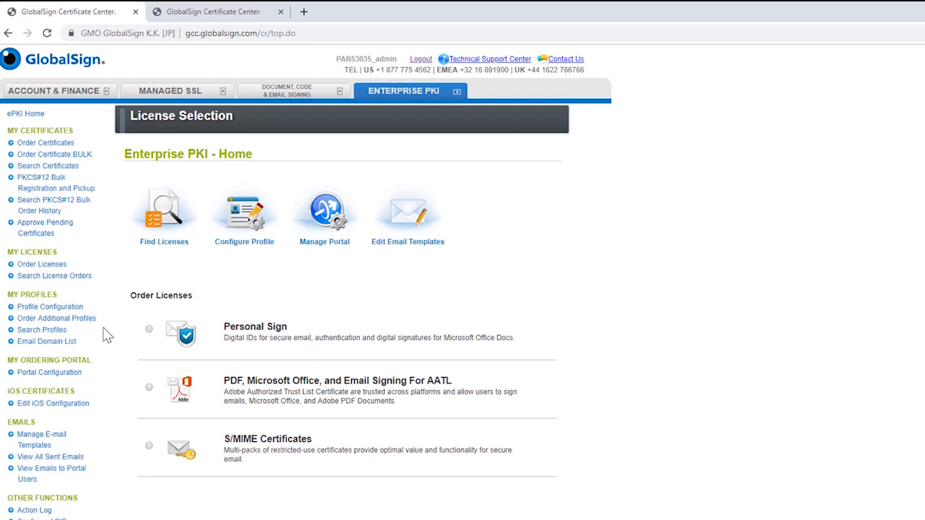
{"action": "mouse_move", "coordinate": [103, 368]}
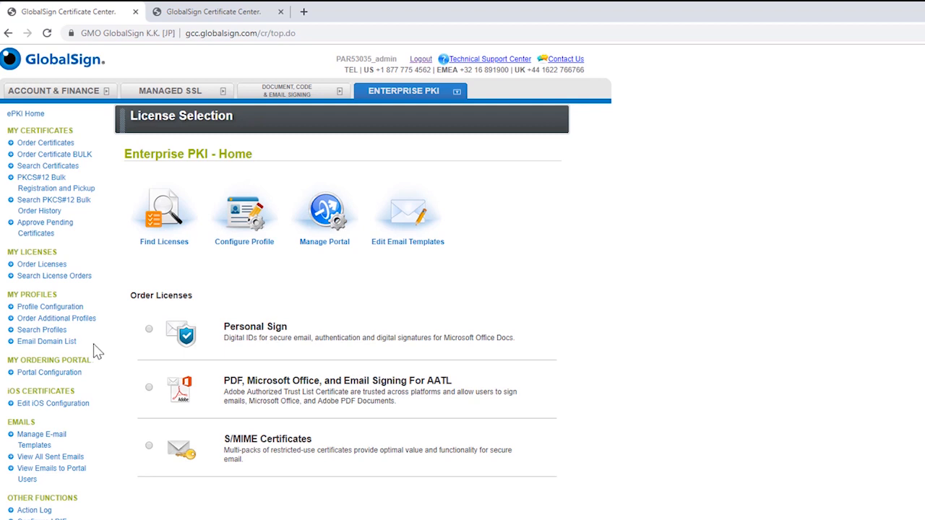
{"action": "mouse_move", "coordinate": [65, 345]}
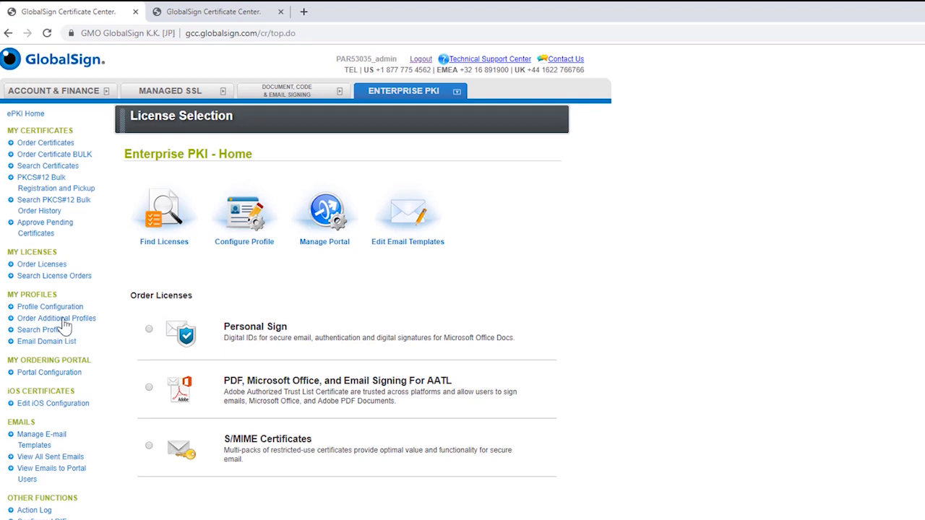
{"action": "mouse_move", "coordinate": [50, 307]}
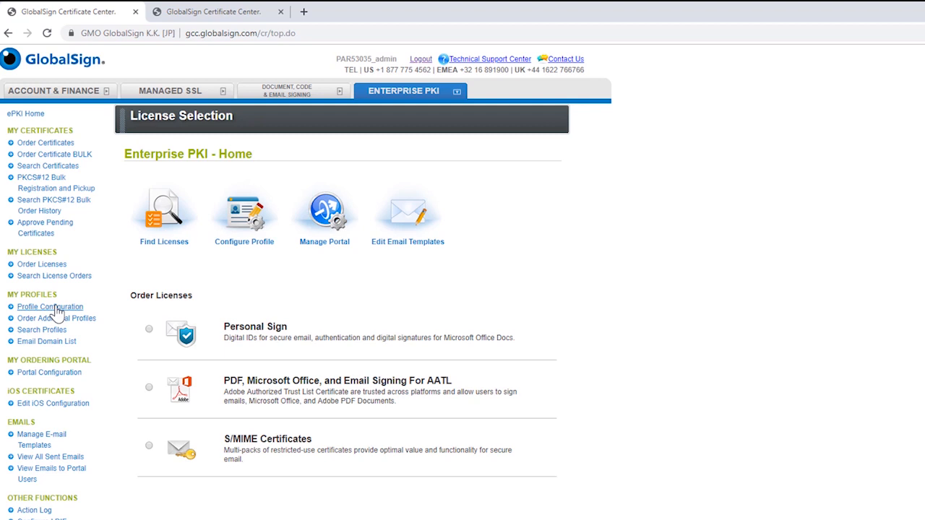
{"action": "mouse_move", "coordinate": [64, 311]}
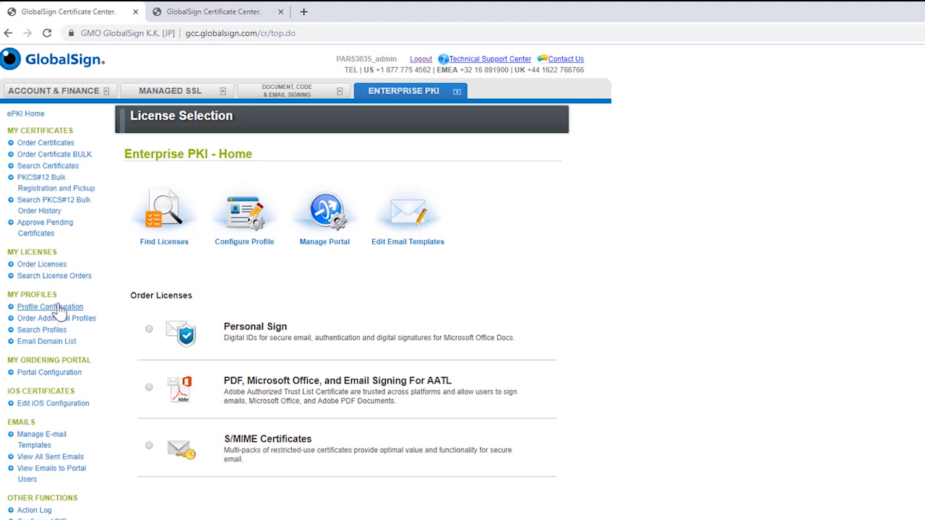
{"action": "mouse_move", "coordinate": [40, 439]}
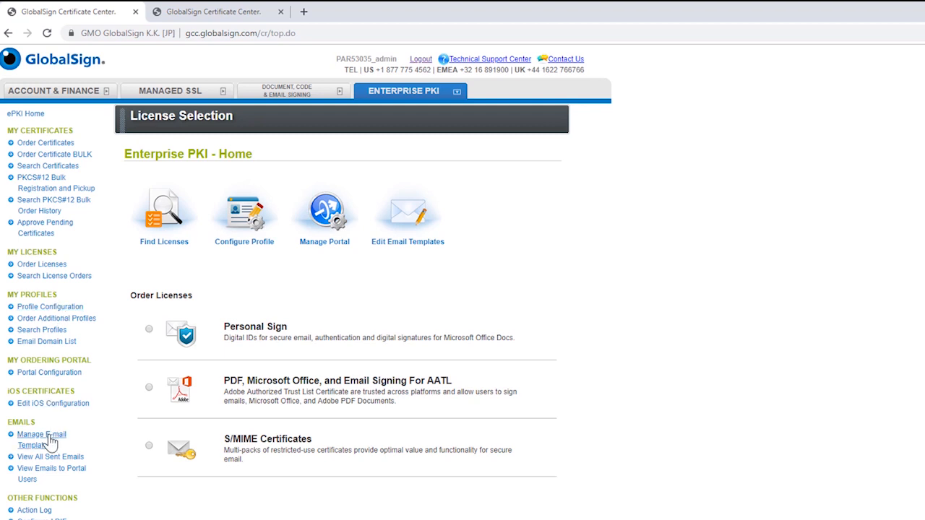
{"action": "left_click", "coordinate": [42, 436]}
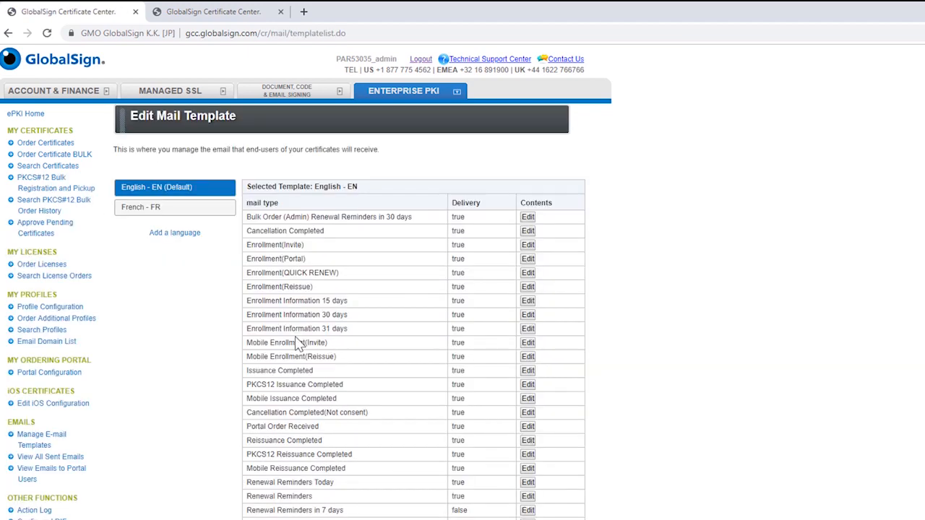
{"action": "mouse_move", "coordinate": [307, 217]}
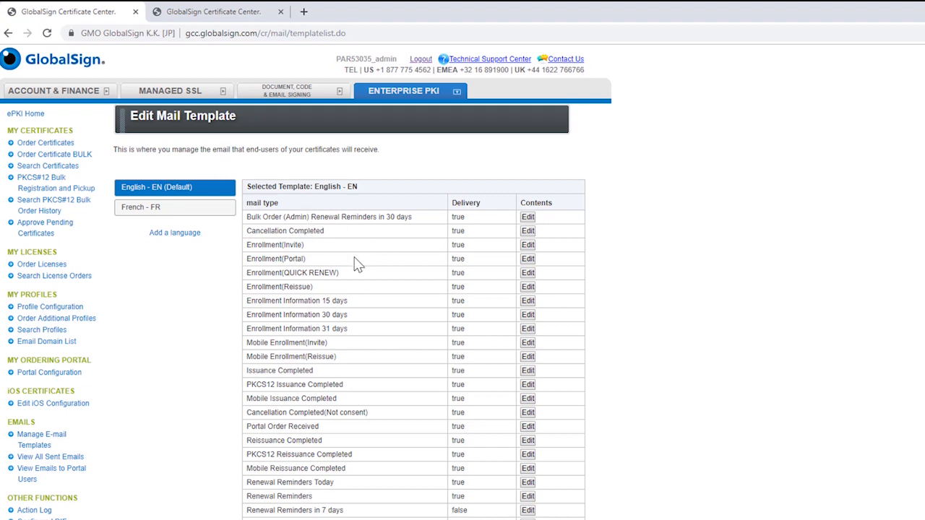
{"action": "mouse_move", "coordinate": [318, 512]}
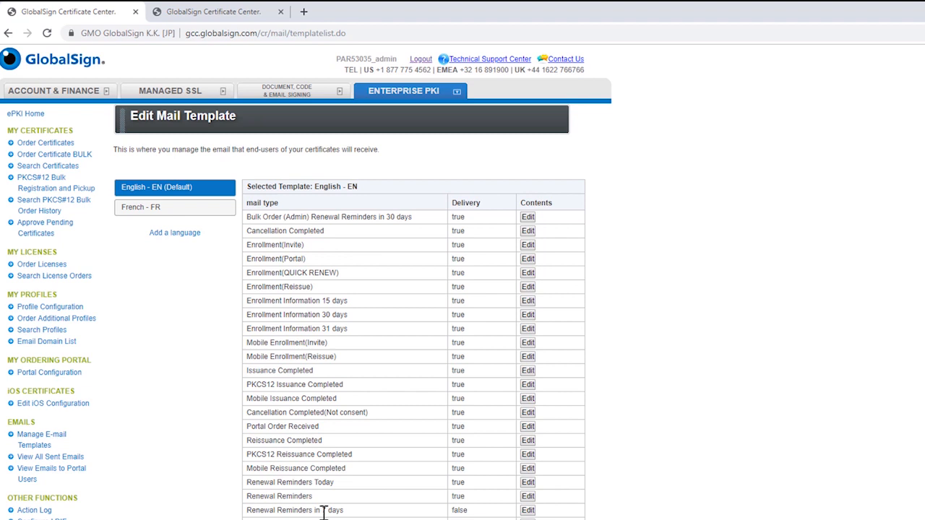
{"action": "mouse_move", "coordinate": [329, 507]}
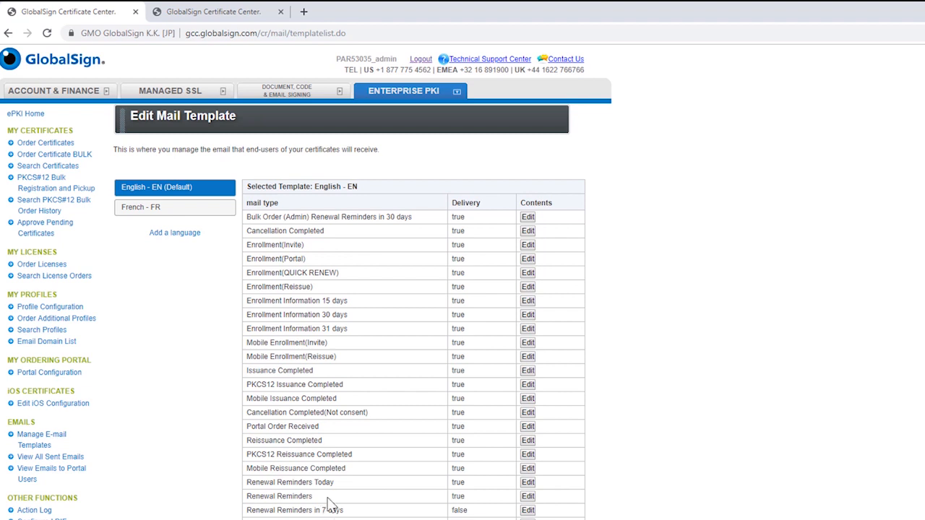
{"action": "mouse_move", "coordinate": [372, 273]}
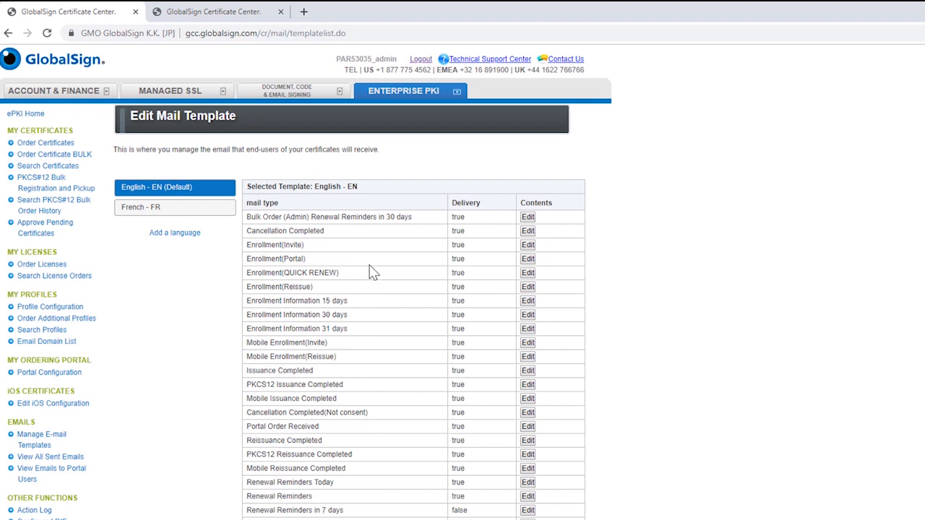
{"action": "mouse_move", "coordinate": [344, 254]}
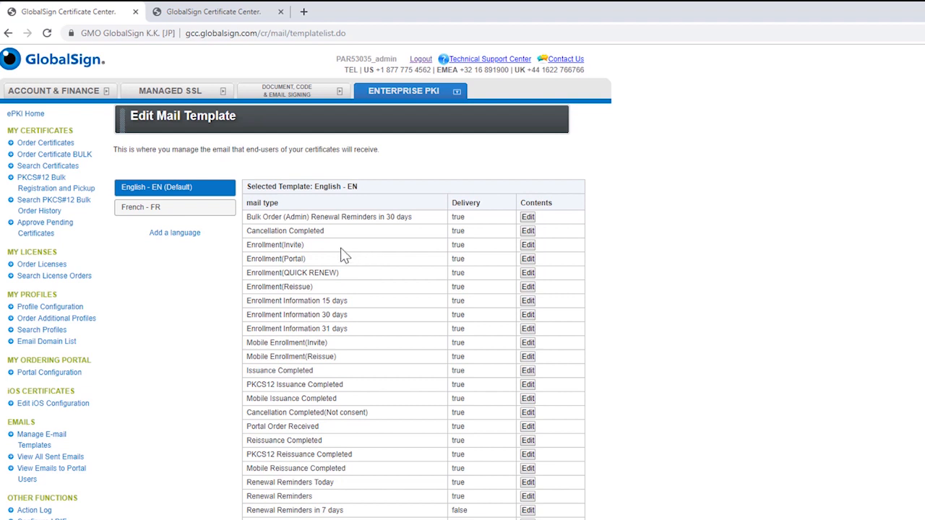
{"action": "mouse_move", "coordinate": [384, 255]}
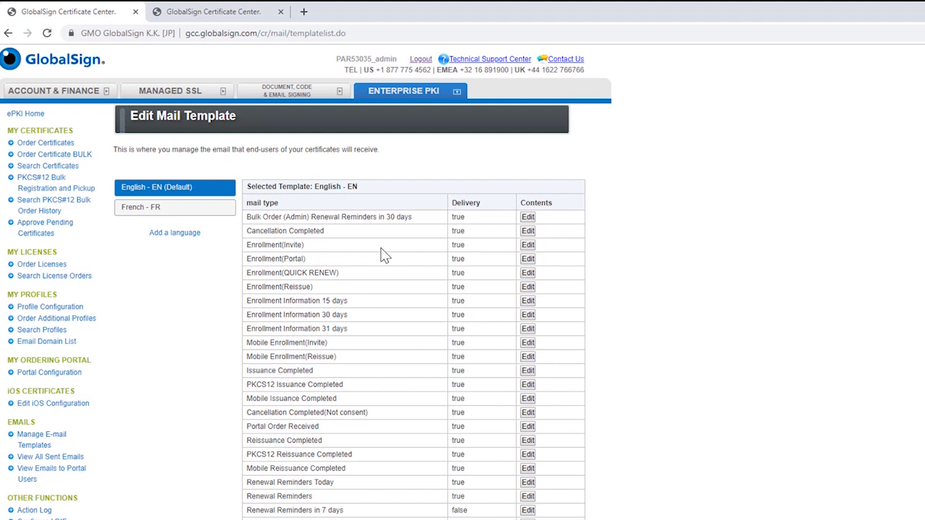
{"action": "mouse_move", "coordinate": [62, 143]}
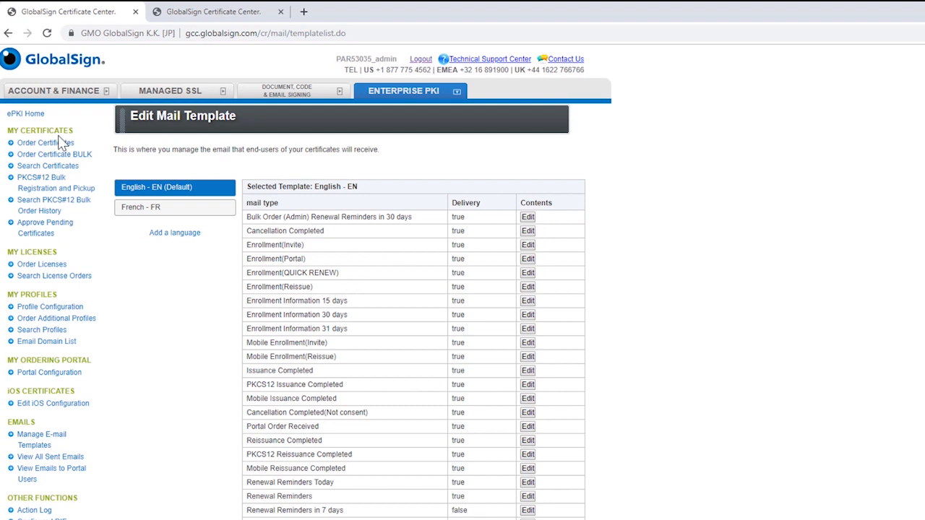
{"action": "mouse_move", "coordinate": [85, 280]}
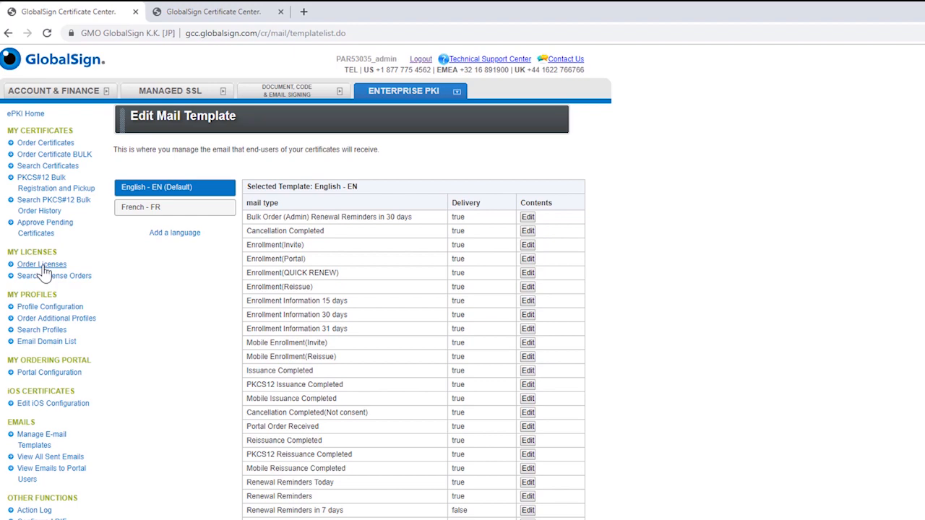
Step: Browse the License Selection page's Personal Sign and AATL PDF signing packs
{"action": "left_click", "coordinate": [41, 265]}
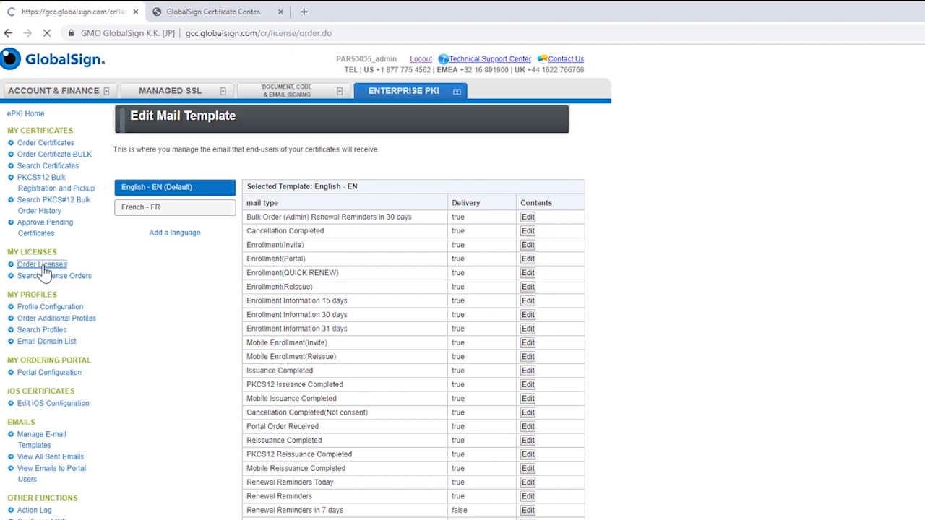
{"action": "left_click", "coordinate": [41, 264]}
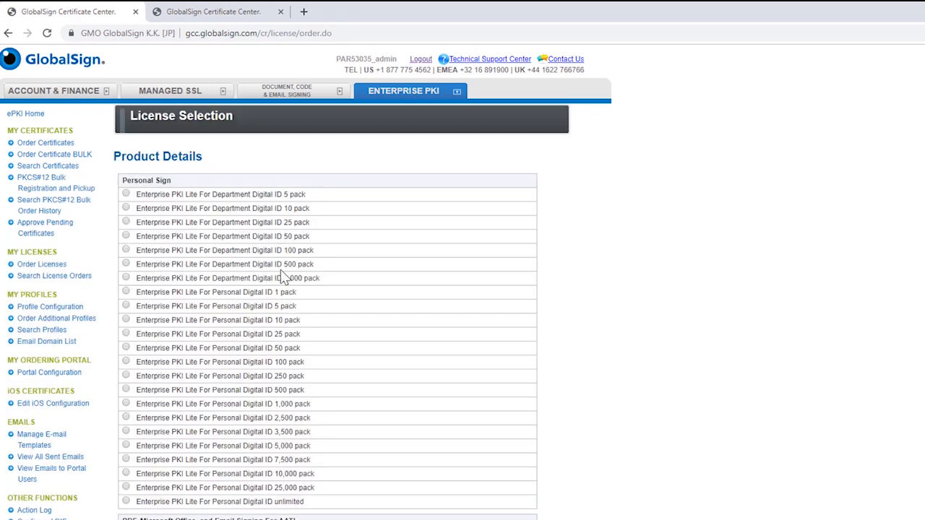
{"action": "mouse_move", "coordinate": [271, 307]}
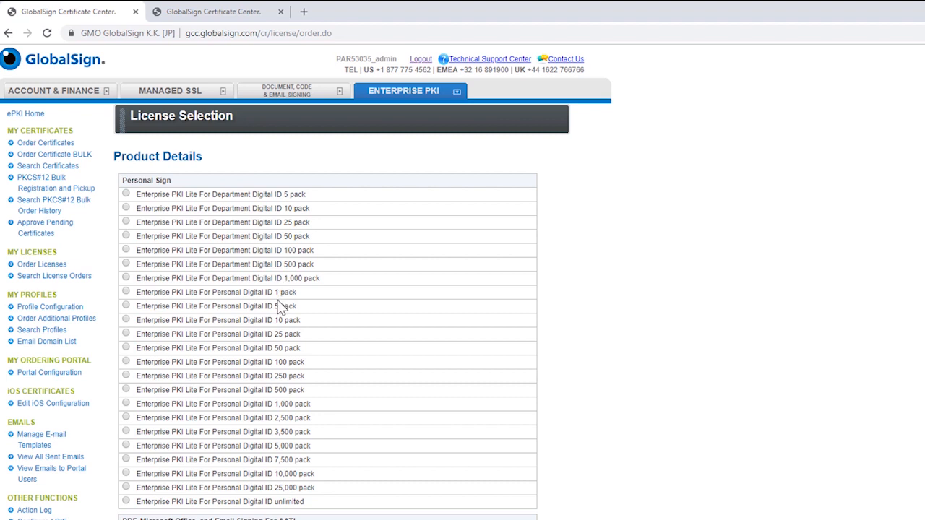
{"action": "mouse_move", "coordinate": [287, 261]}
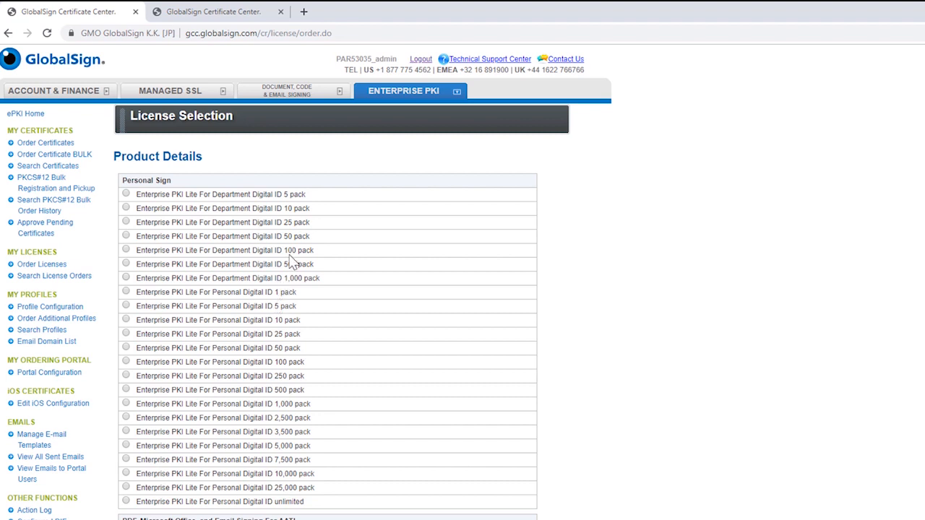
{"action": "mouse_move", "coordinate": [240, 332]}
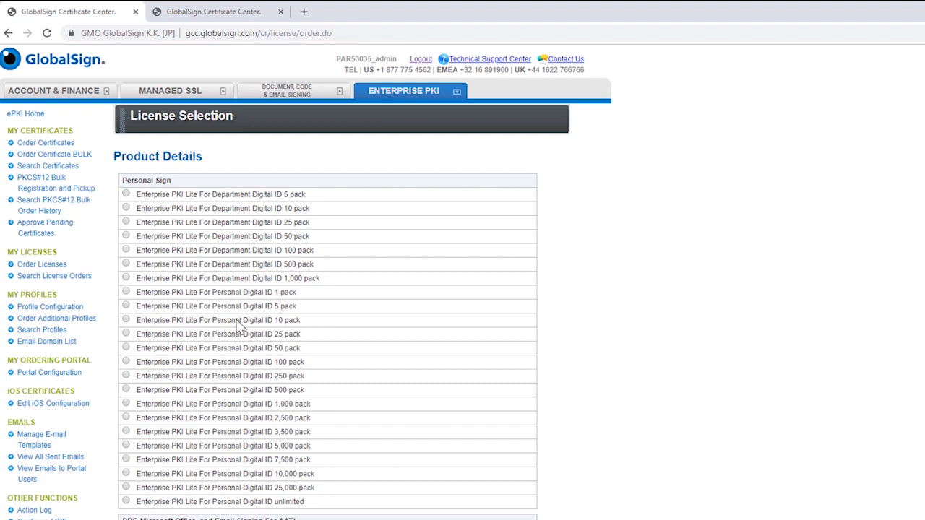
{"action": "mouse_move", "coordinate": [190, 176]}
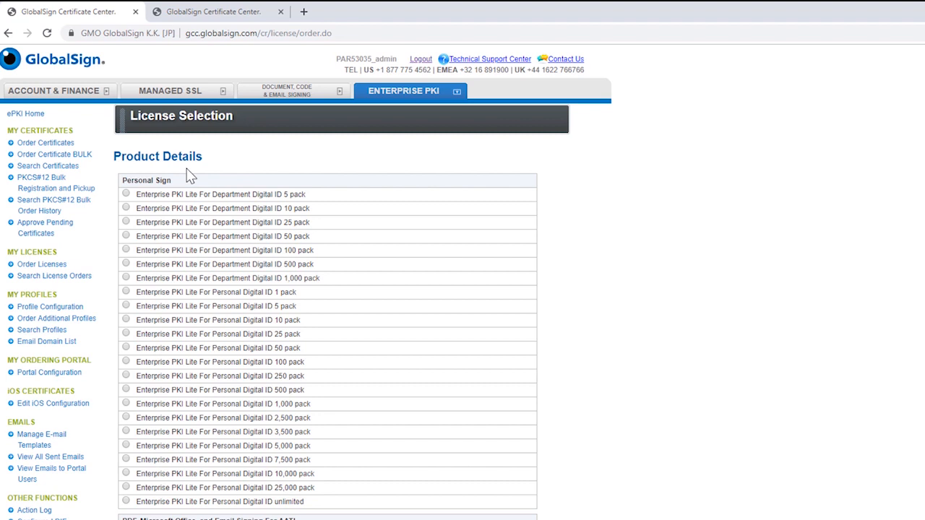
{"action": "mouse_move", "coordinate": [193, 178]}
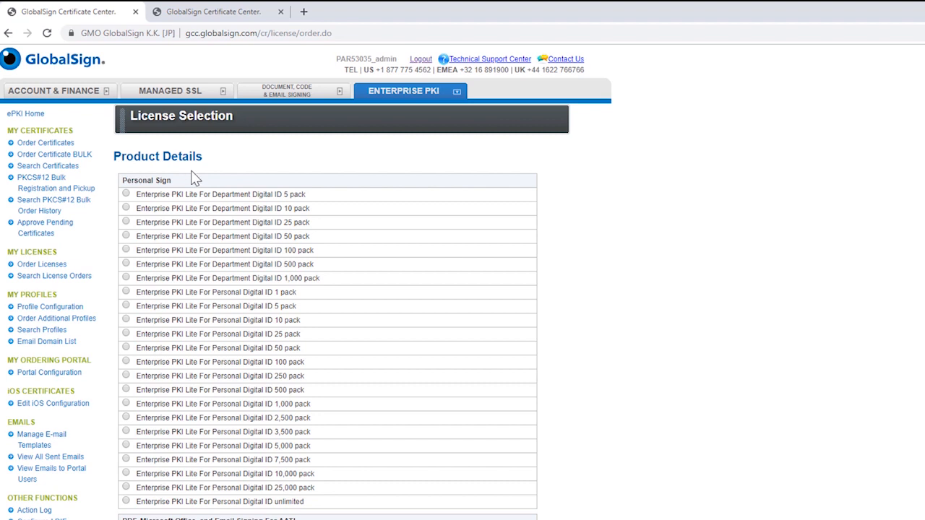
{"action": "scroll", "scroll_direction": "down", "scroll_amount": 3}
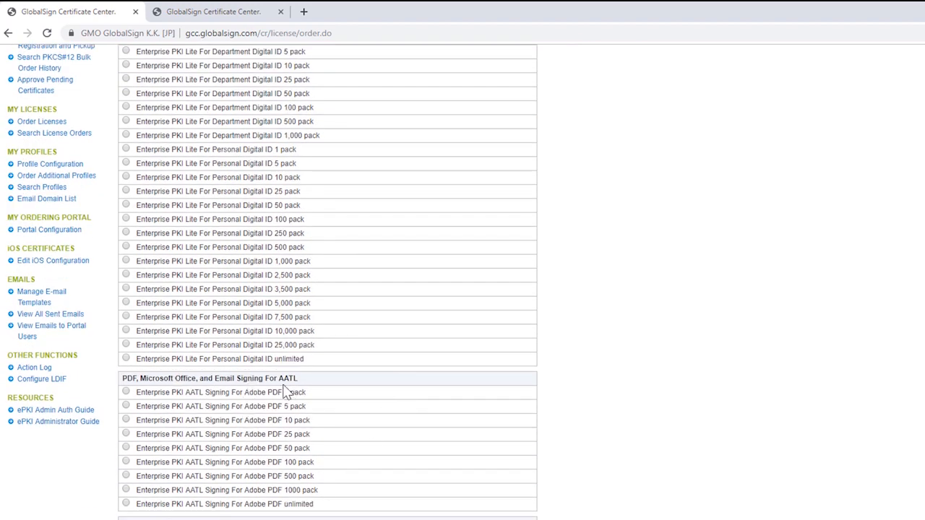
{"action": "mouse_move", "coordinate": [271, 418]}
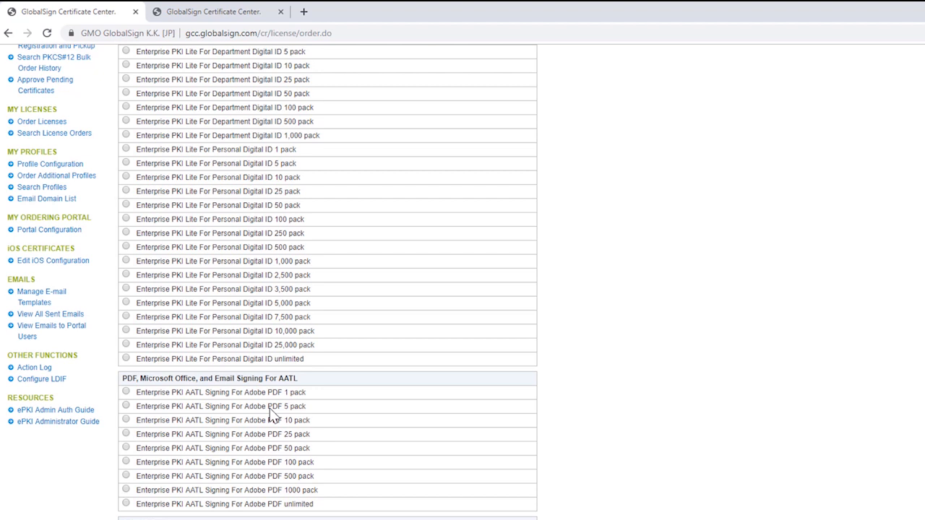
{"action": "mouse_move", "coordinate": [322, 412]}
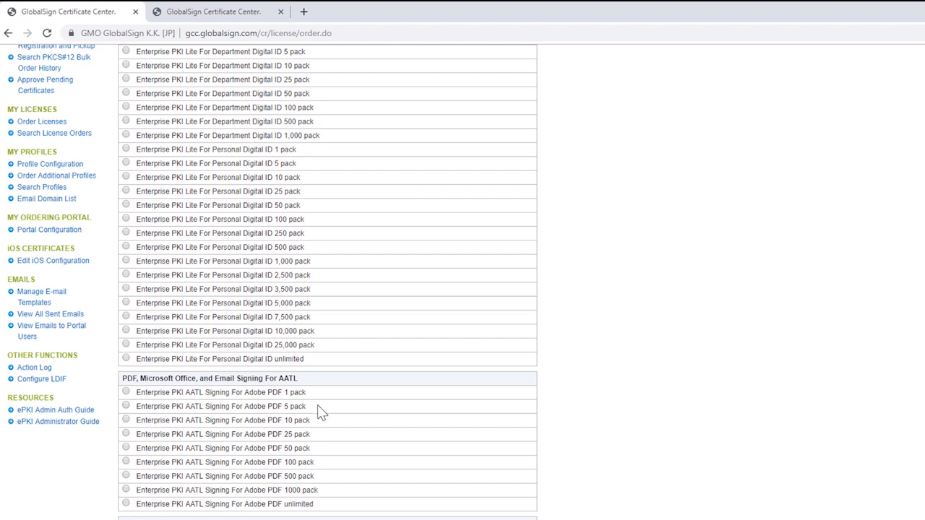
{"action": "mouse_move", "coordinate": [281, 425]}
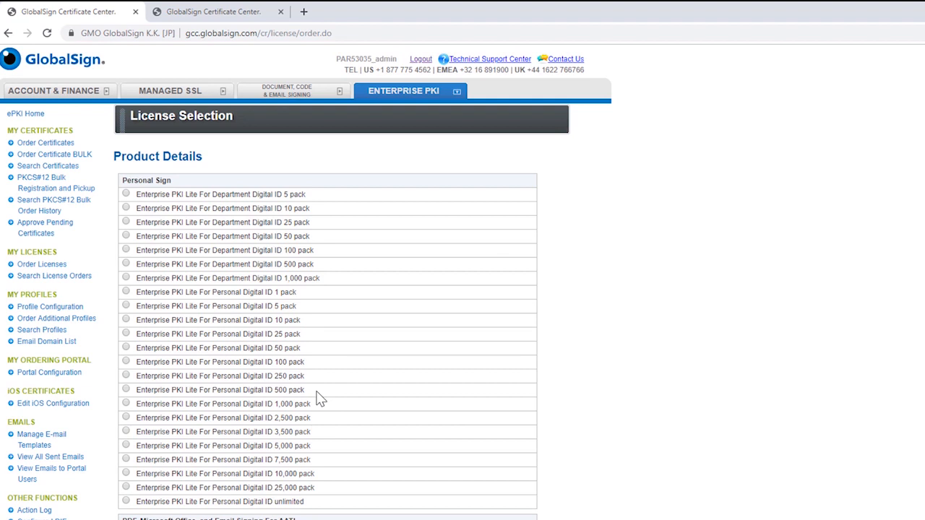
{"action": "mouse_move", "coordinate": [192, 351]}
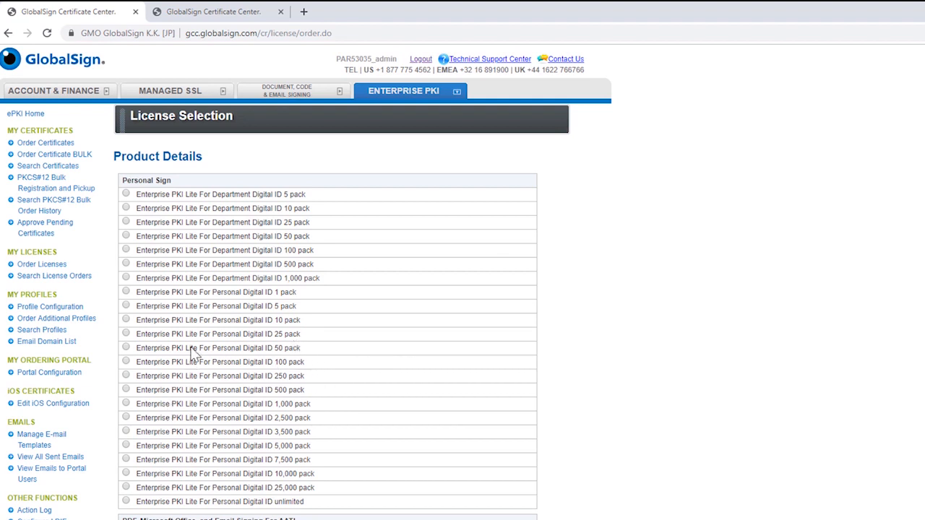
{"action": "scroll", "scroll_direction": "down", "scroll_amount": 3}
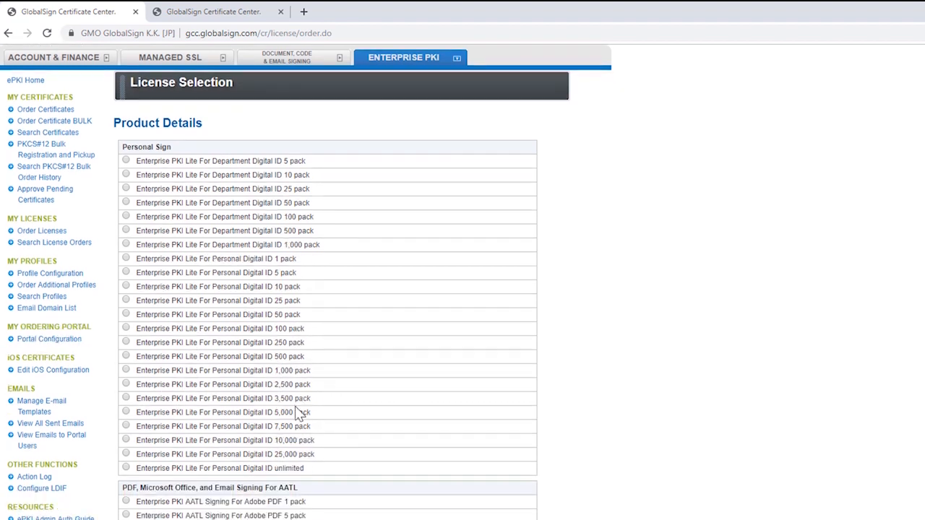
{"action": "scroll", "scroll_direction": "down", "scroll_amount": 3}
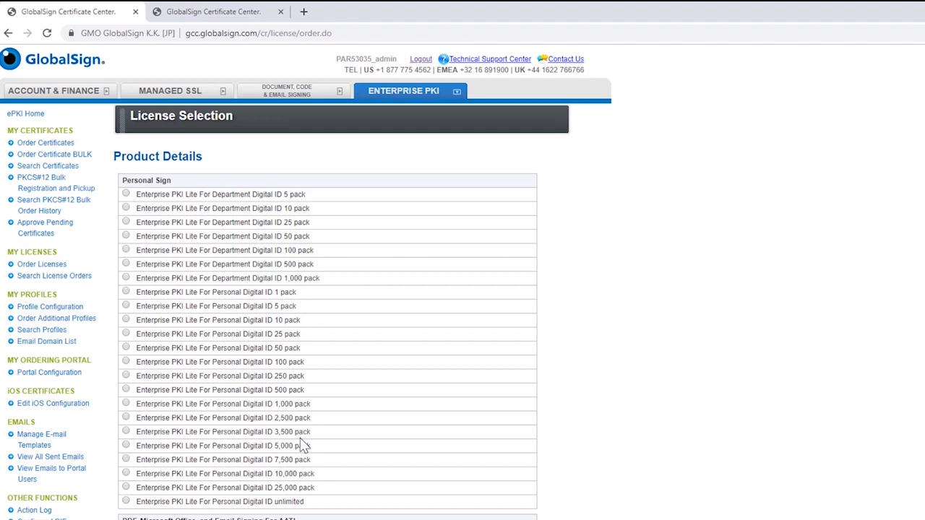
{"action": "mouse_move", "coordinate": [294, 193]}
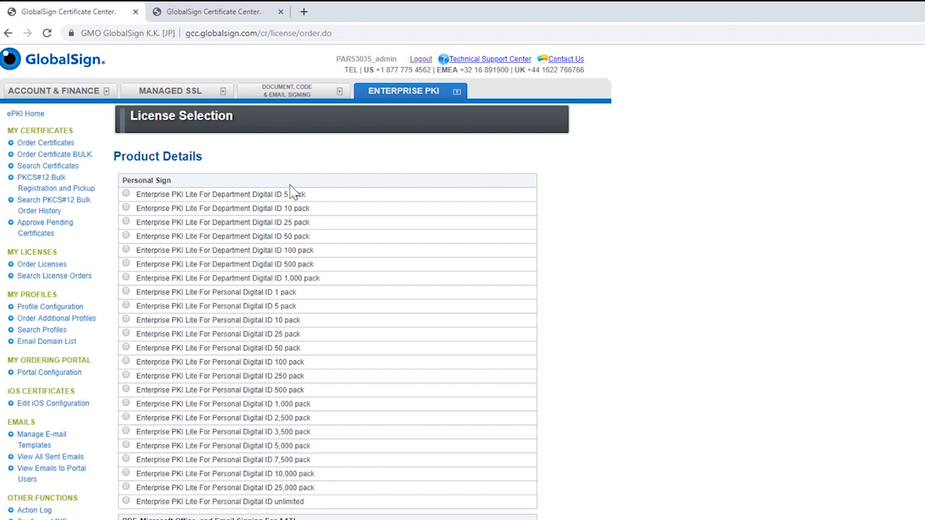
{"action": "mouse_move", "coordinate": [69, 231]}
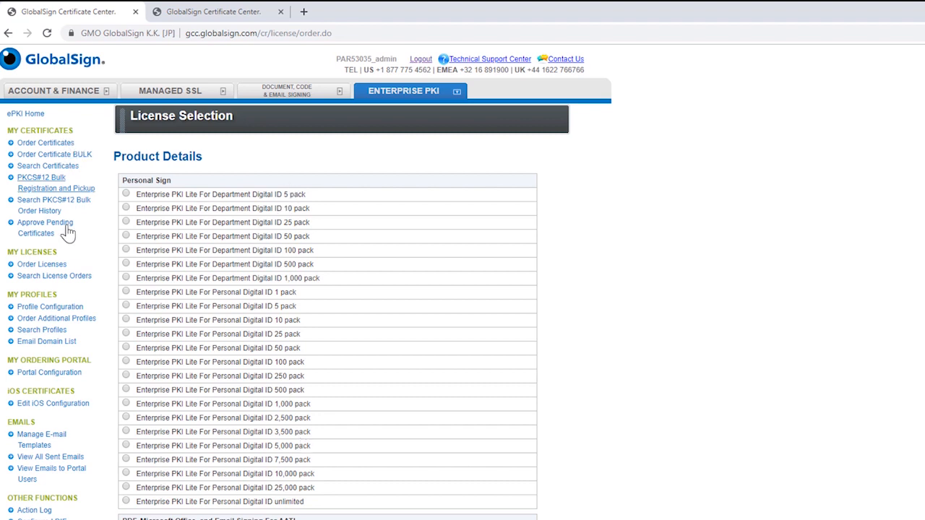
{"action": "mouse_move", "coordinate": [63, 258]}
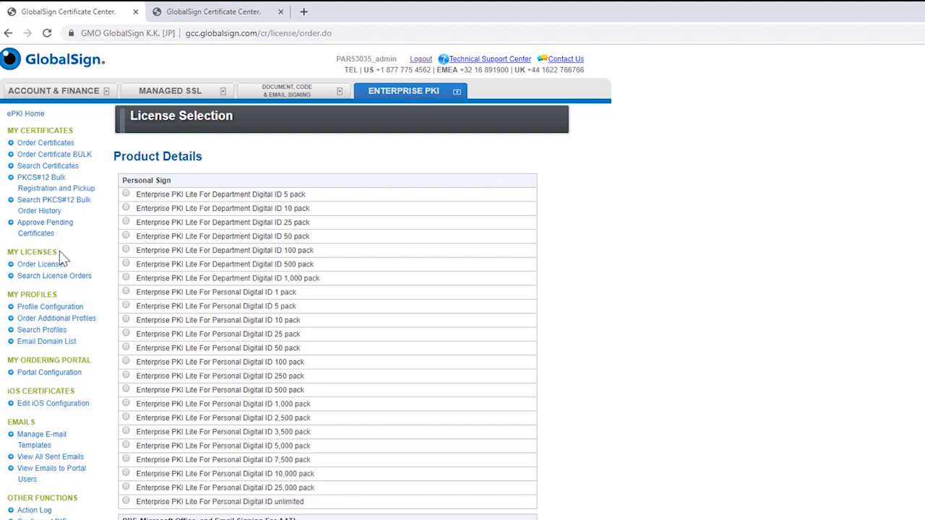
{"action": "mouse_move", "coordinate": [46, 142]}
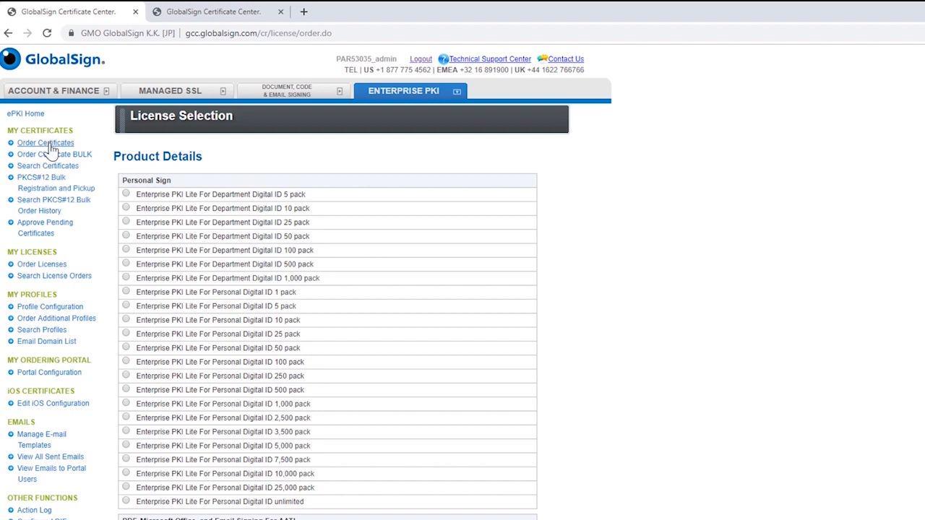
Step: Show the Product Selection page with two profiles and license unused counts
{"action": "left_click", "coordinate": [45, 142]}
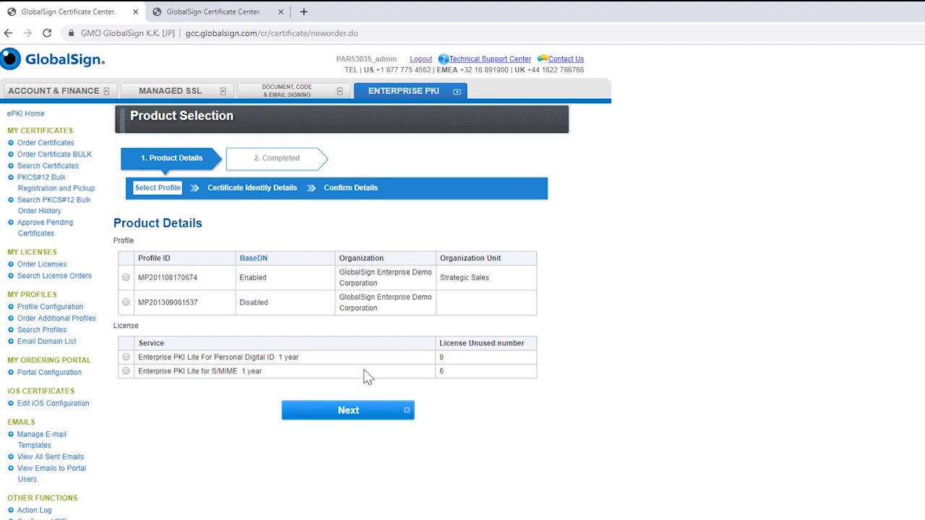
{"action": "mouse_move", "coordinate": [285, 362]}
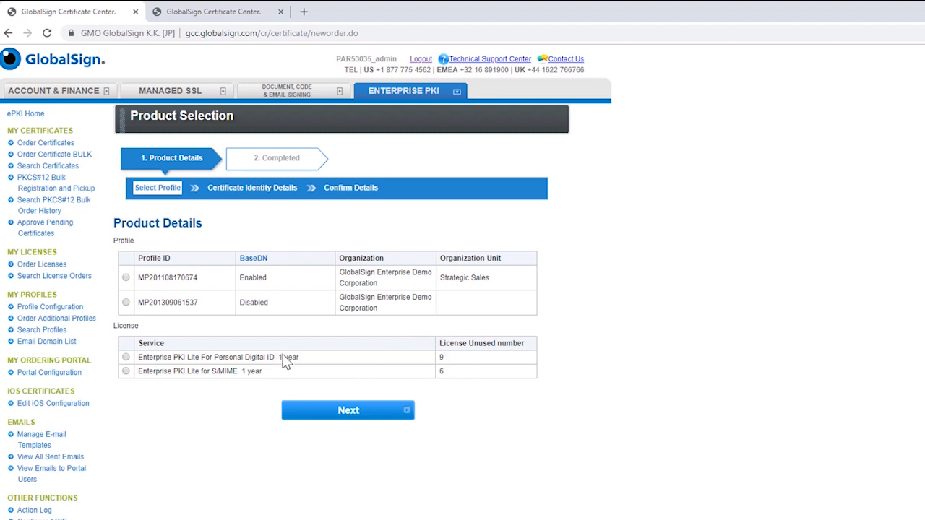
{"action": "mouse_move", "coordinate": [281, 365]}
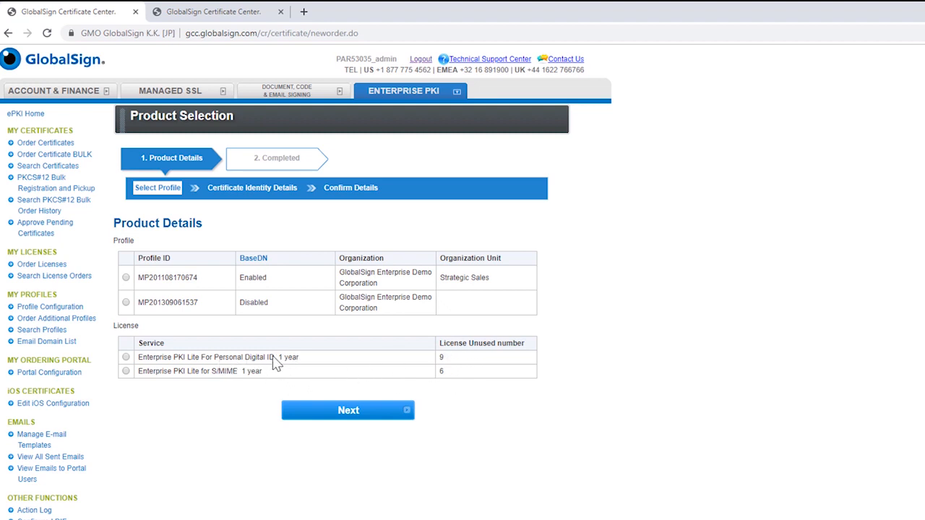
{"action": "mouse_move", "coordinate": [227, 380]}
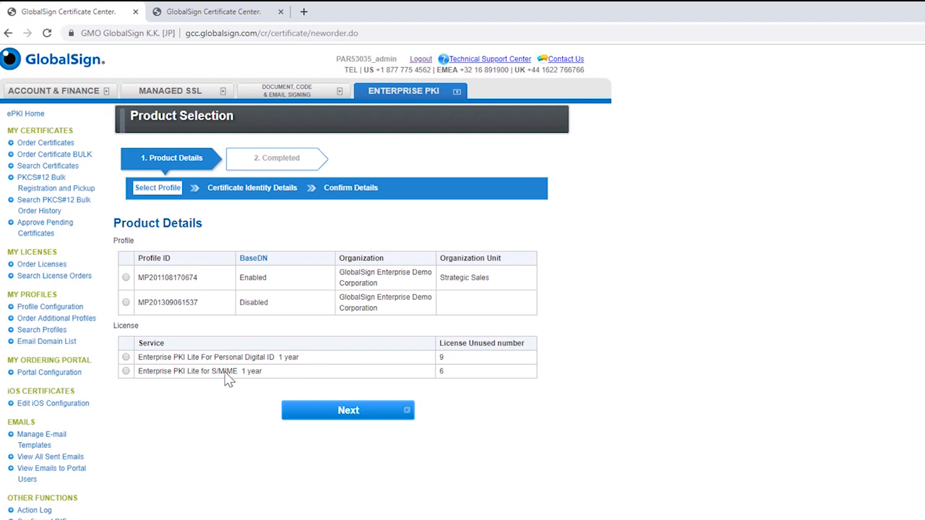
{"action": "mouse_move", "coordinate": [452, 371]}
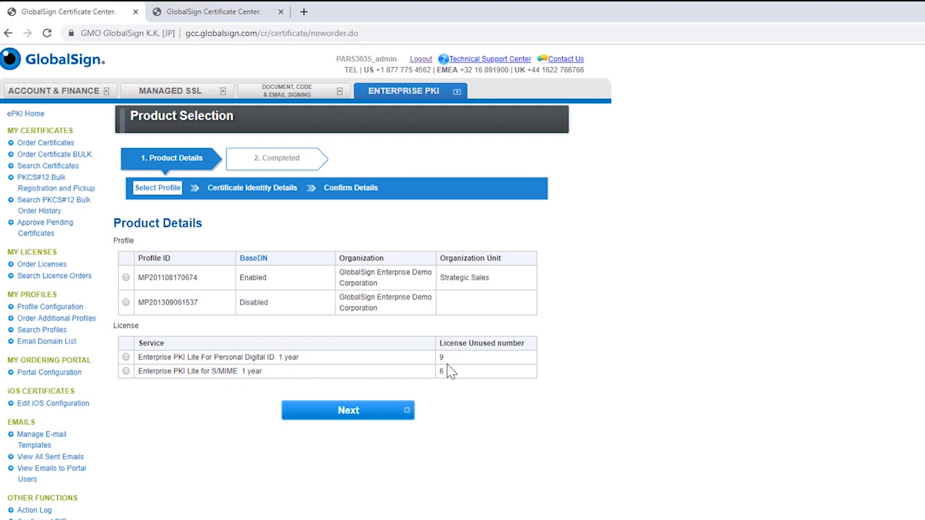
{"action": "mouse_move", "coordinate": [459, 381]}
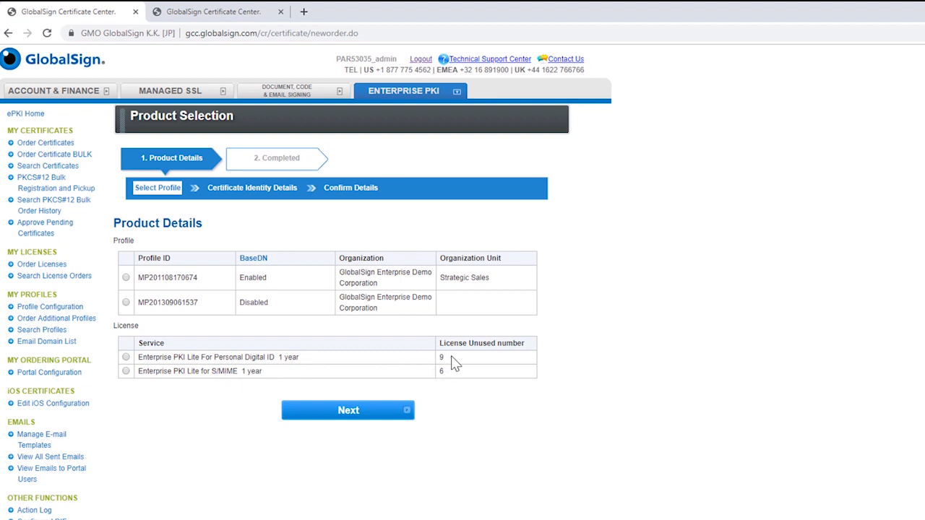
{"action": "mouse_move", "coordinate": [462, 363]}
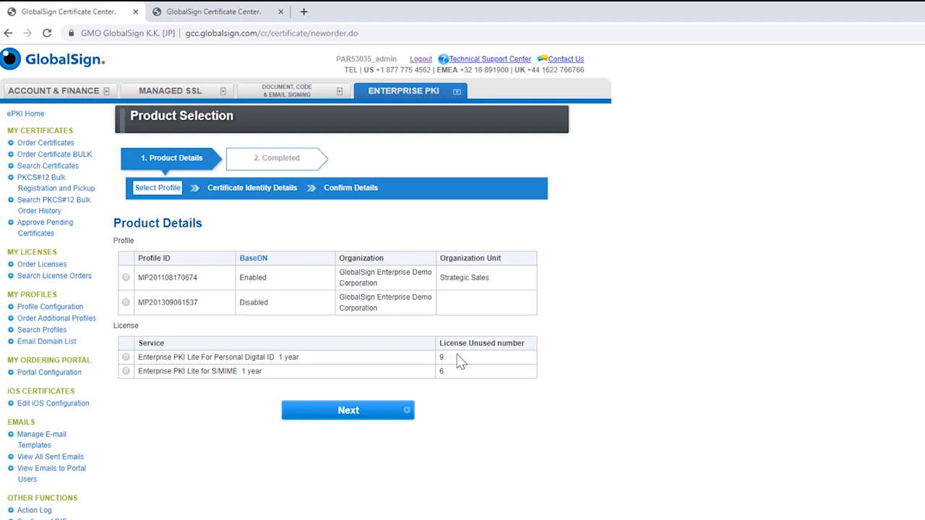
{"action": "mouse_move", "coordinate": [179, 400]}
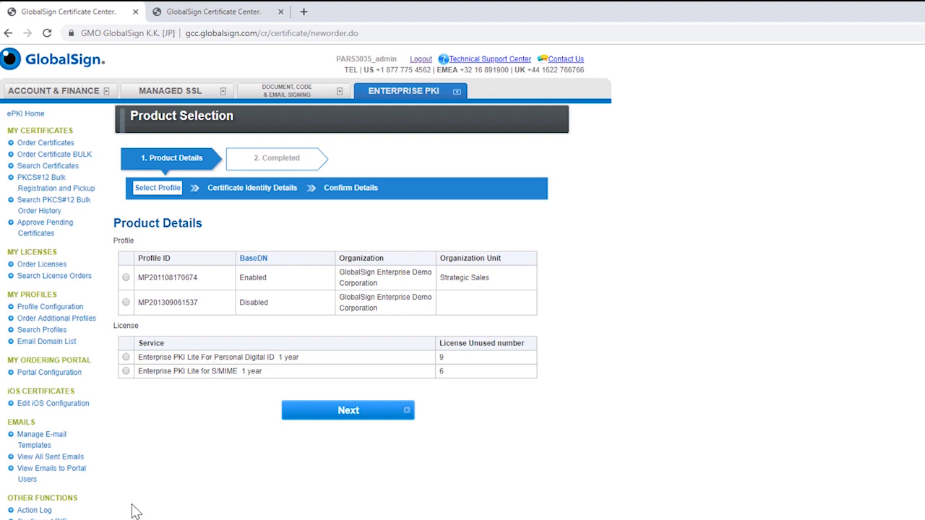
{"action": "left_click", "coordinate": [33, 511]}
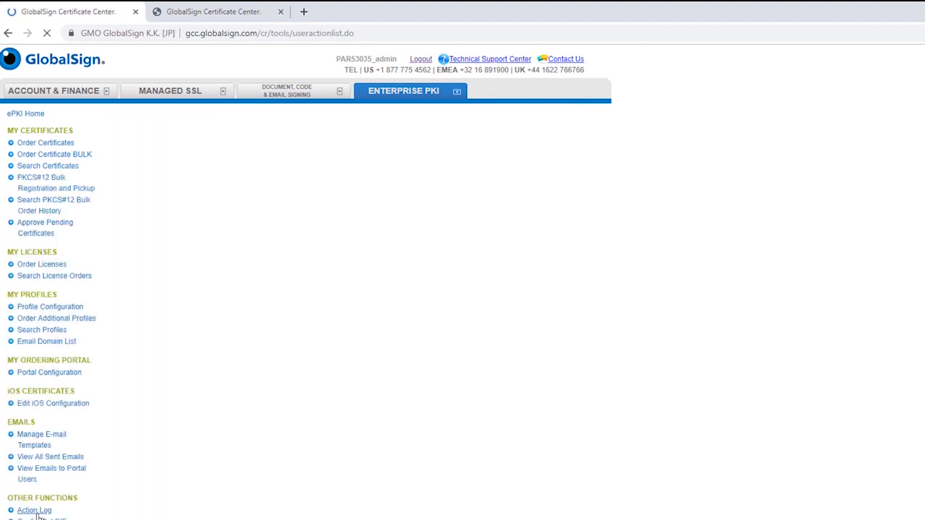
{"action": "left_click", "coordinate": [29, 511]}
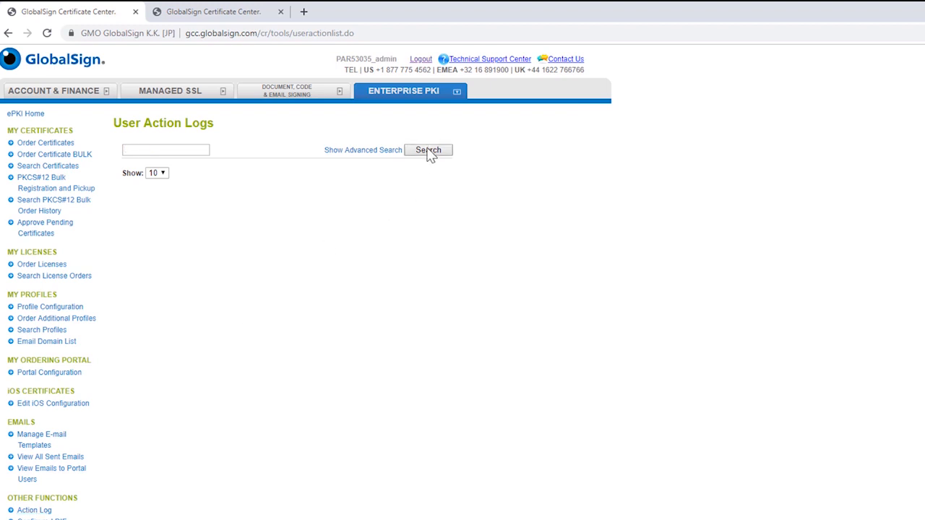
{"action": "left_click", "coordinate": [428, 149]}
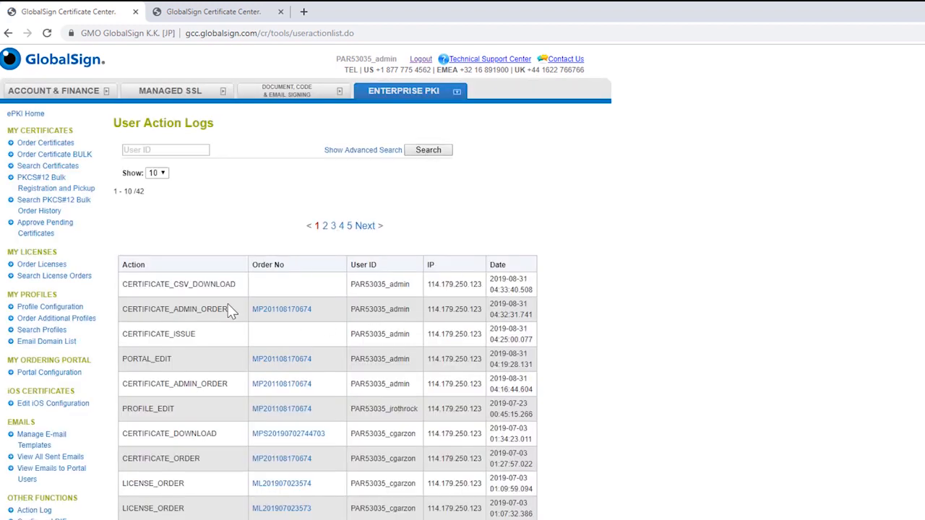
{"action": "mouse_move", "coordinate": [242, 284]}
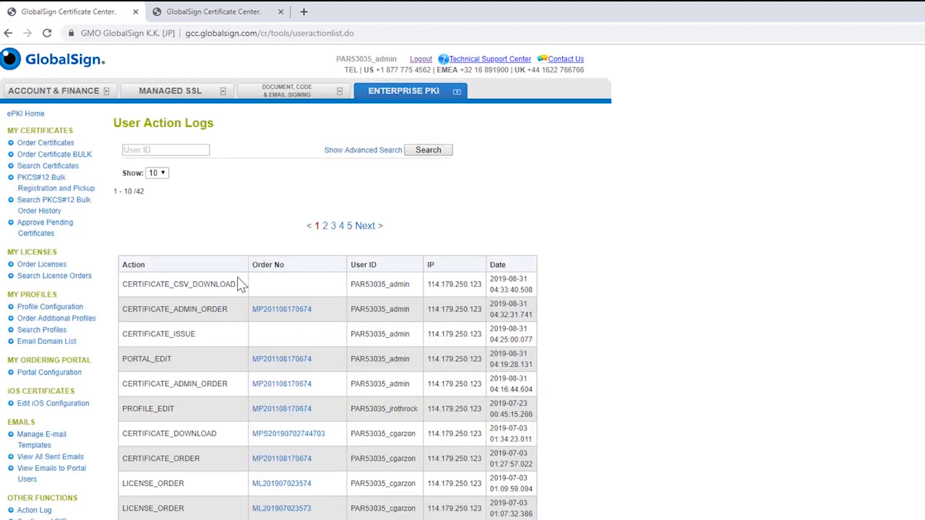
{"action": "mouse_move", "coordinate": [336, 330]}
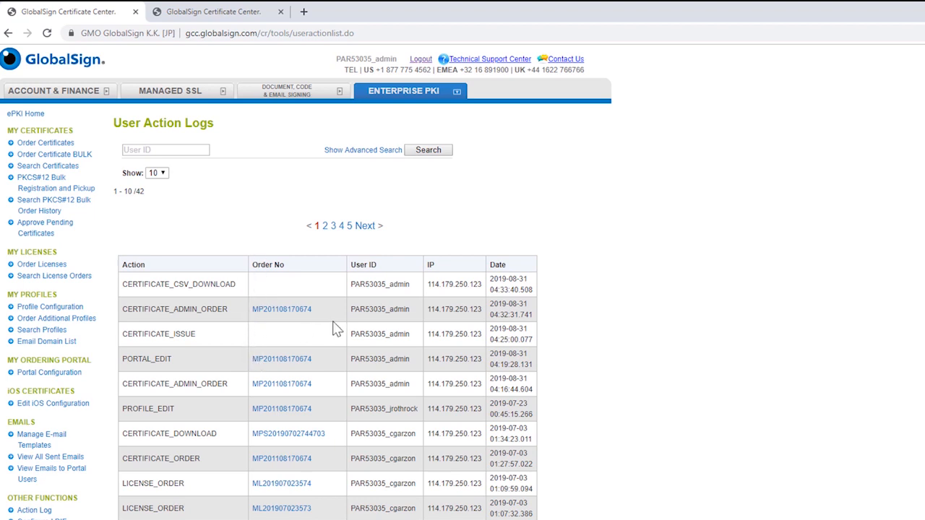
{"action": "mouse_move", "coordinate": [345, 329]}
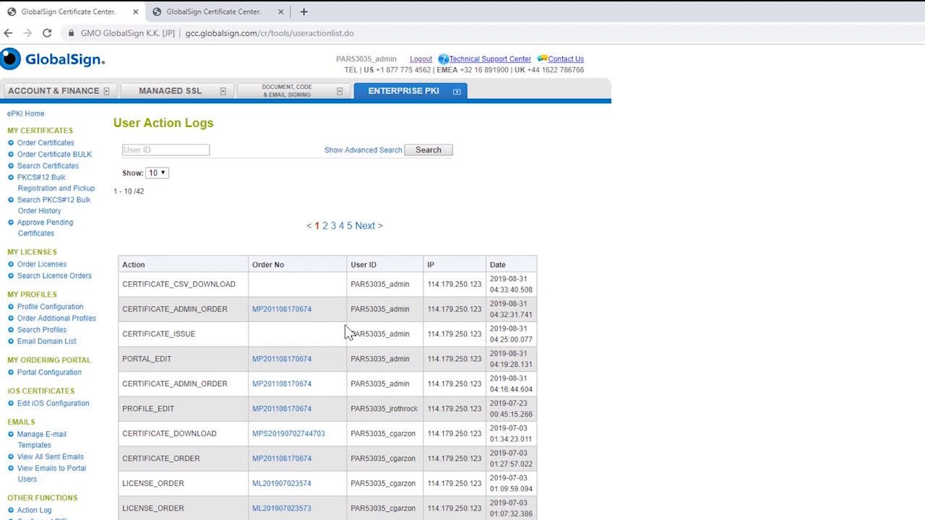
{"action": "mouse_move", "coordinate": [367, 261]}
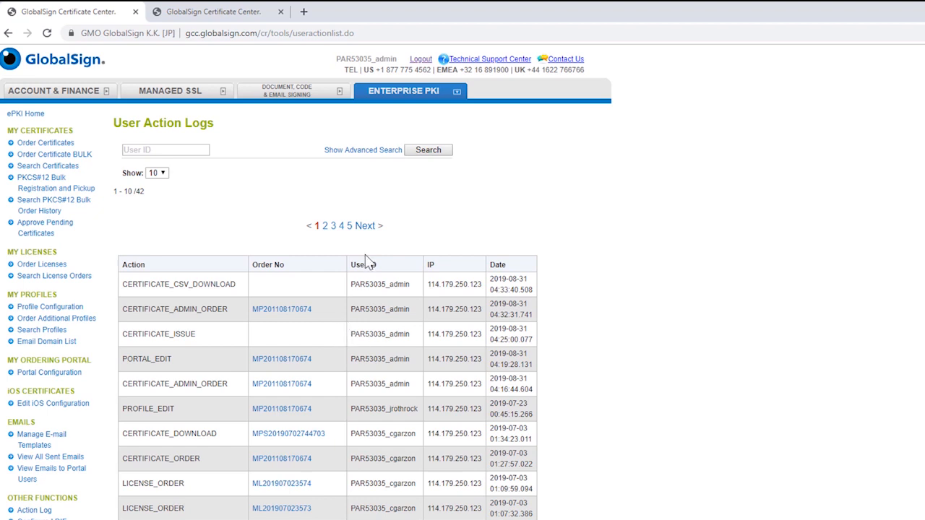
{"action": "mouse_move", "coordinate": [363, 290]}
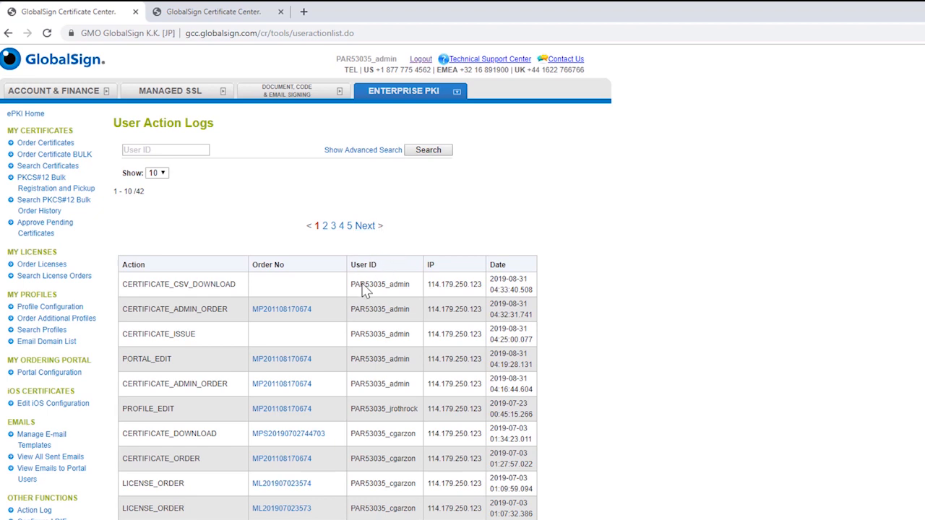
{"action": "mouse_move", "coordinate": [412, 309]}
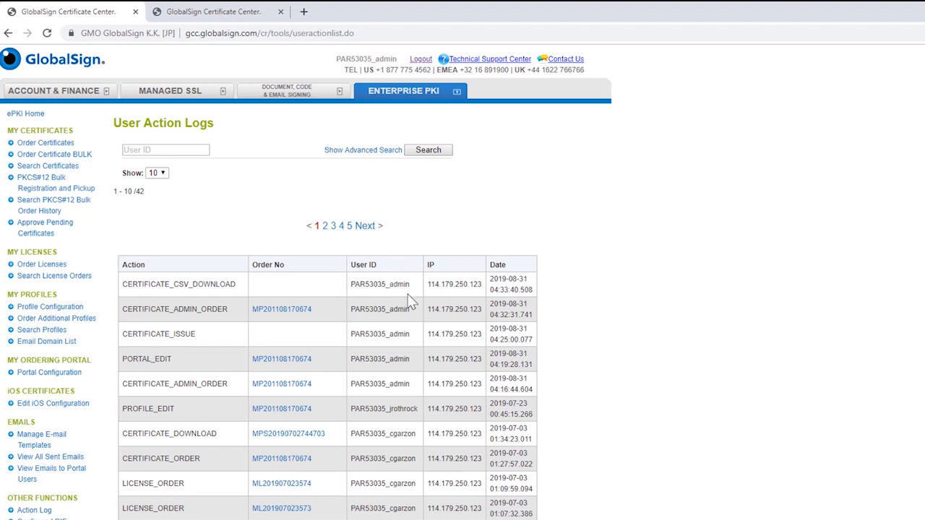
{"action": "mouse_move", "coordinate": [389, 335]}
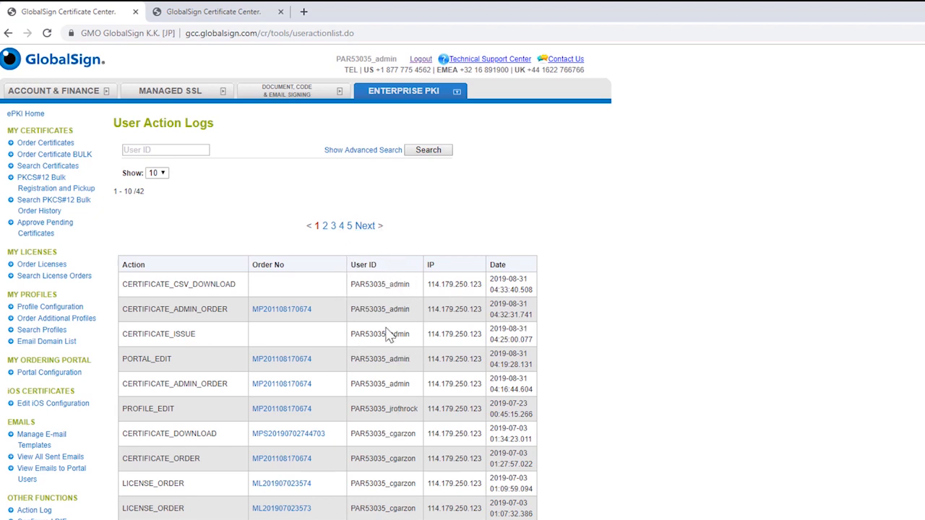
{"action": "mouse_move", "coordinate": [415, 307]}
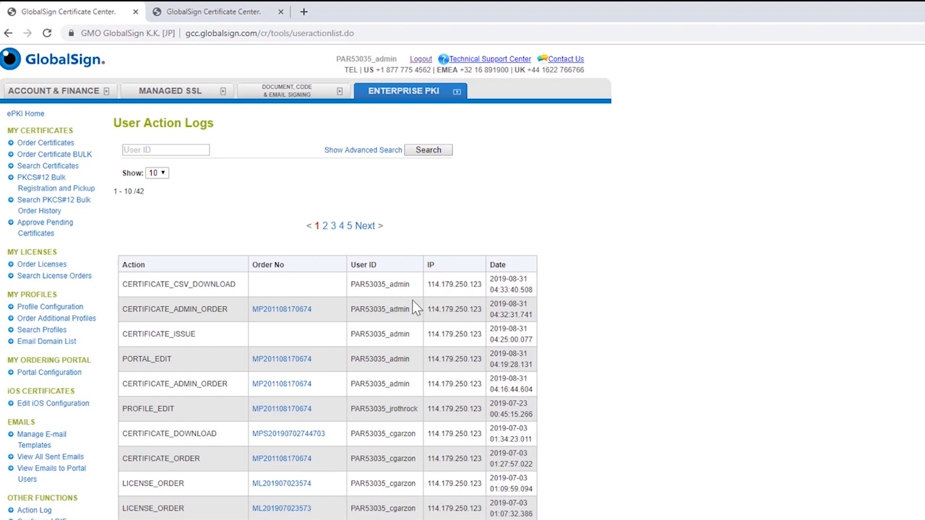
{"action": "mouse_move", "coordinate": [400, 285]}
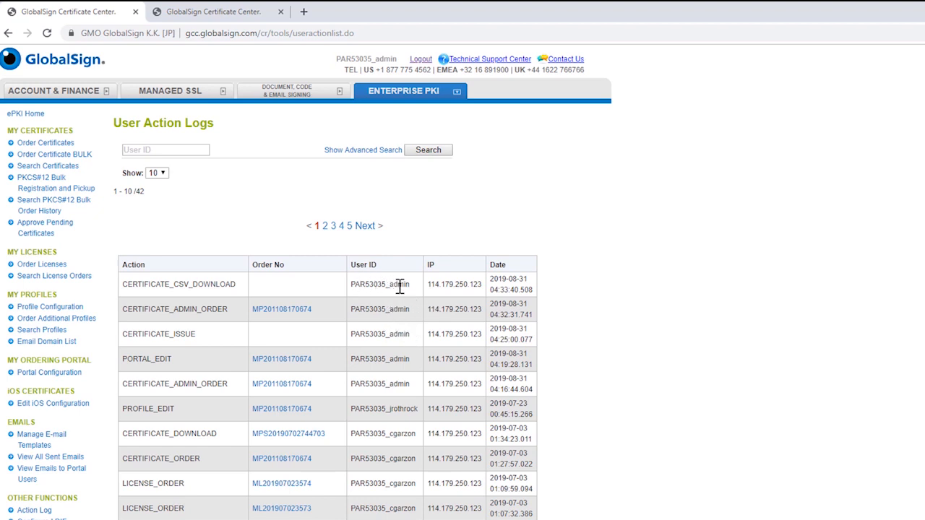
{"action": "mouse_move", "coordinate": [450, 312]}
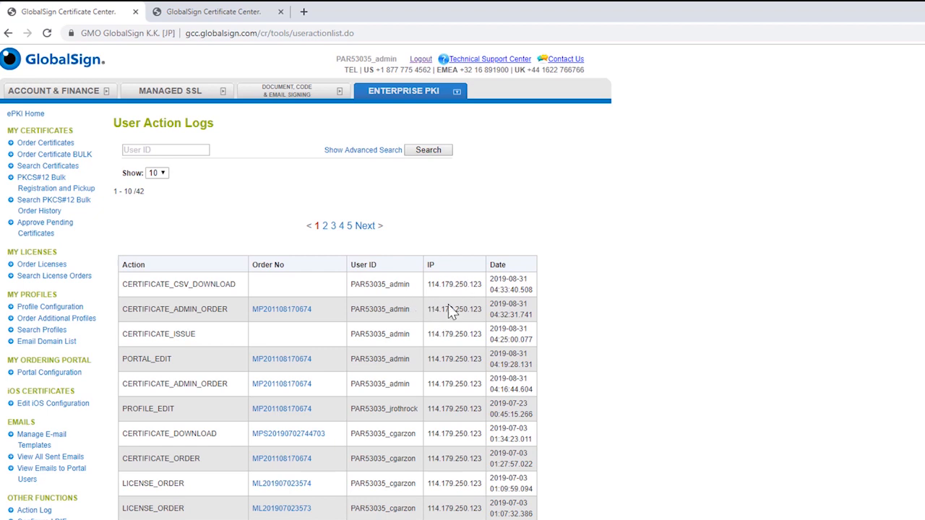
{"action": "mouse_move", "coordinate": [445, 314]}
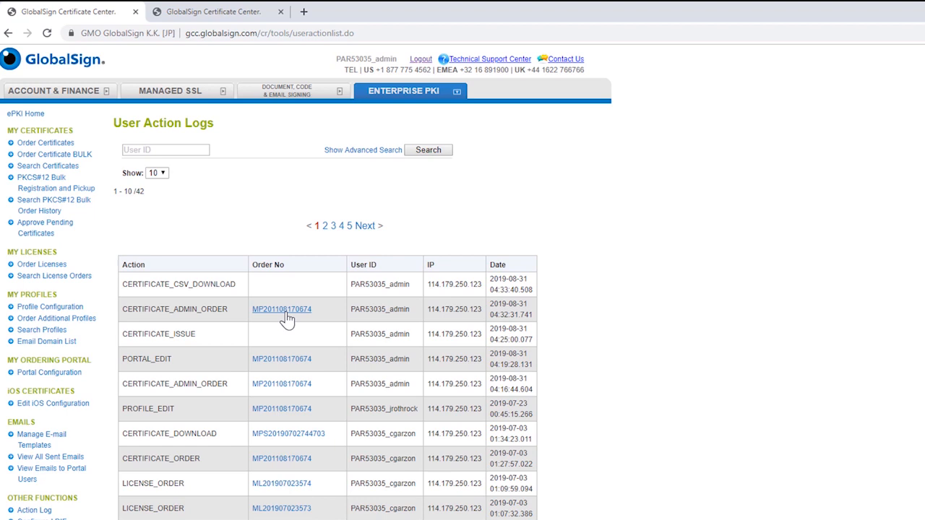
{"action": "left_click", "coordinate": [281, 309]}
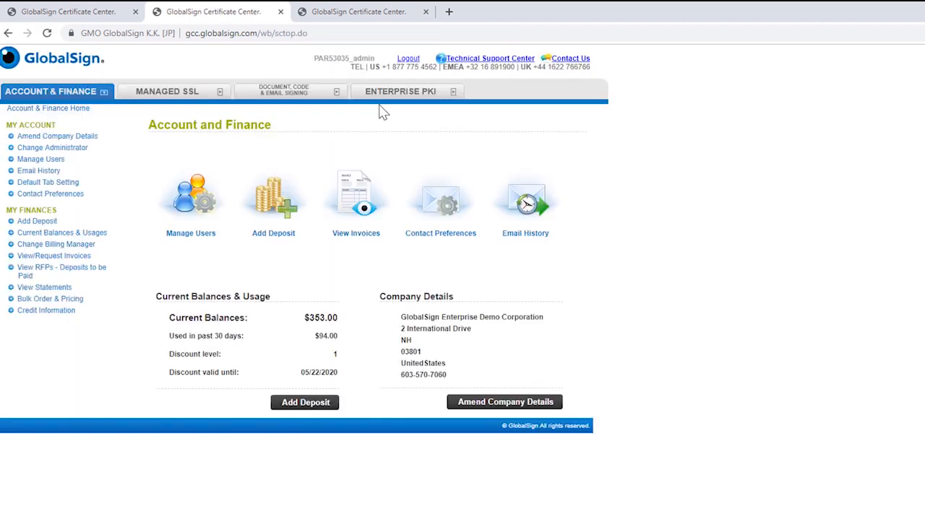
Step: Load the ENTERPRISE PKI home page with Personal Sign, AATL and S/MIME ordering options
{"action": "left_click", "coordinate": [401, 91]}
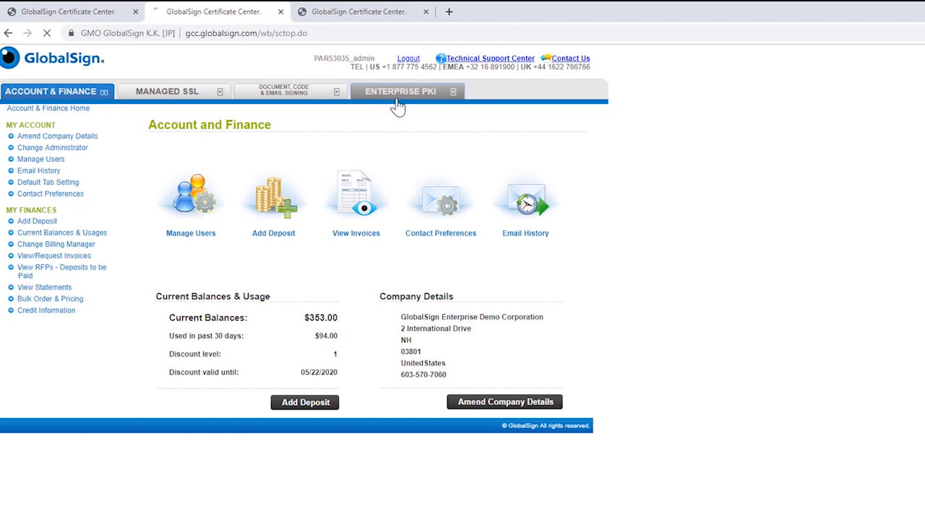
{"action": "left_click", "coordinate": [407, 91]}
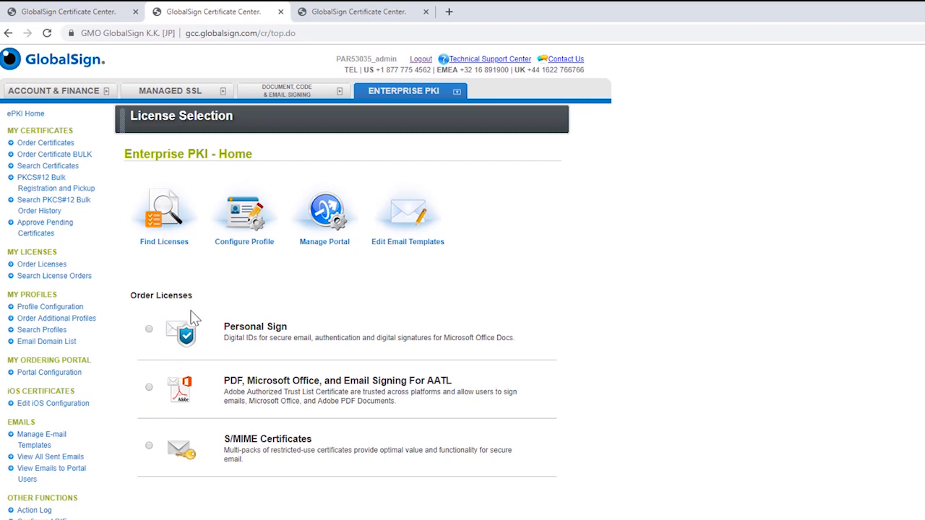
{"action": "mouse_move", "coordinate": [203, 284]}
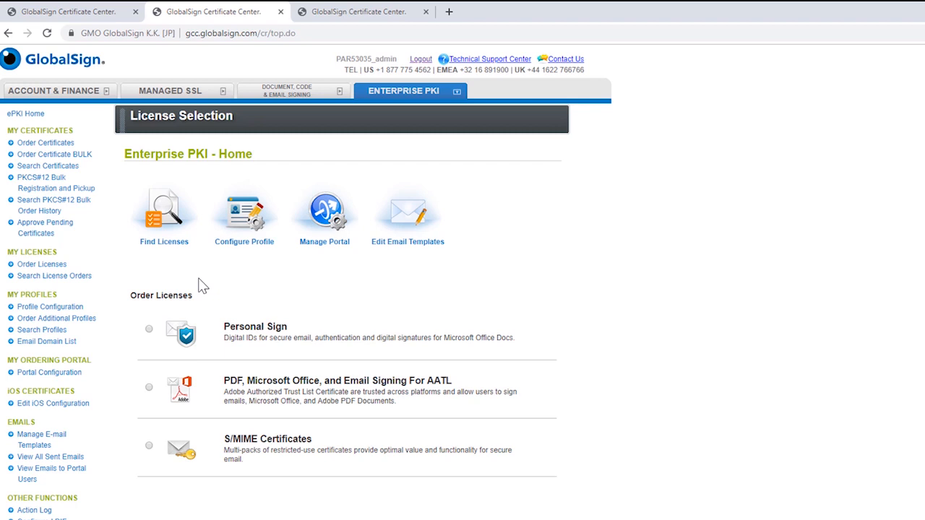
{"action": "mouse_move", "coordinate": [552, 161]}
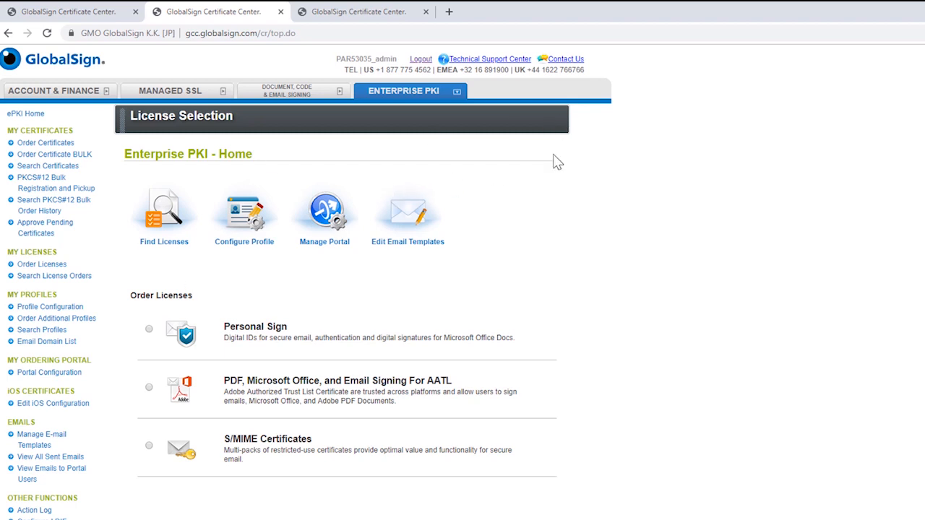
{"action": "mouse_move", "coordinate": [151, 301]}
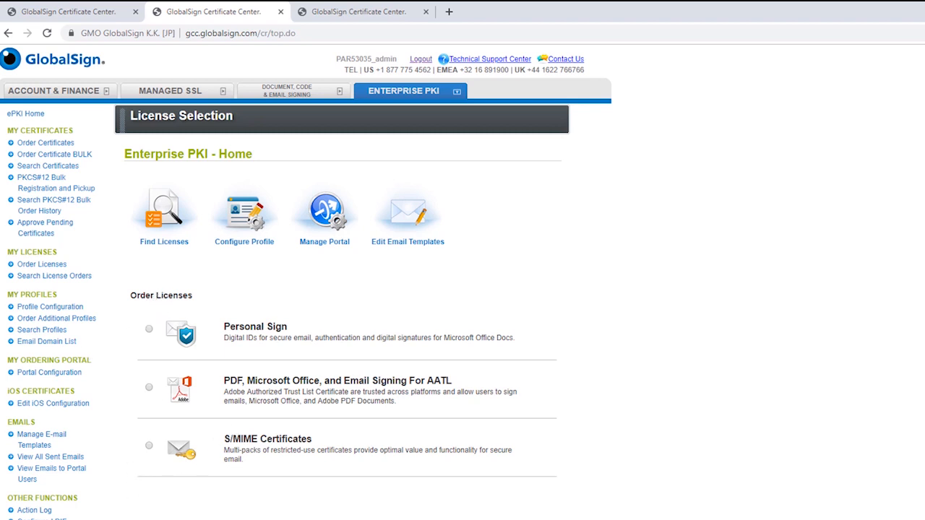
{"action": "mouse_move", "coordinate": [162, 516]}
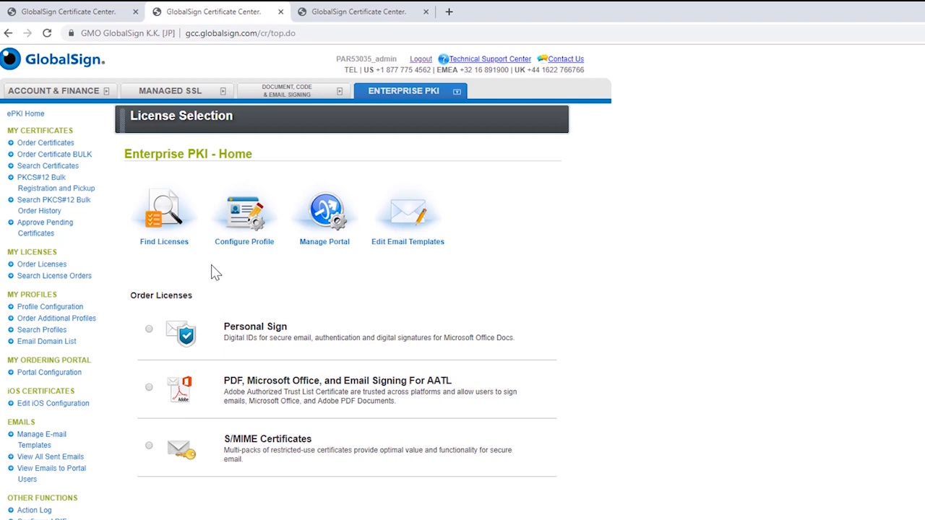
{"action": "mouse_move", "coordinate": [240, 288]}
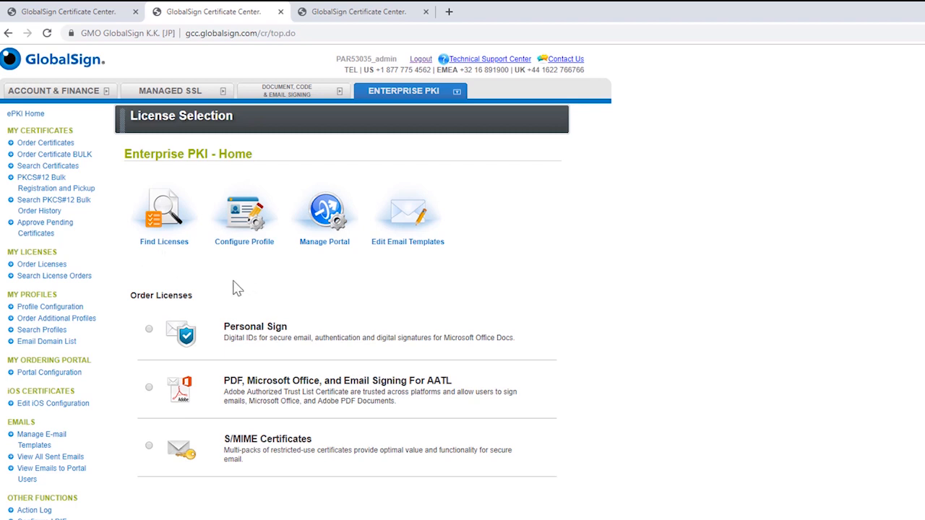
{"action": "mouse_move", "coordinate": [164, 298]}
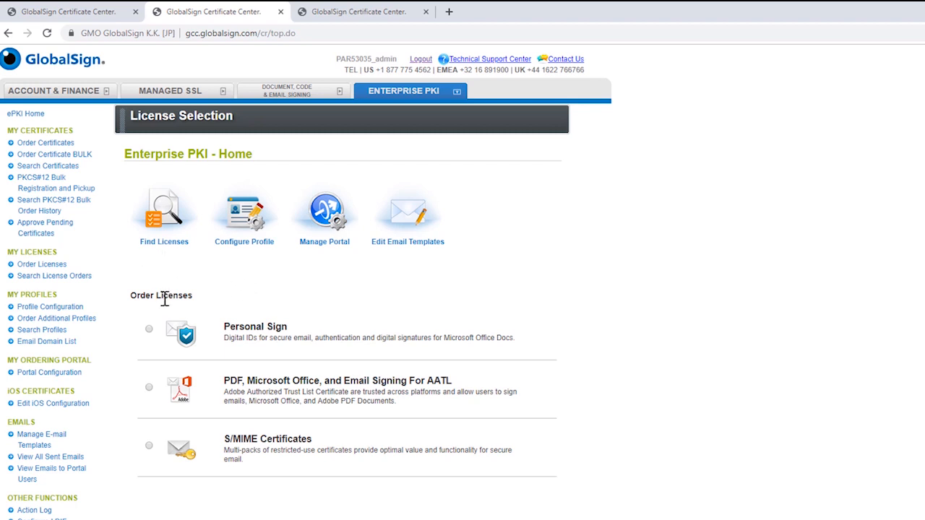
{"action": "mouse_move", "coordinate": [205, 268]}
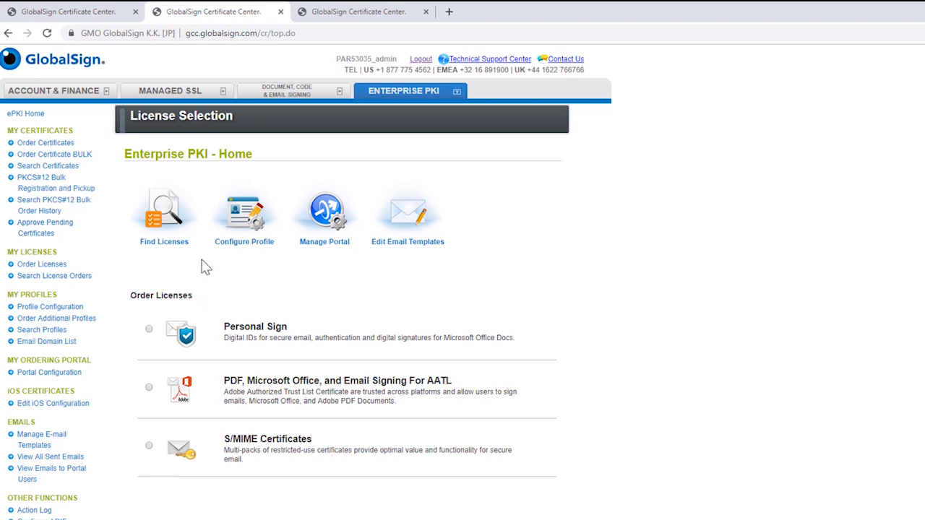